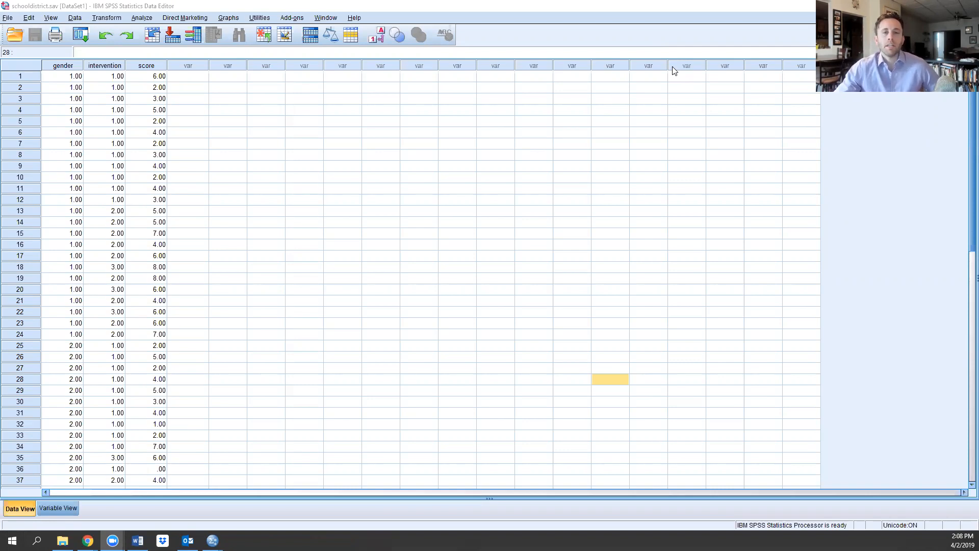
mouse_move(466, 87)
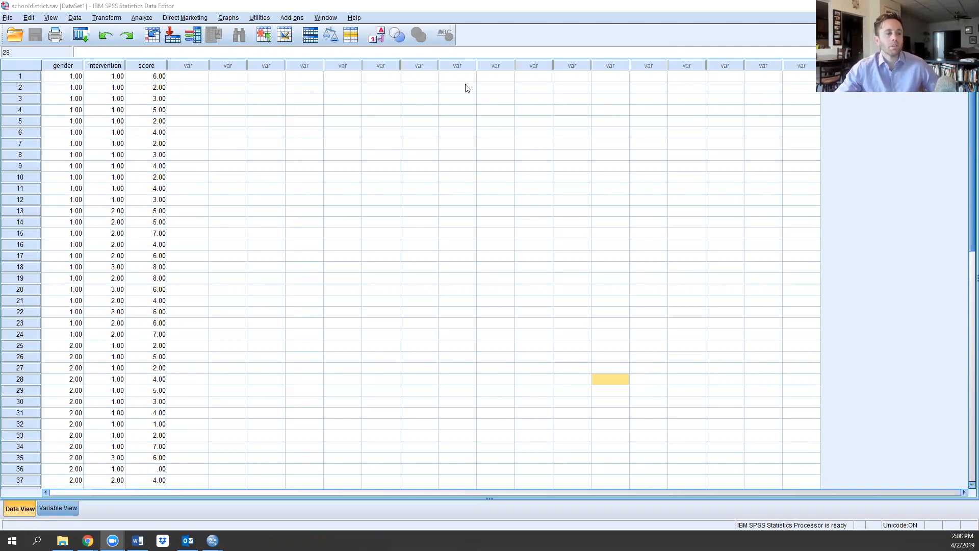
mouse_move(251, 163)
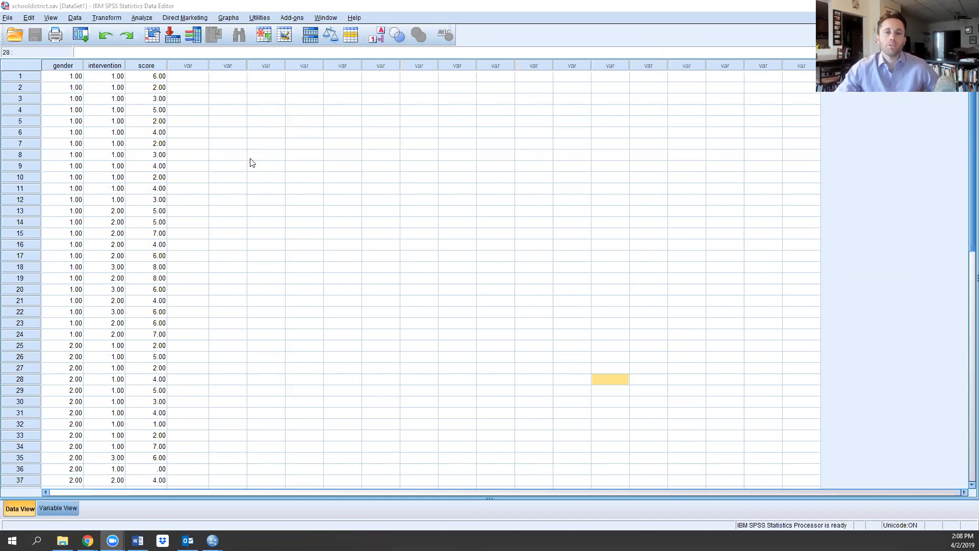
mouse_move(524, 89)
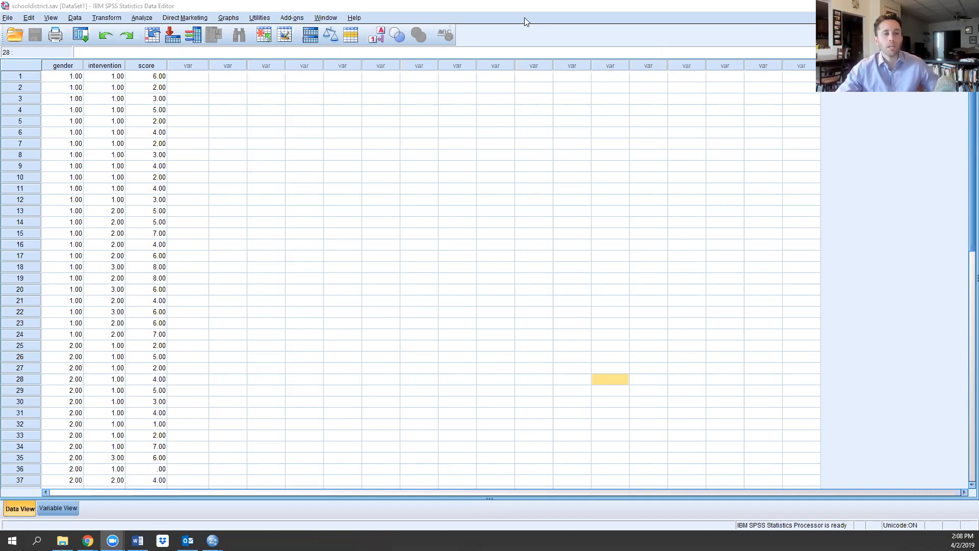
mouse_move(179, 201)
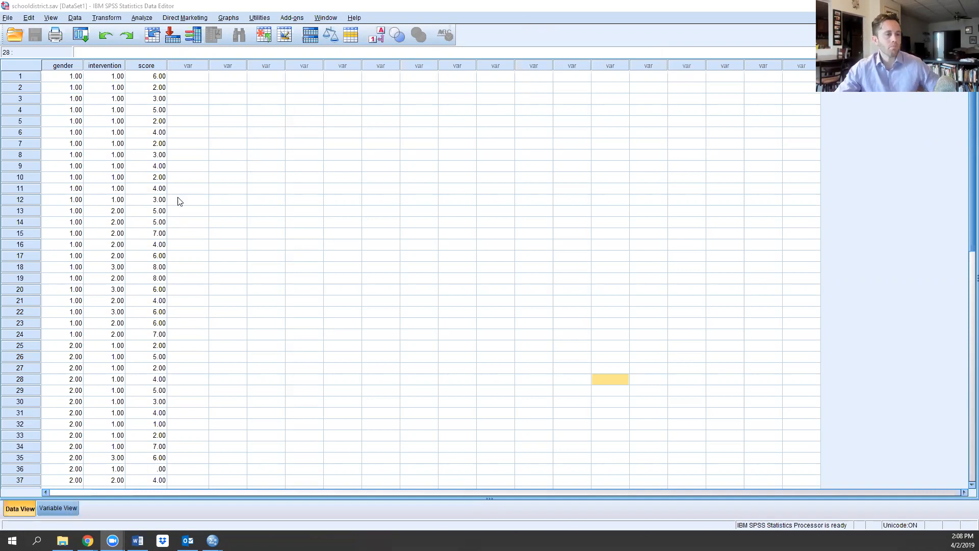
mouse_move(136, 94)
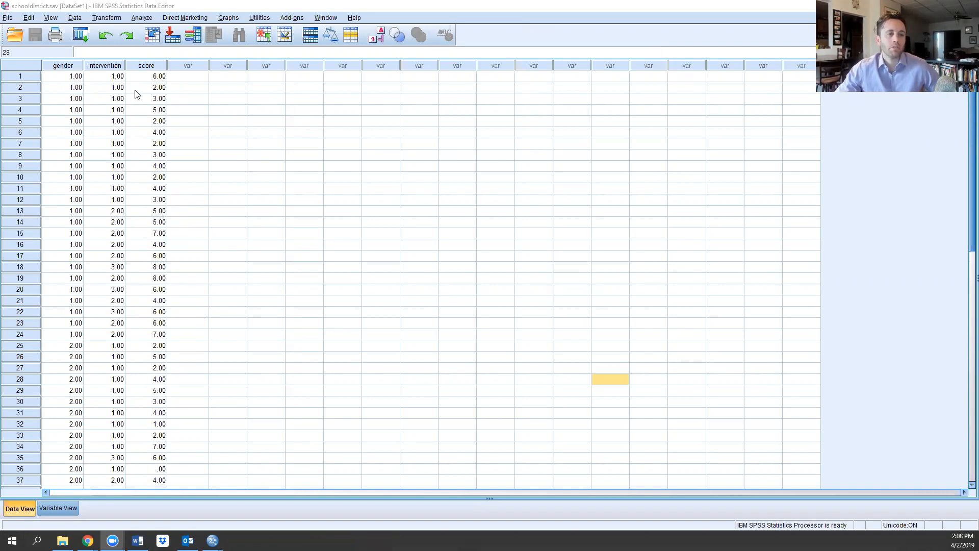
mouse_move(96, 130)
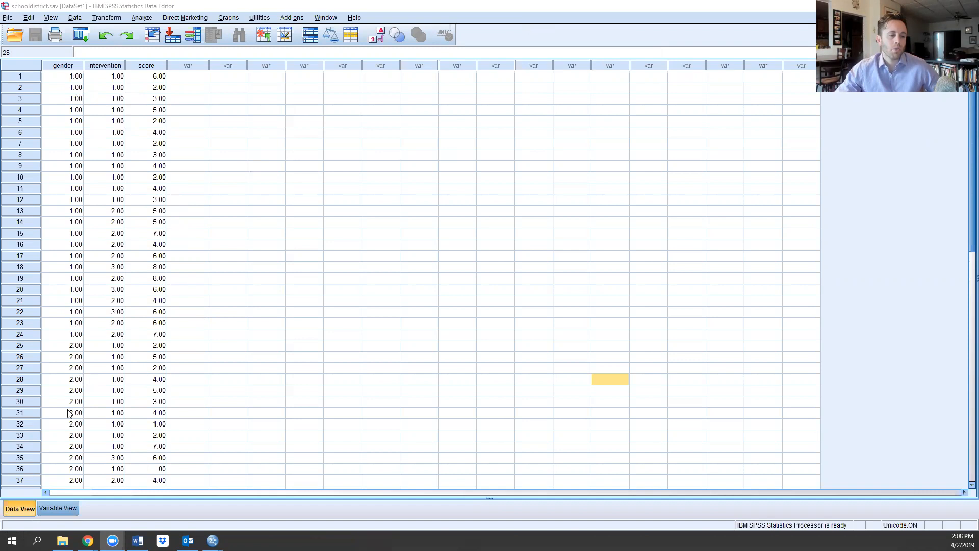
mouse_move(113, 91)
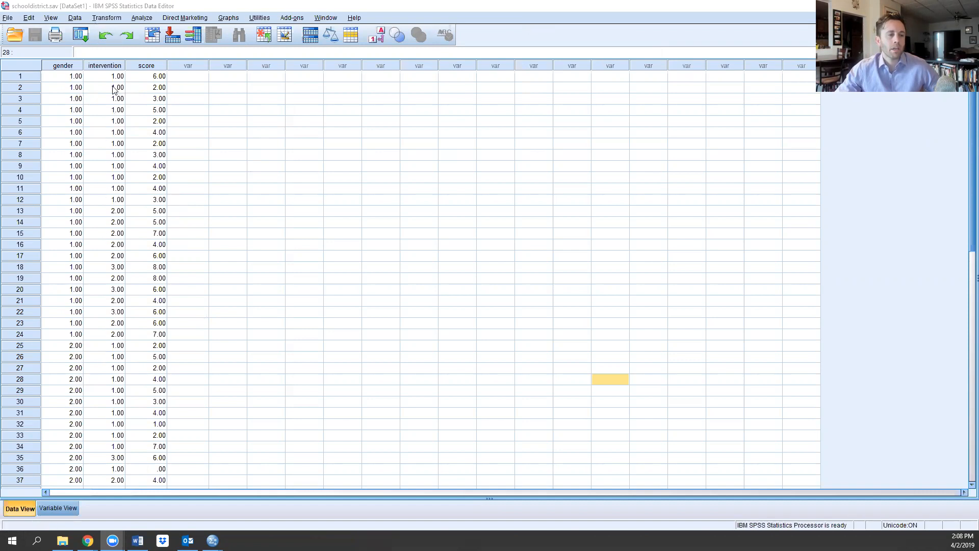
mouse_move(119, 209)
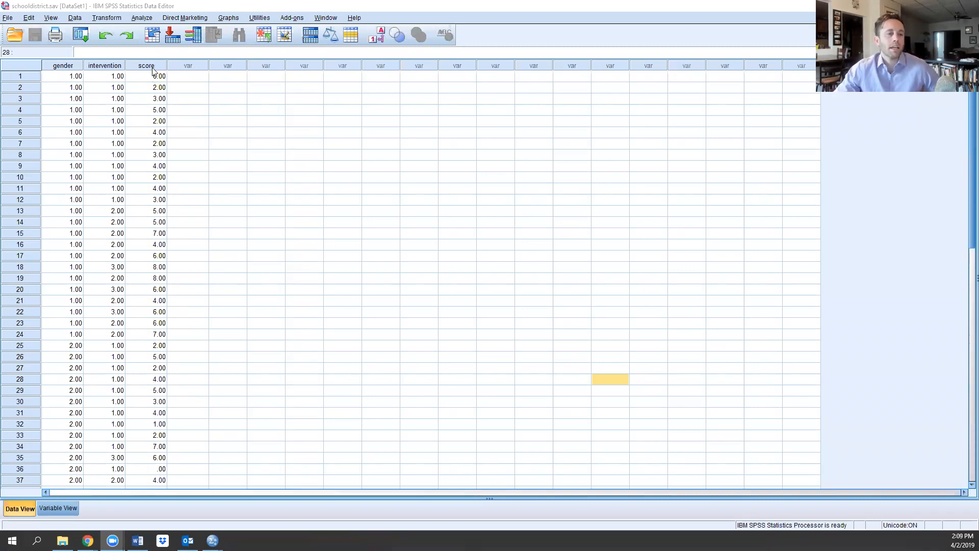
Step: Review variable definitions: gender and intervention value labels, gender measurement level, test score label
scroll("down", 3)
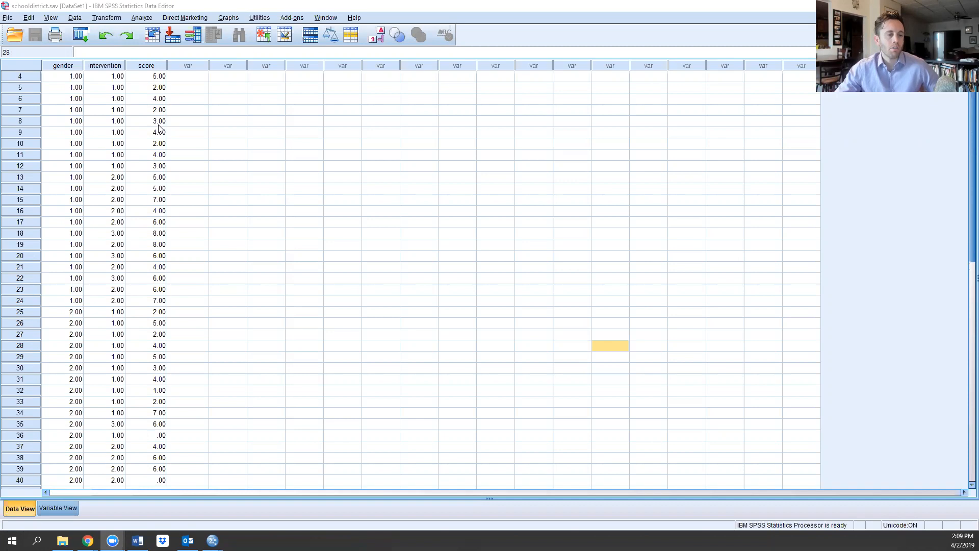
scroll("up", 3)
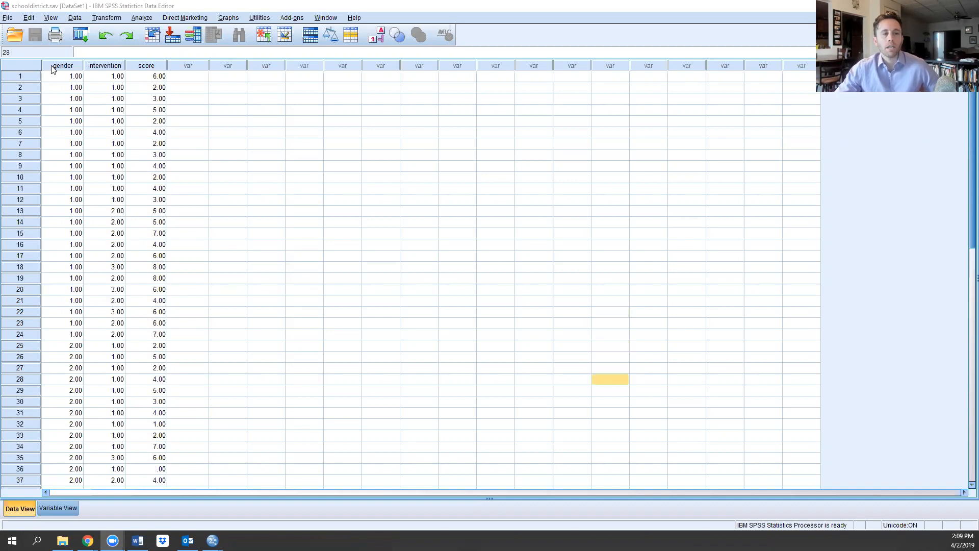
mouse_move(105, 92)
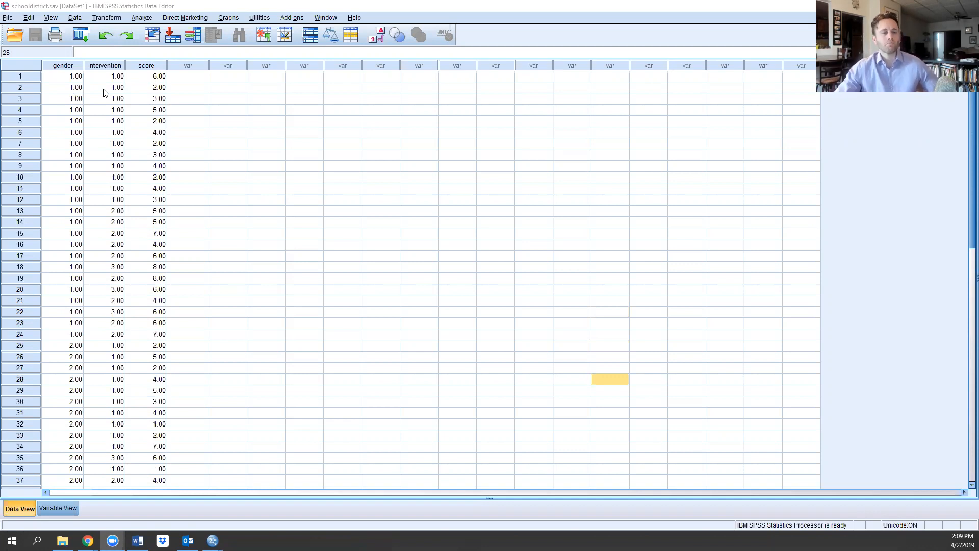
left_click(56, 508)
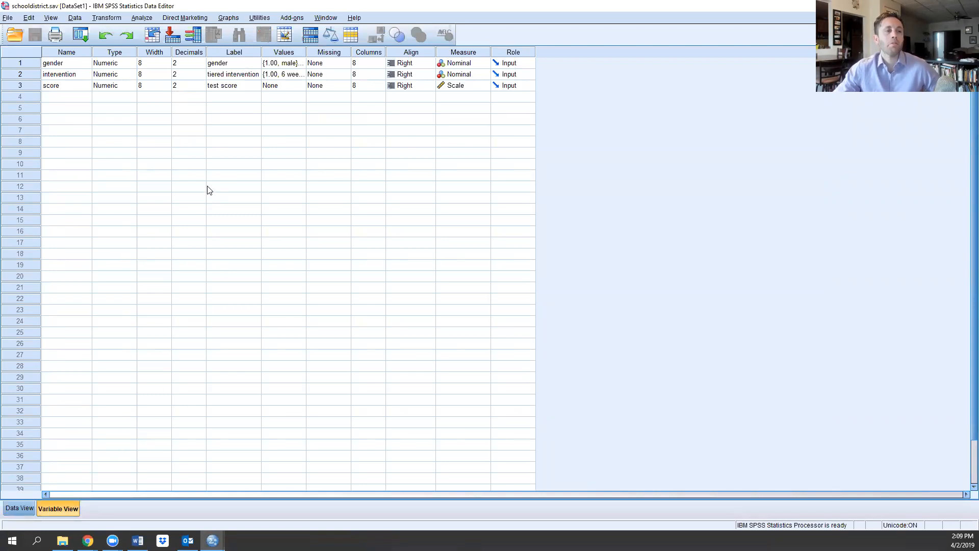
mouse_move(250, 74)
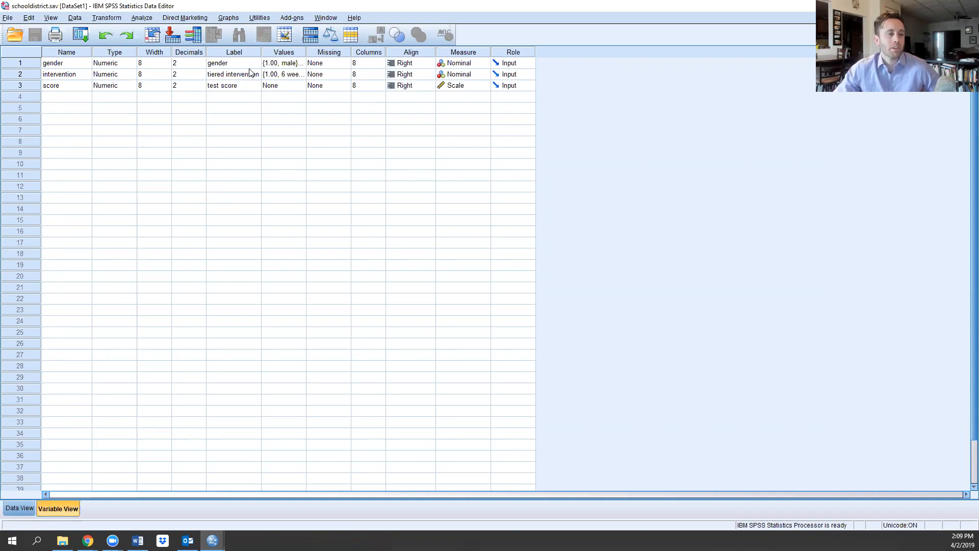
mouse_move(289, 62)
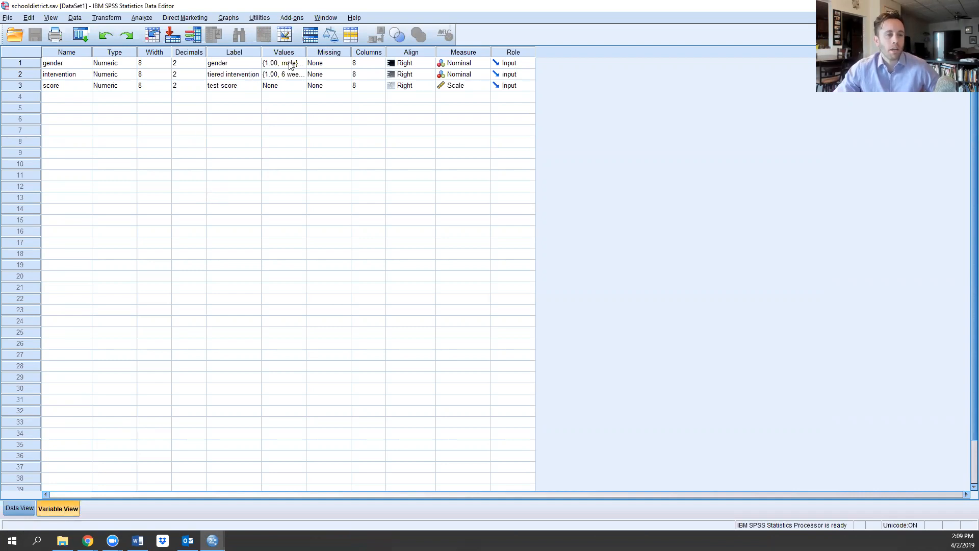
left_click(298, 62)
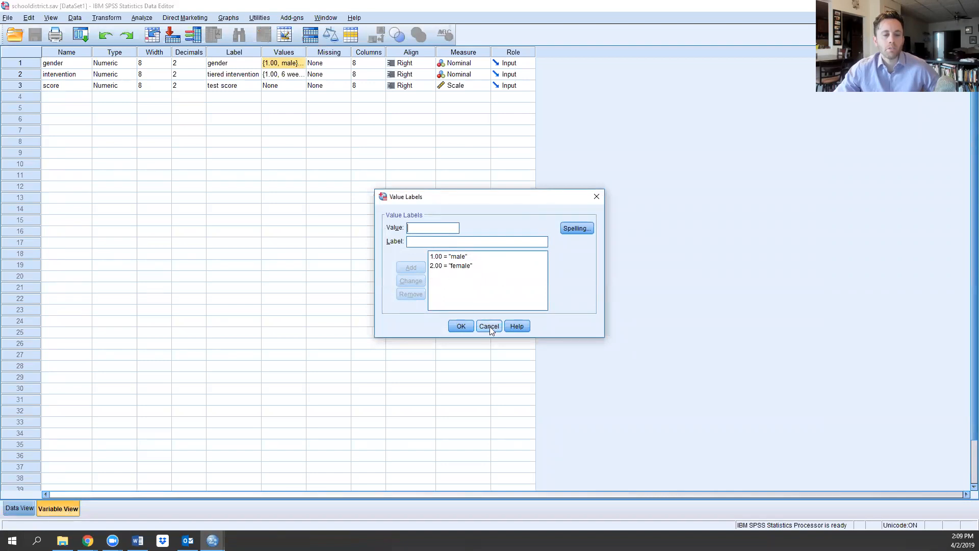
left_click(489, 326)
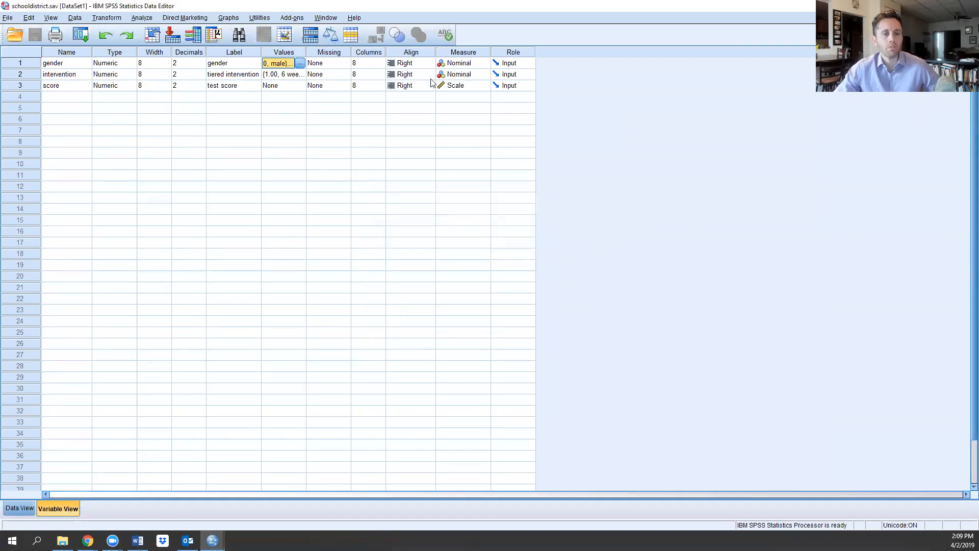
left_click(484, 62)
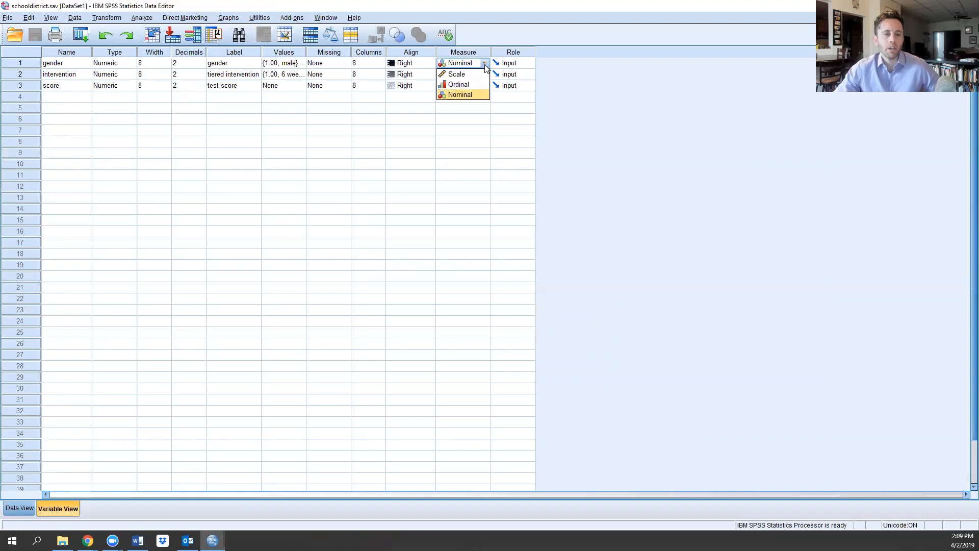
mouse_move(461, 95)
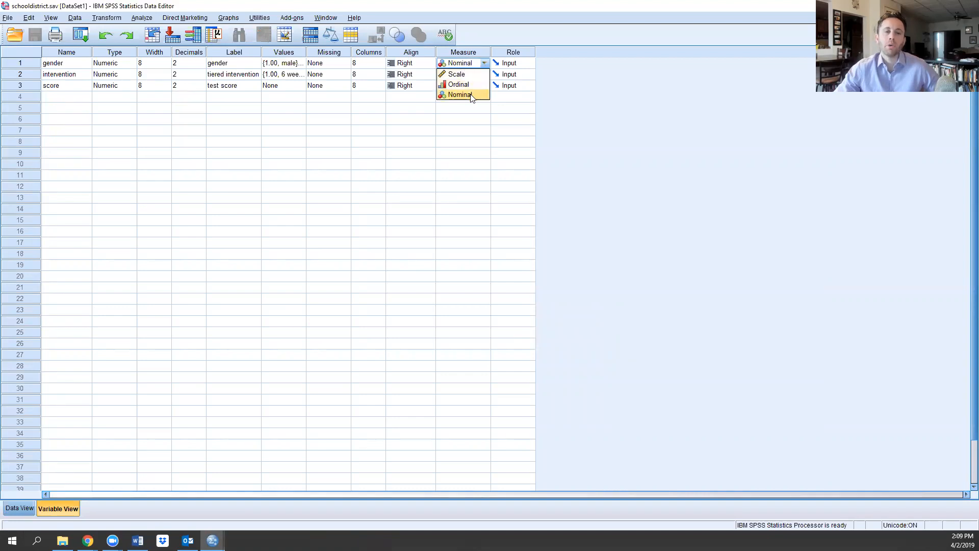
mouse_move(462, 84)
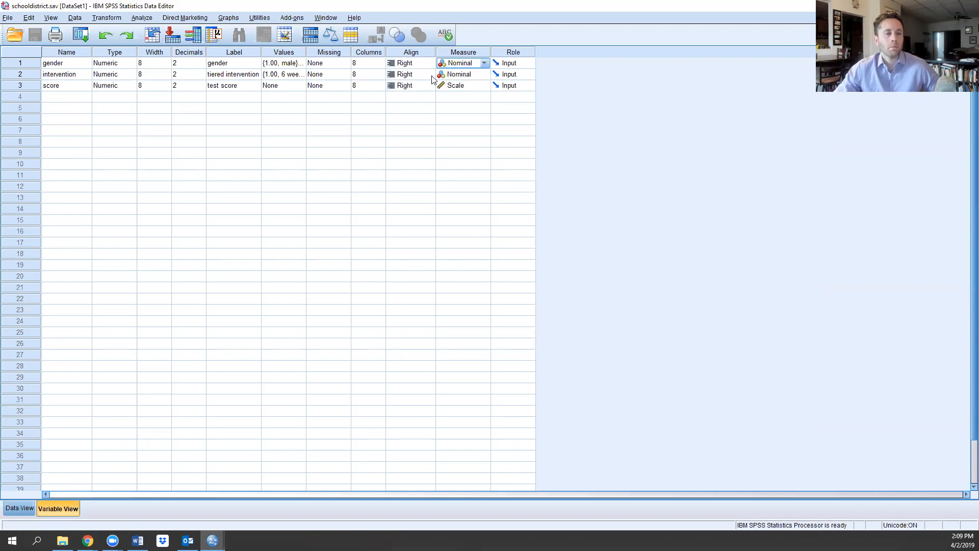
left_click(283, 73)
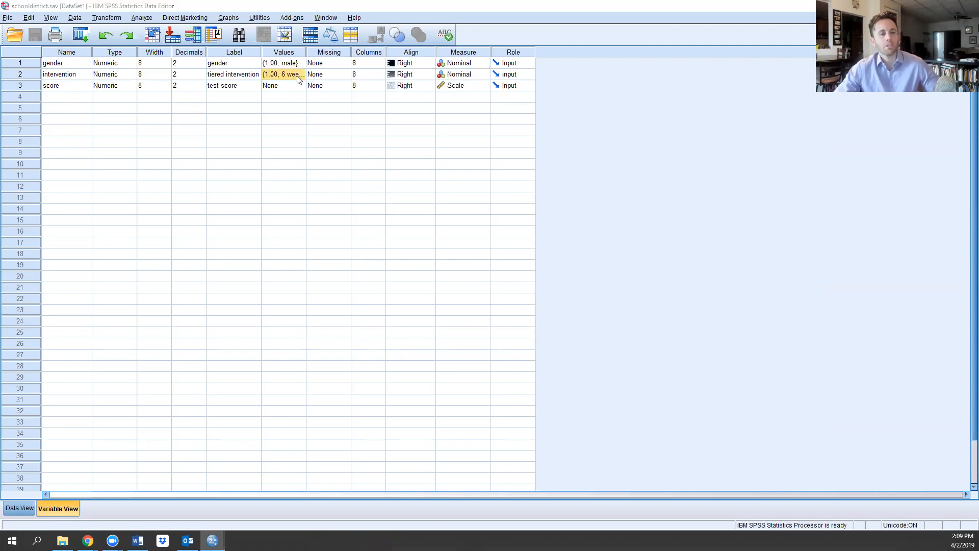
left_click(299, 74)
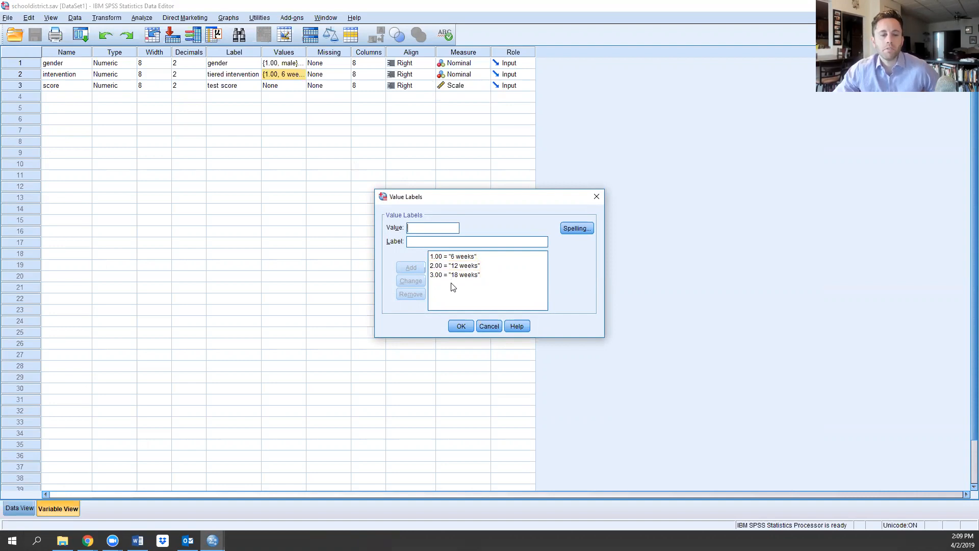
mouse_move(489, 325)
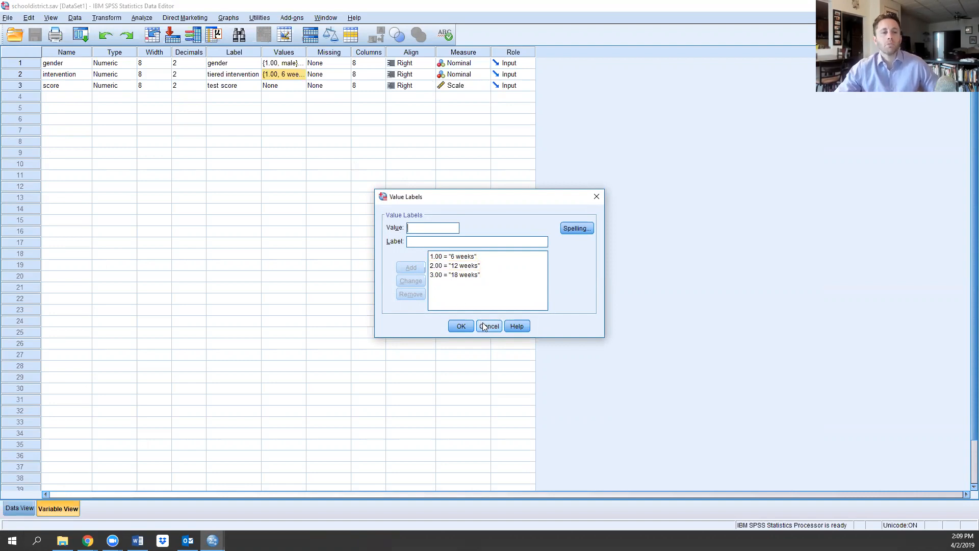
left_click(488, 325)
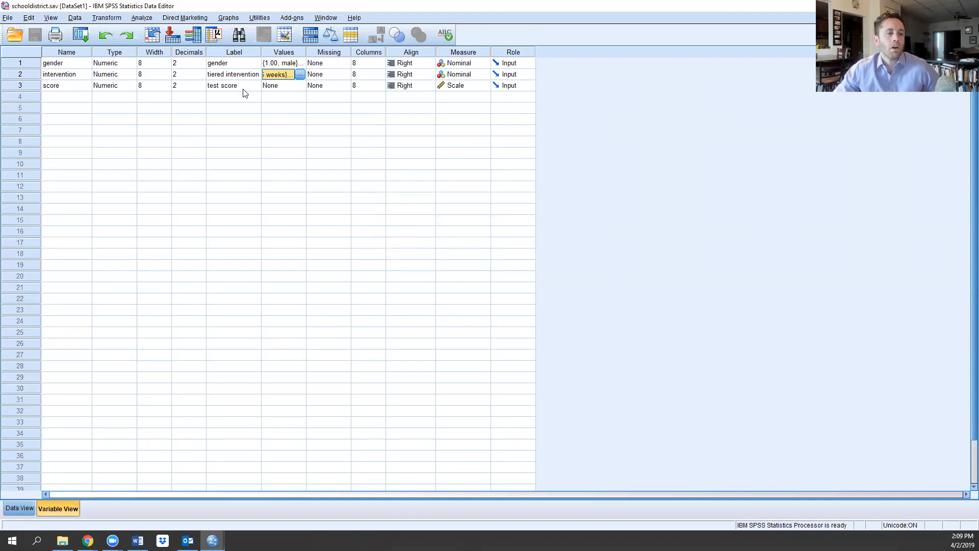
left_click(233, 86)
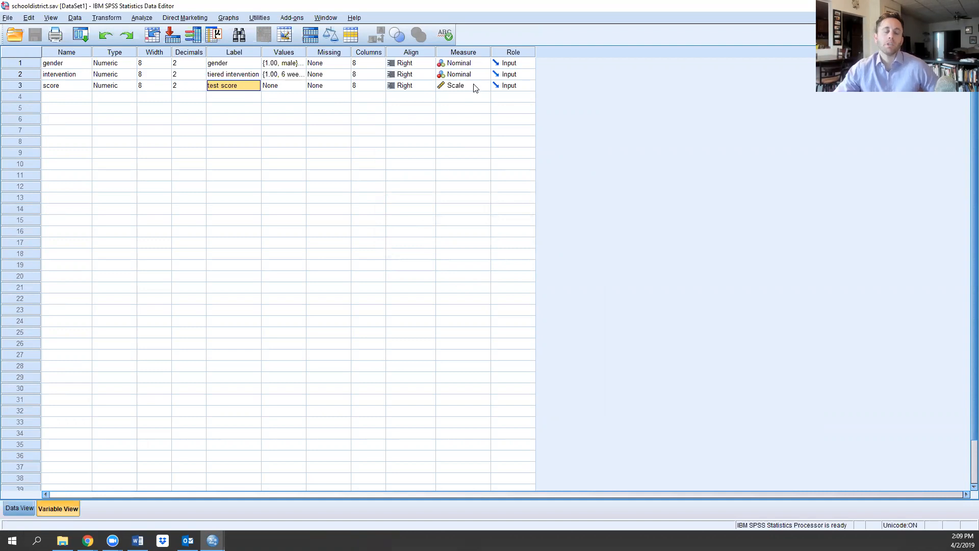
left_click(19, 508)
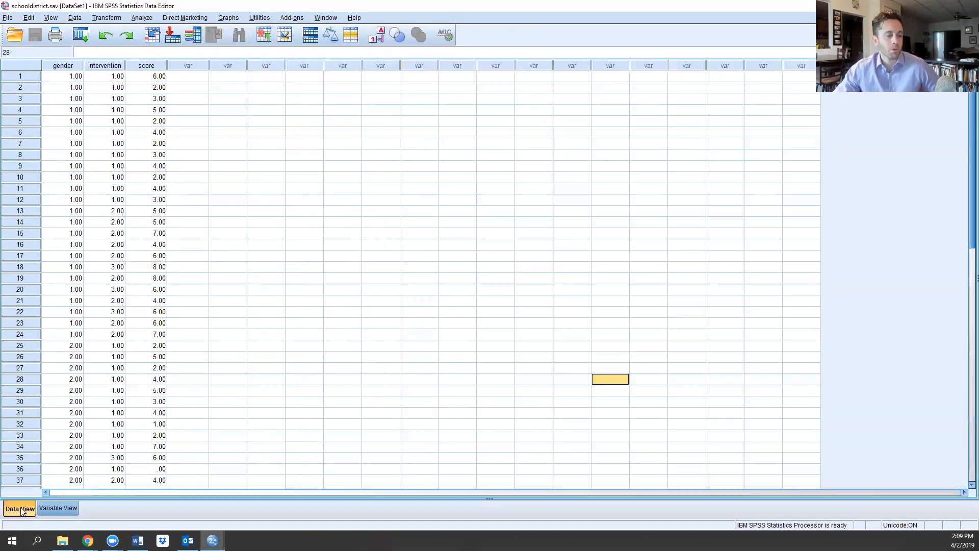
Step: Set up Univariate GLM with test score dependent, gender and tiered intervention as fixed factors
left_click(141, 17)
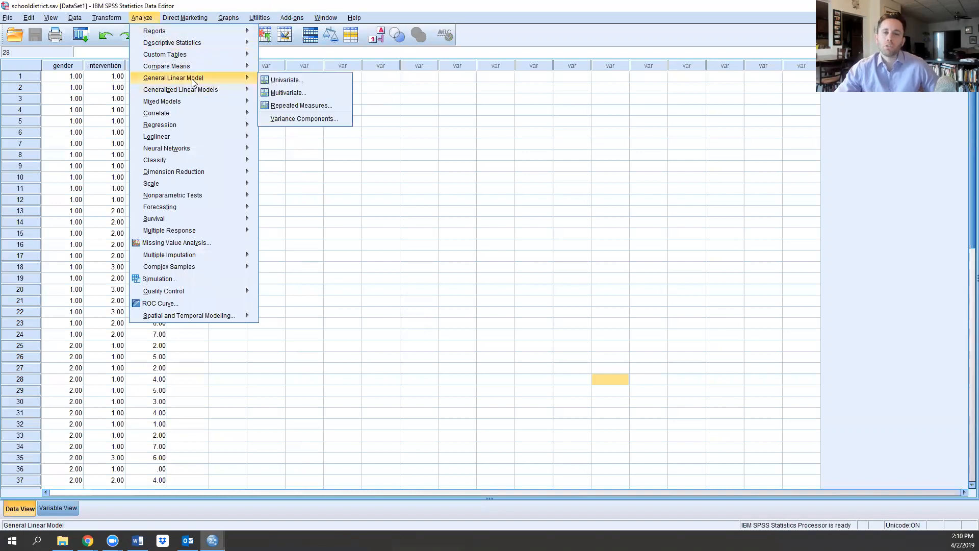
left_click(285, 80)
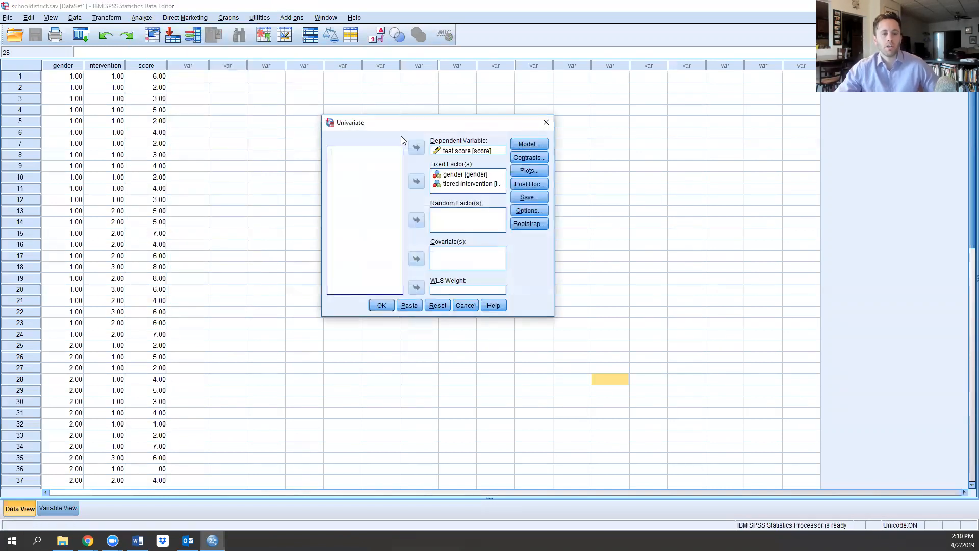
left_click(467, 150)
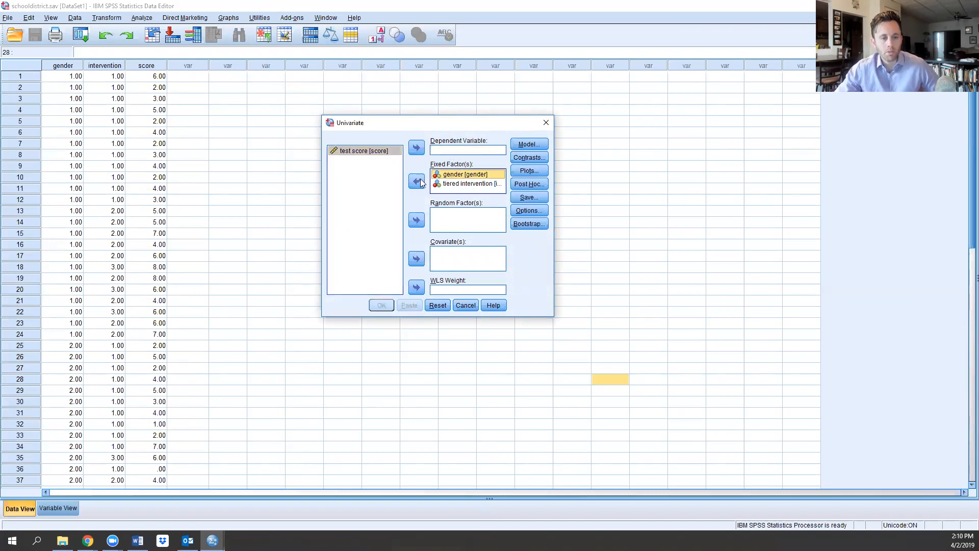
left_click(416, 180)
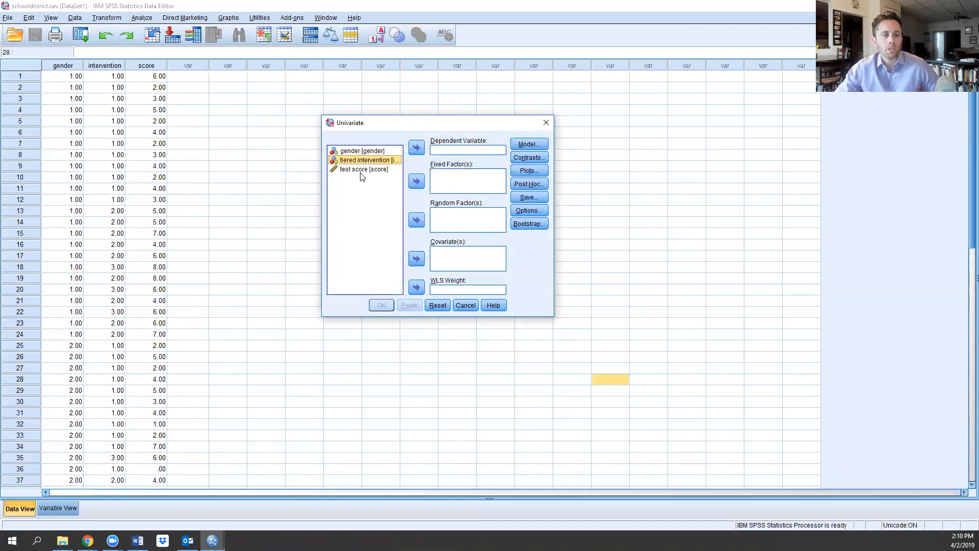
left_click(417, 148)
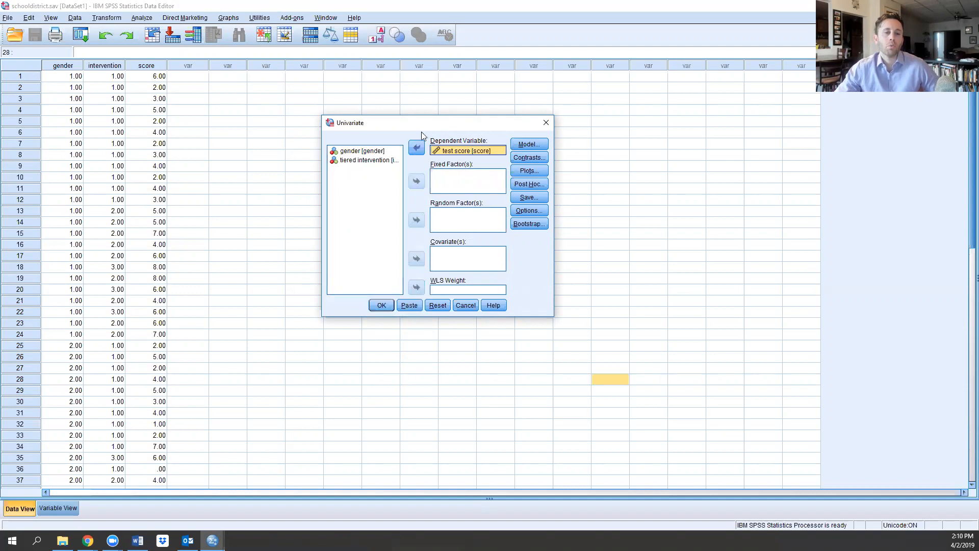
mouse_move(387, 149)
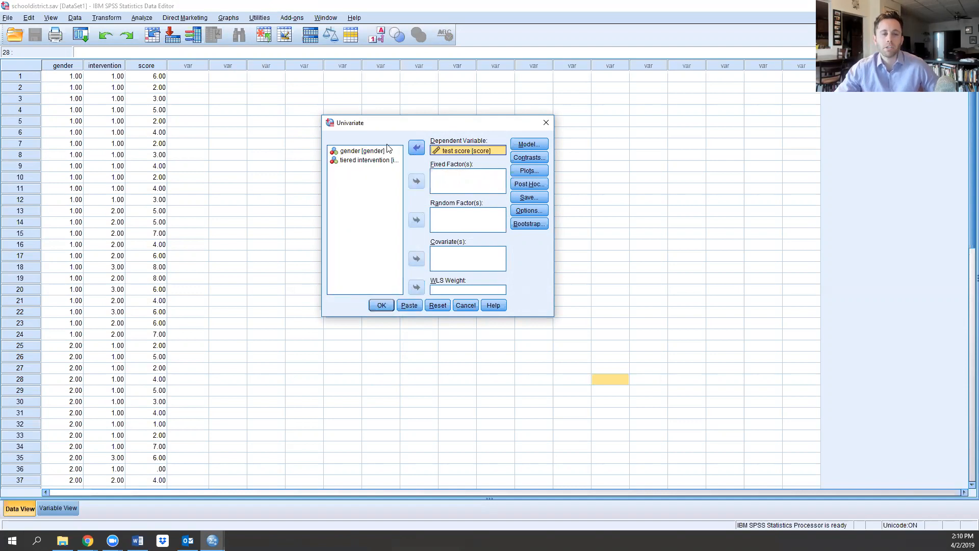
left_click(416, 181)
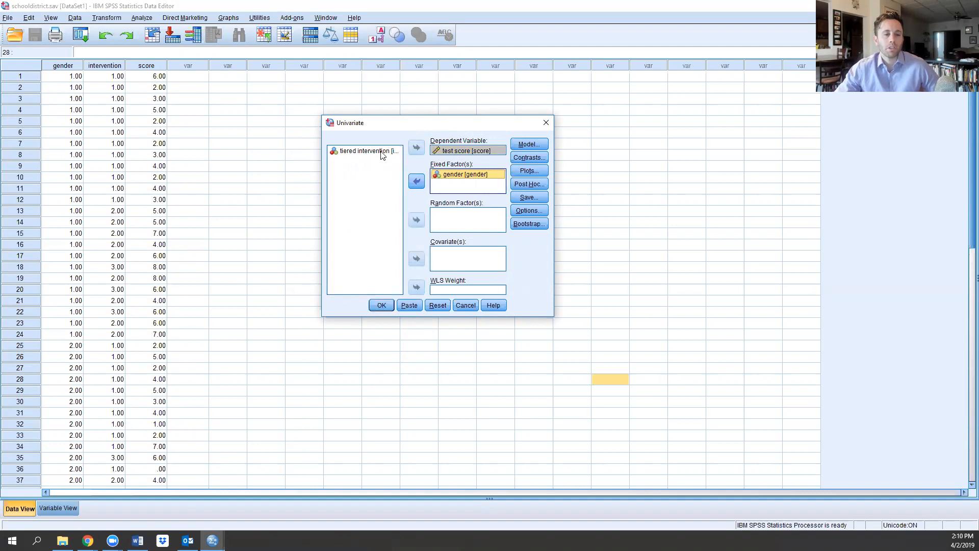
left_click(417, 181)
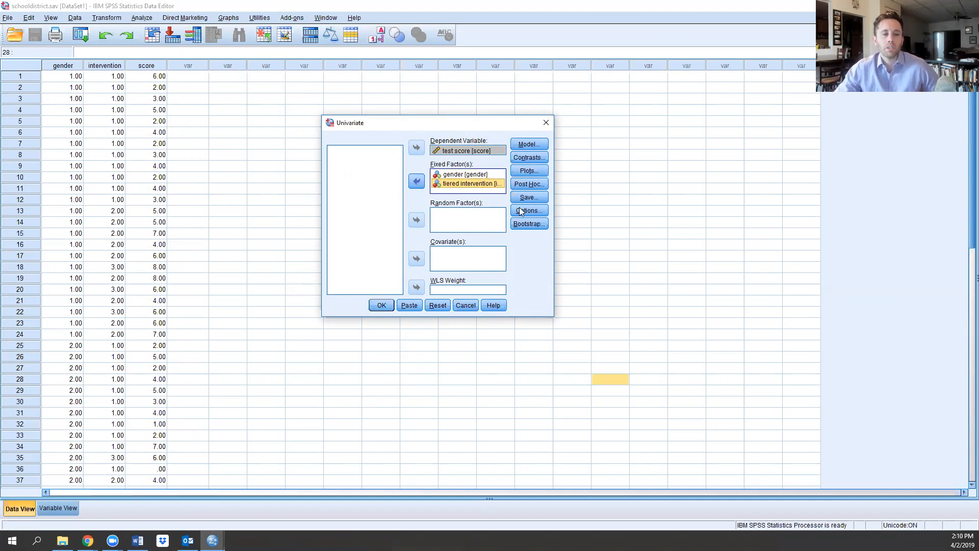
mouse_move(528, 157)
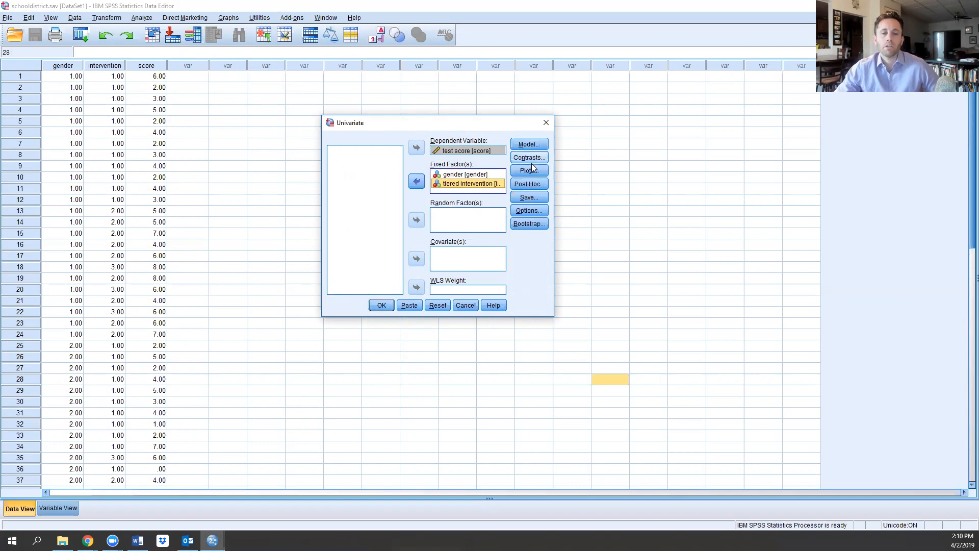
left_click(527, 170)
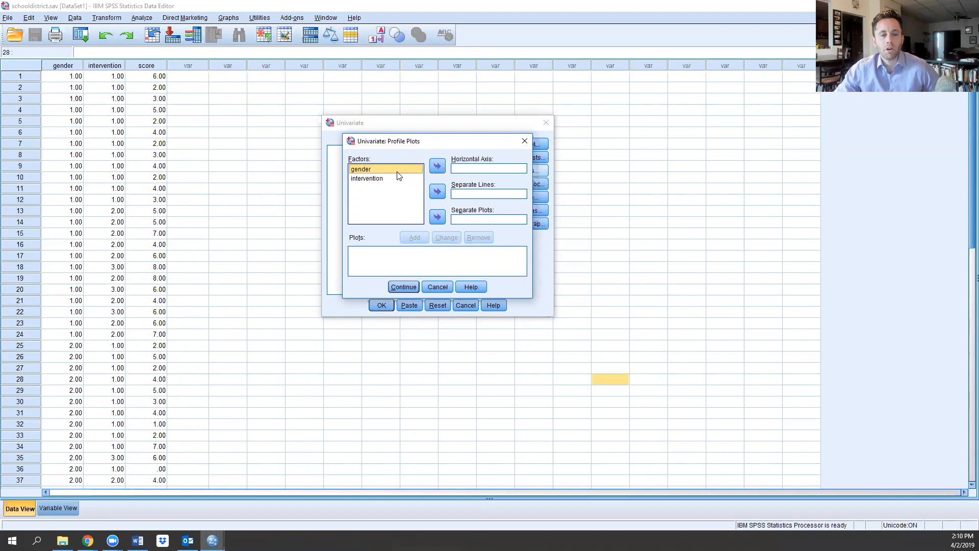
Step: Add profile plots for gender, intervention, and gender with separate lines per intervention
left_click(437, 166)
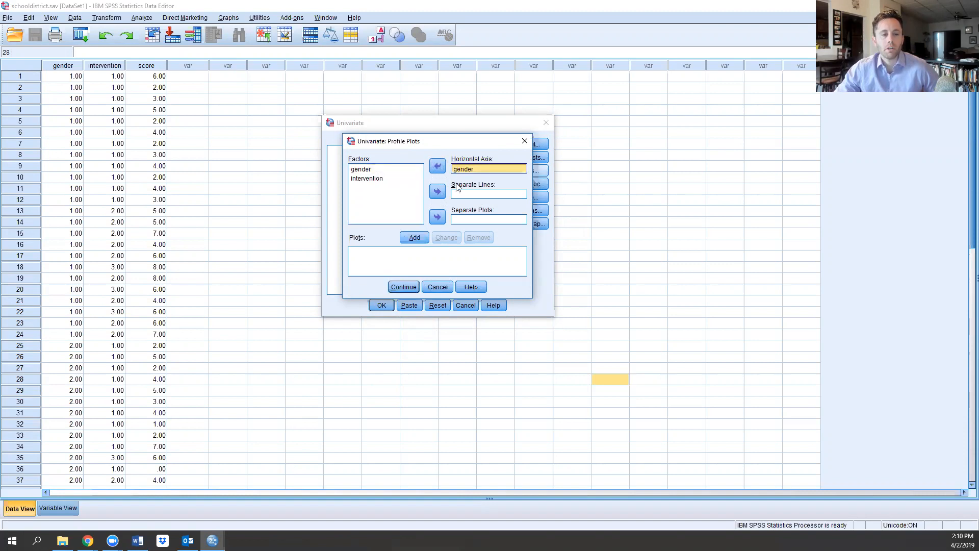
left_click(414, 237)
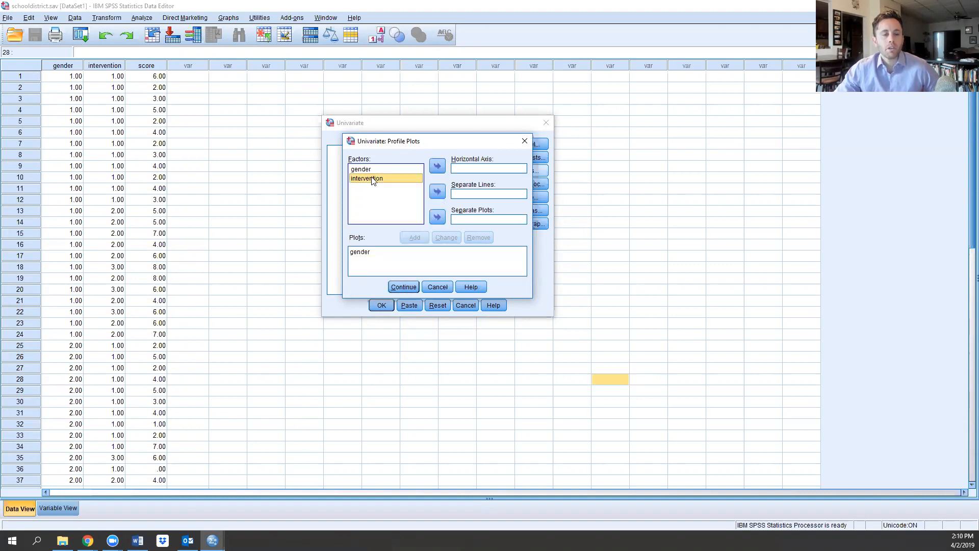
left_click(437, 166)
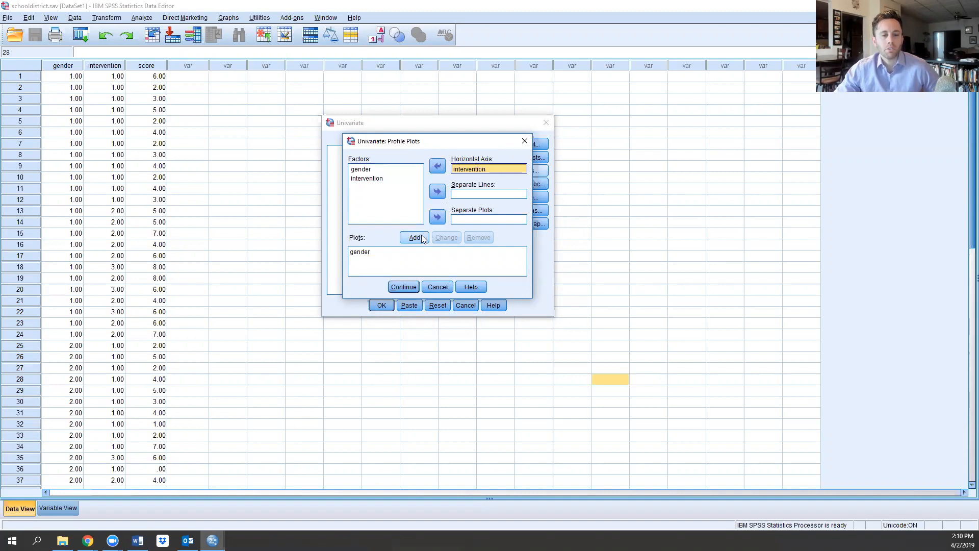
left_click(415, 237)
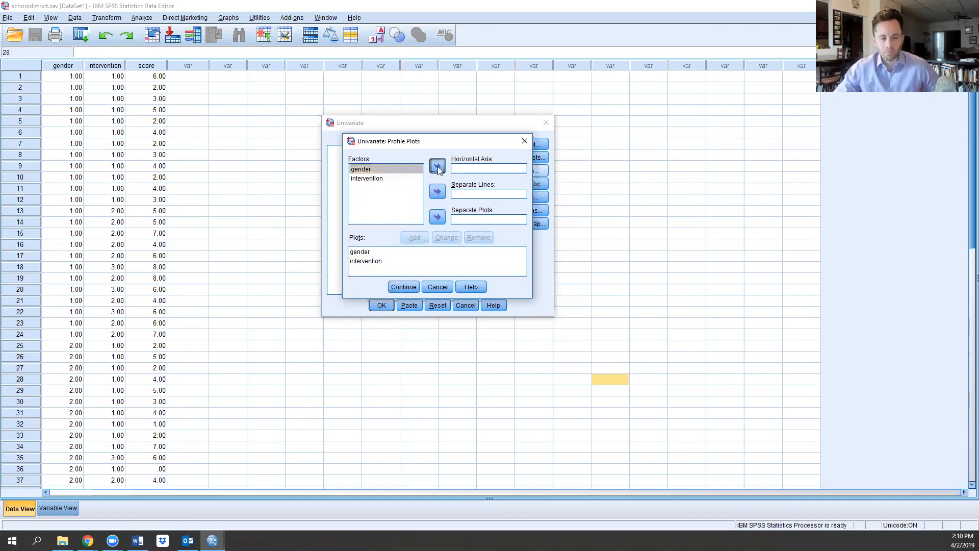
left_click(436, 167)
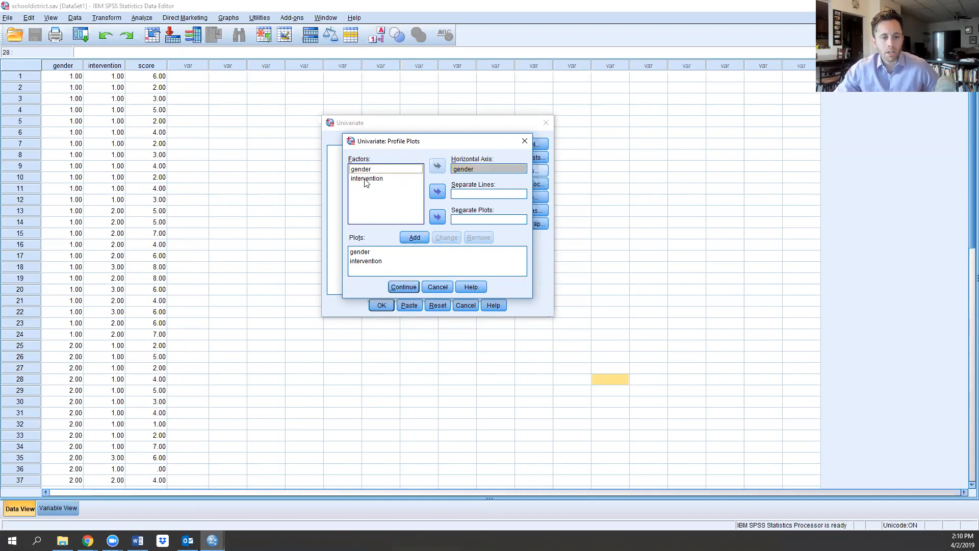
left_click(437, 192)
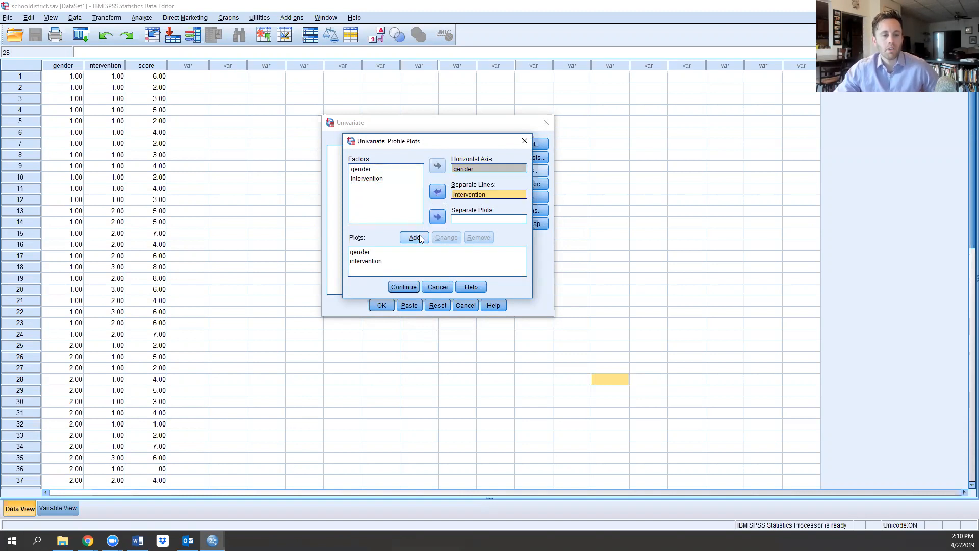
left_click(415, 237)
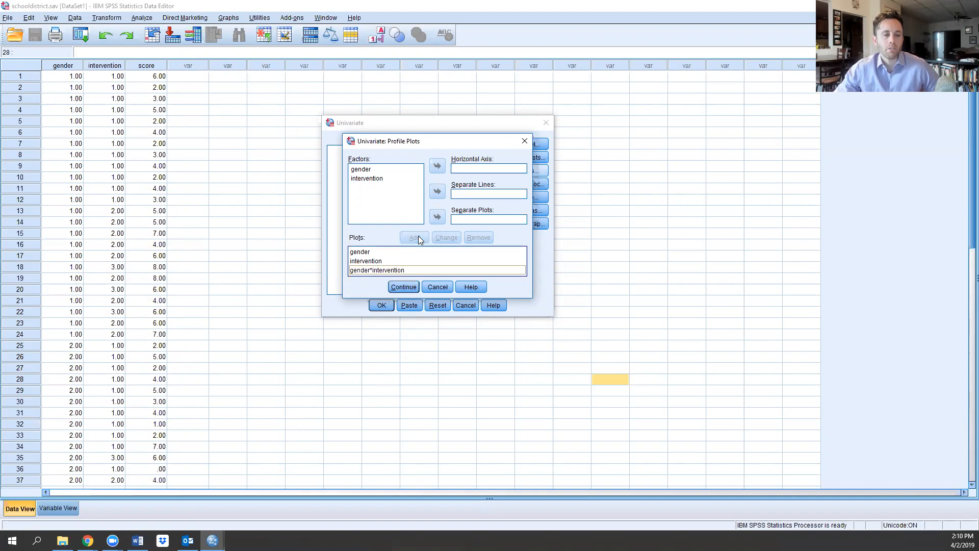
mouse_move(390, 240)
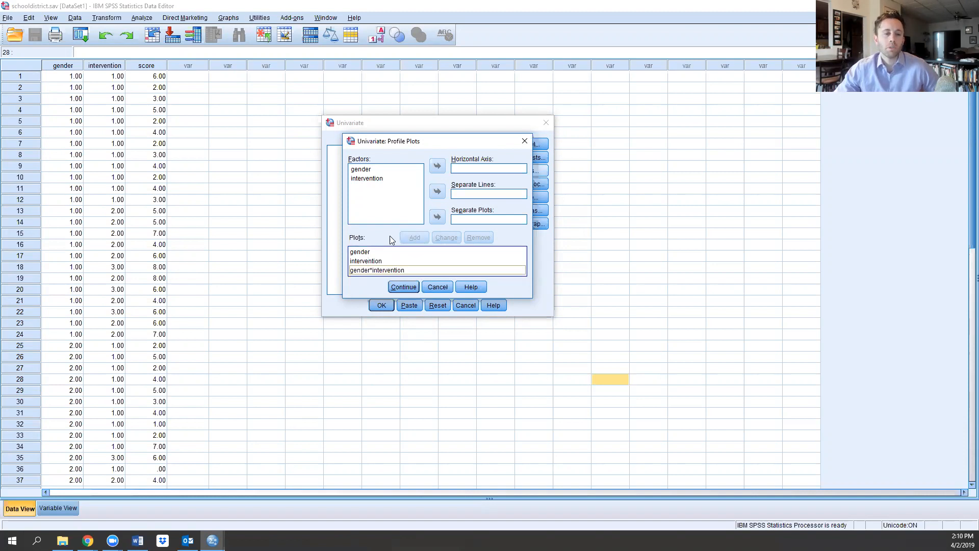
mouse_move(405, 228)
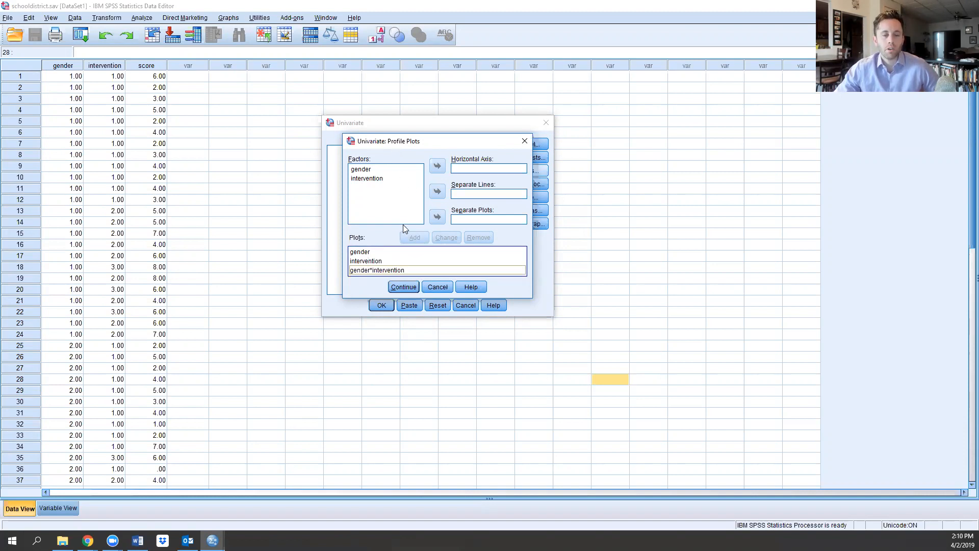
left_click(403, 286)
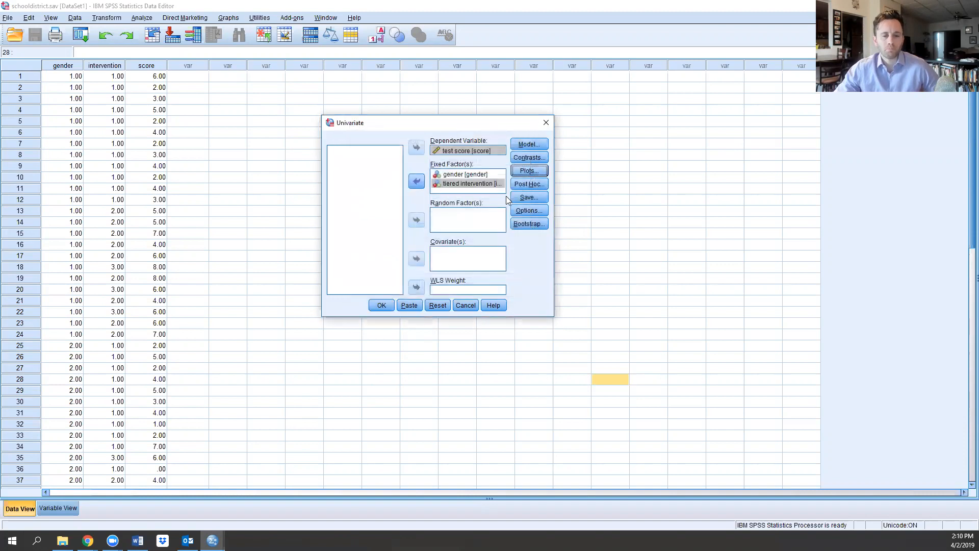
Step: Request REGWQ post hoc comparisons for the tiered intervention factor
left_click(528, 183)
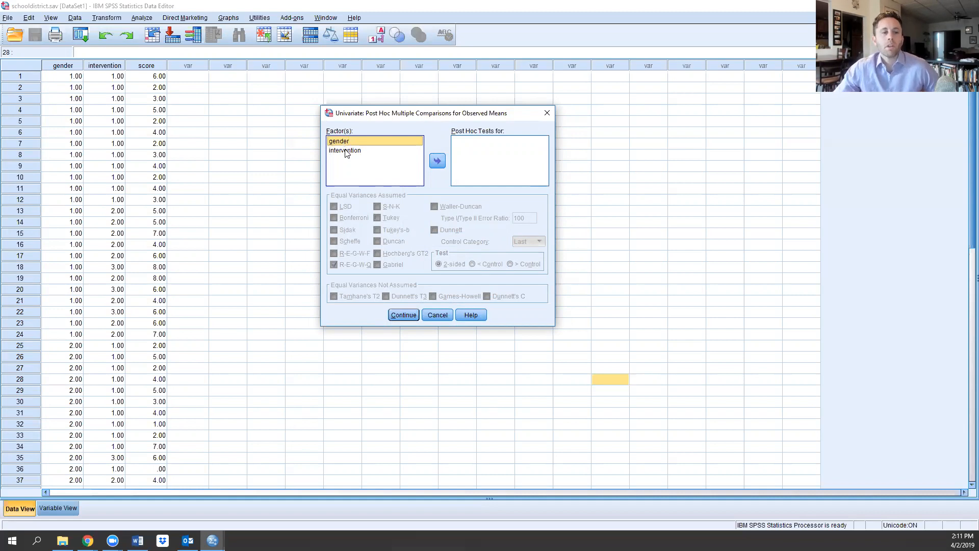
left_click(437, 161)
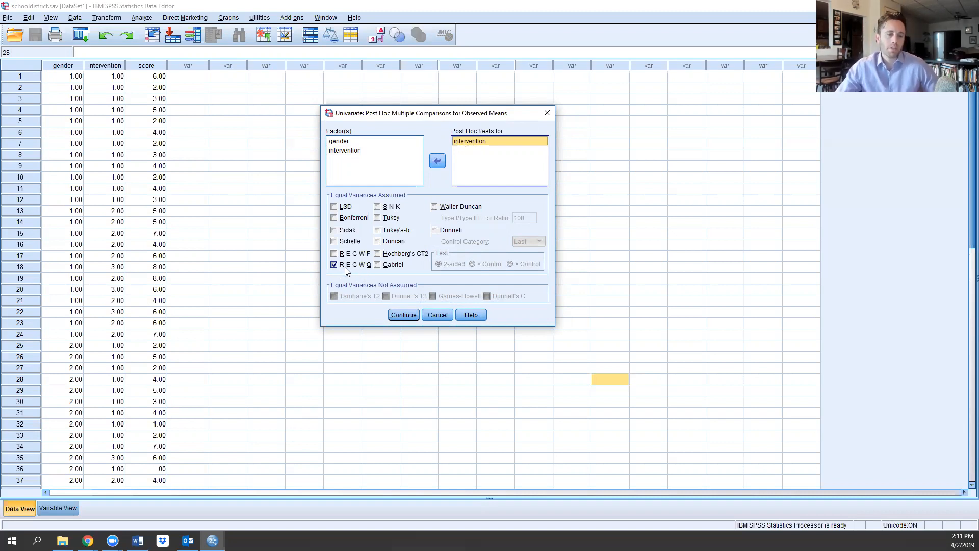
mouse_move(372, 273)
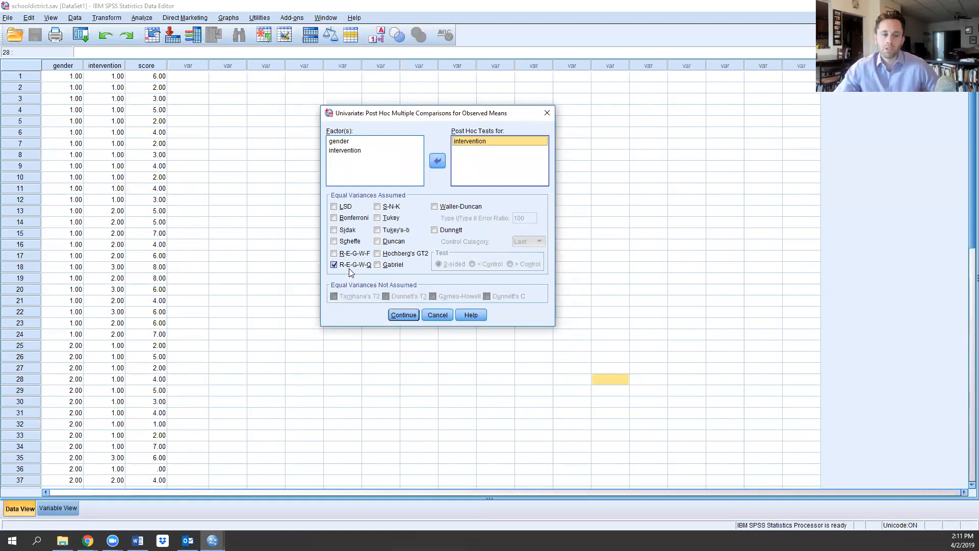
left_click(403, 314)
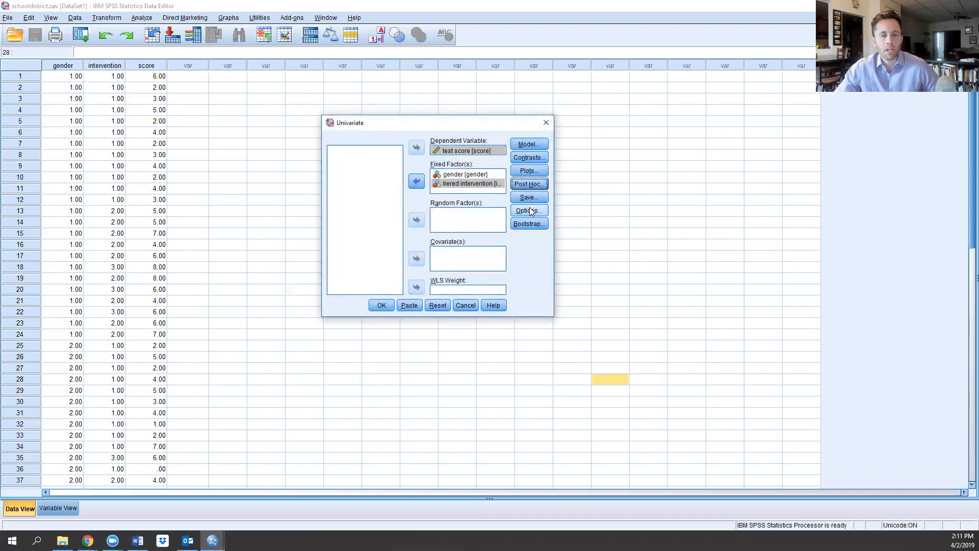
Step: Show estimated means for intervention and gender*intervention, comparing main effects with Bonferroni adjustment
left_click(528, 210)
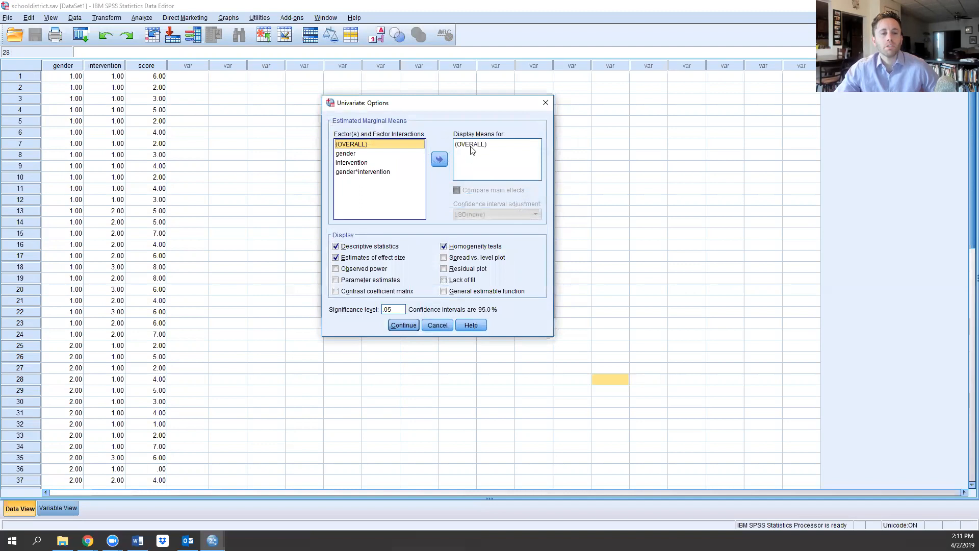
left_click(470, 144)
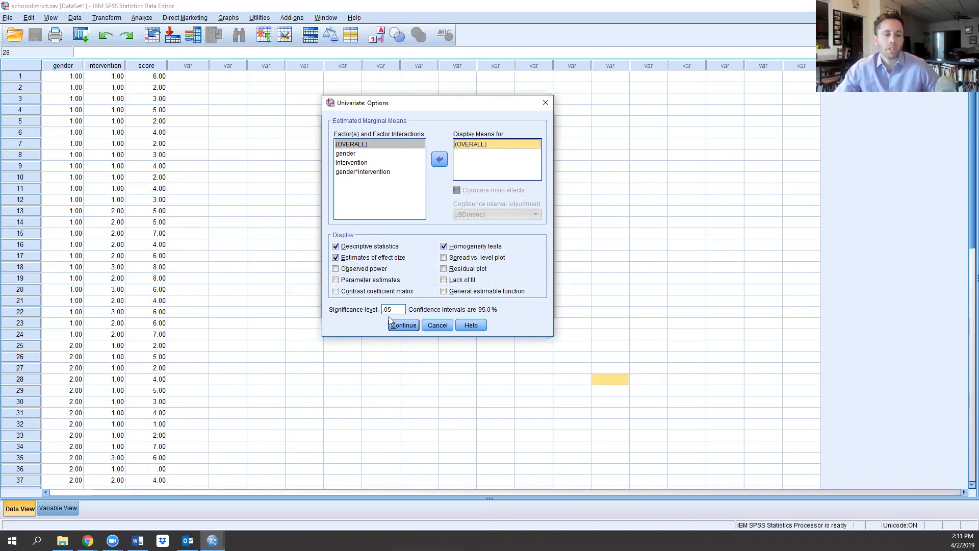
mouse_move(436, 303)
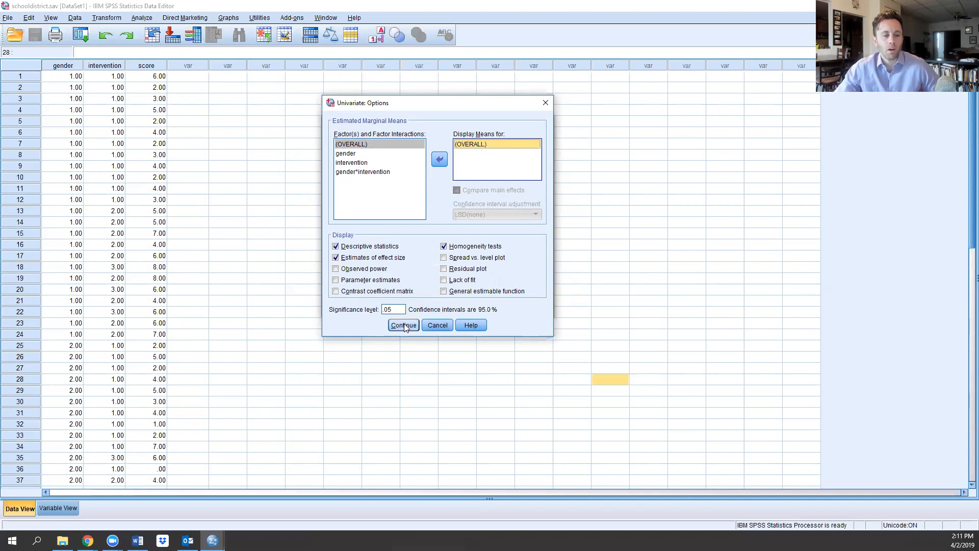
mouse_move(422, 295)
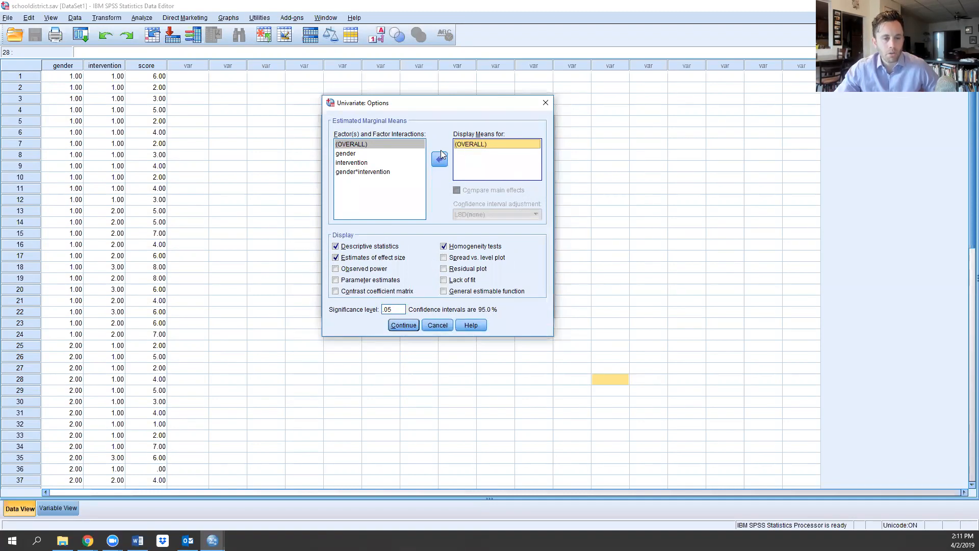
left_click(345, 153)
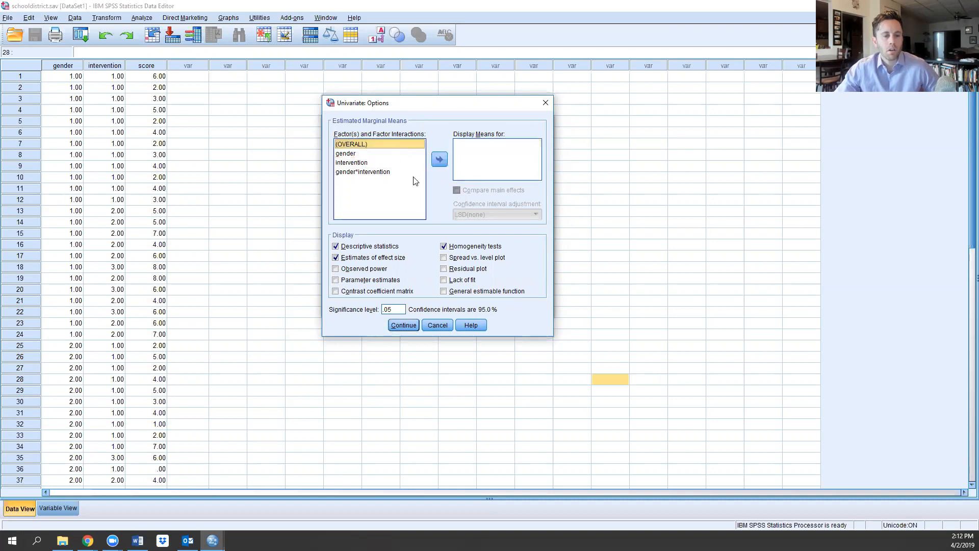
left_click(439, 158)
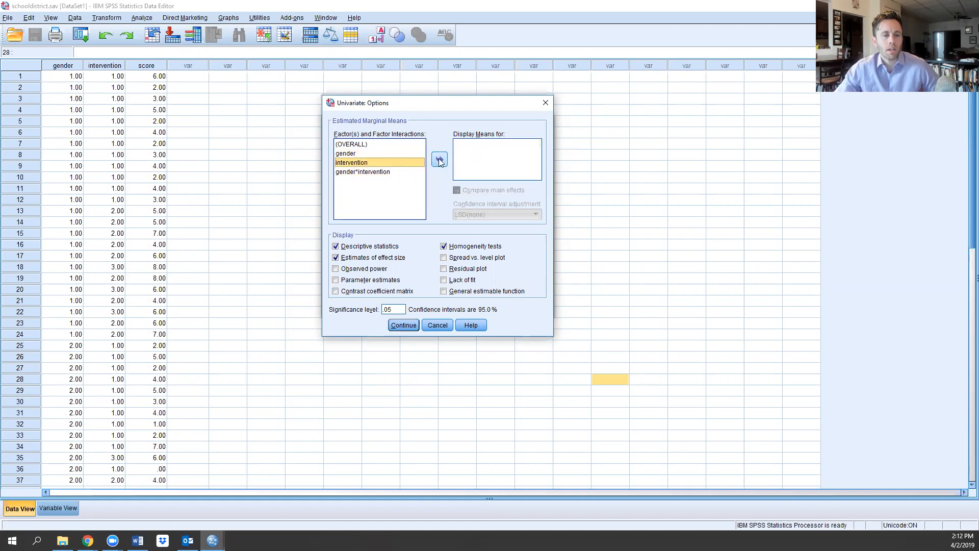
left_click(439, 160)
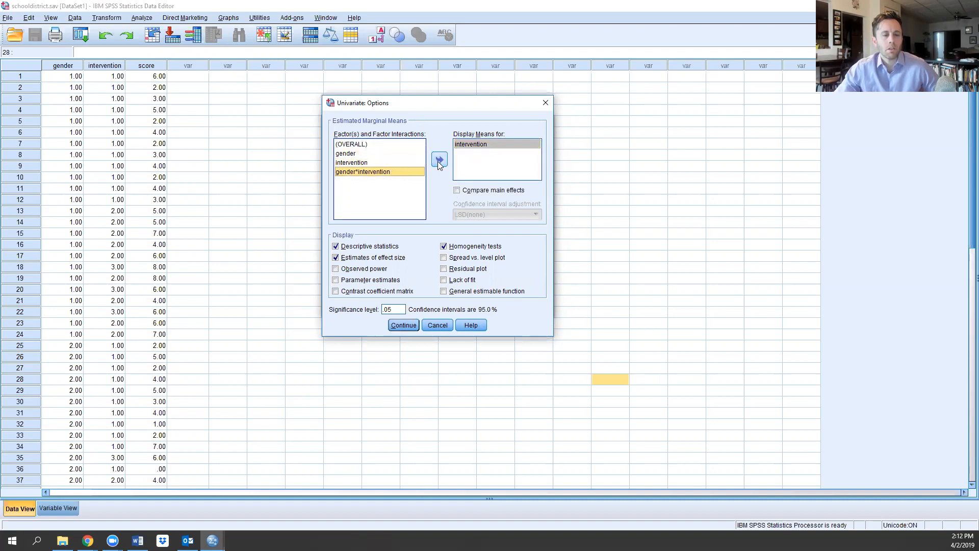
left_click(440, 159)
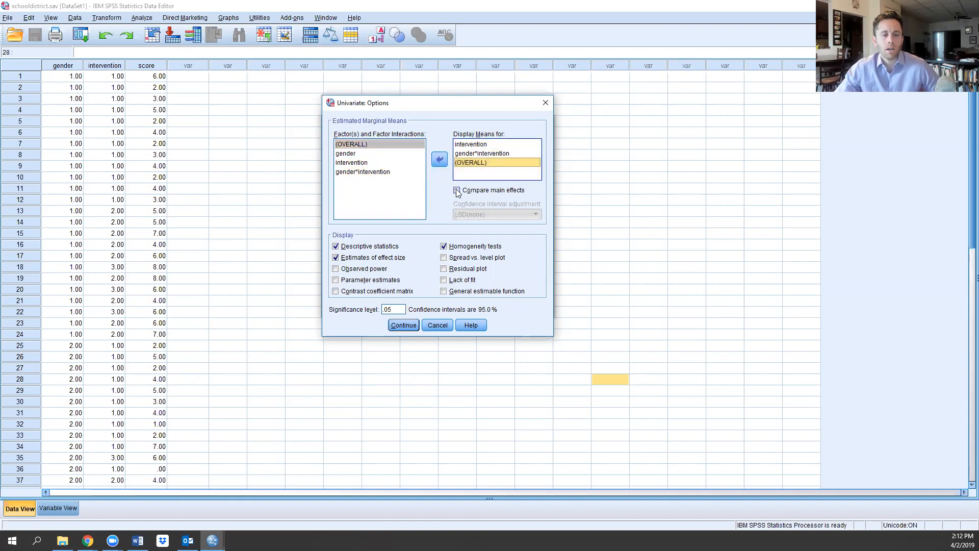
left_click(457, 189)
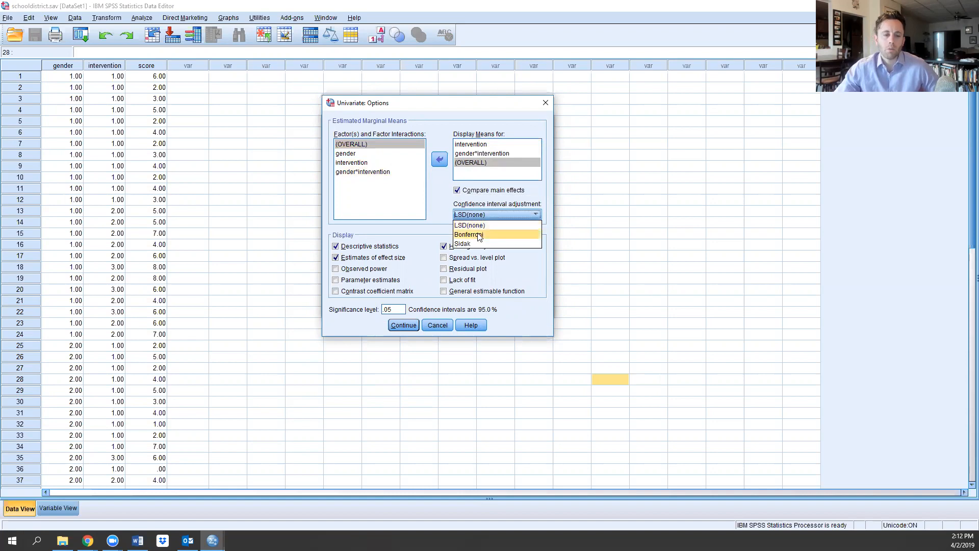
left_click(468, 235)
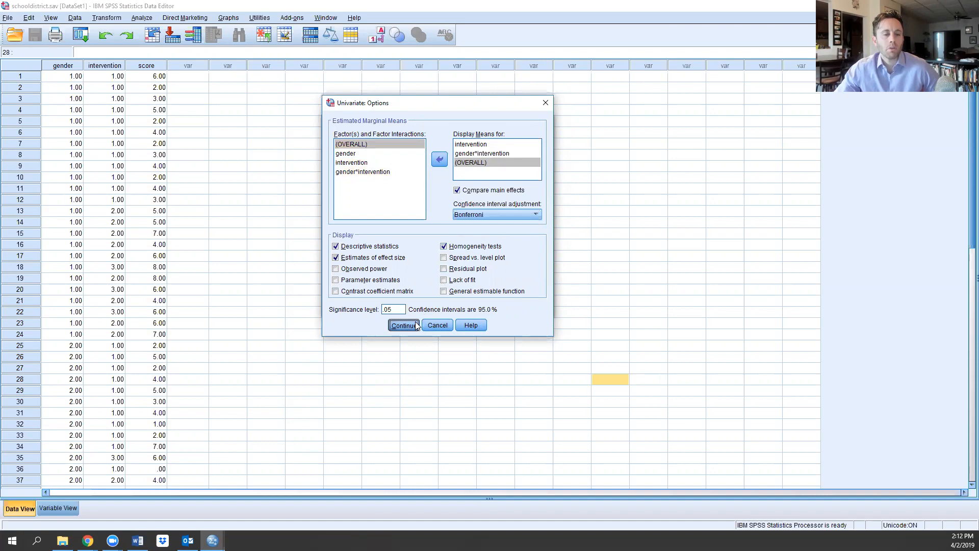
left_click(403, 324)
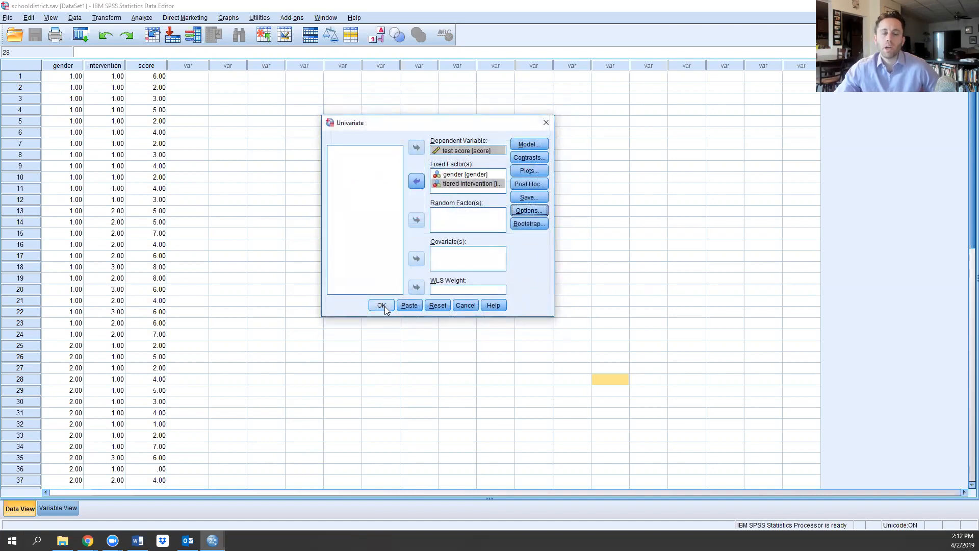
Step: Run the two-way ANOVA, maximize the Viewer, and scroll into factor counts and descriptives
left_click(381, 306)
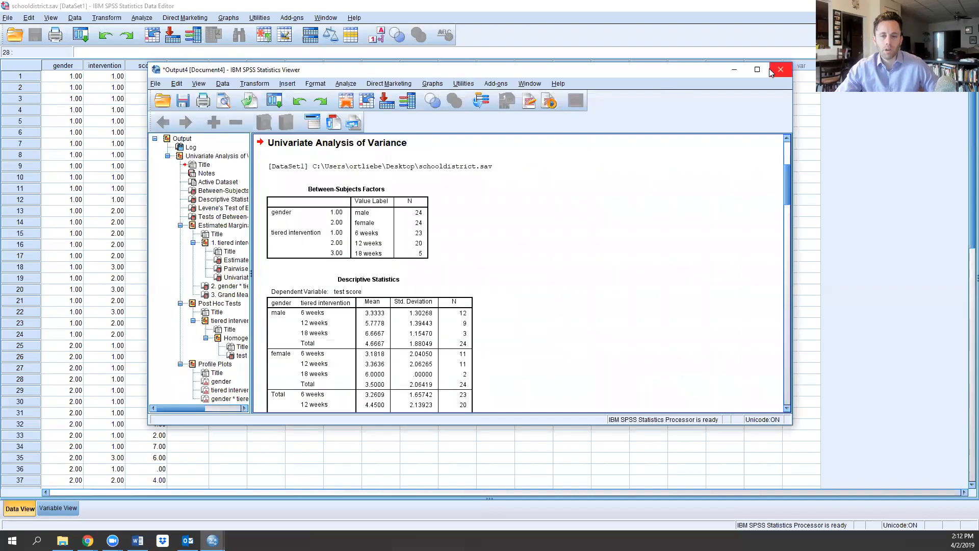
left_click(756, 70)
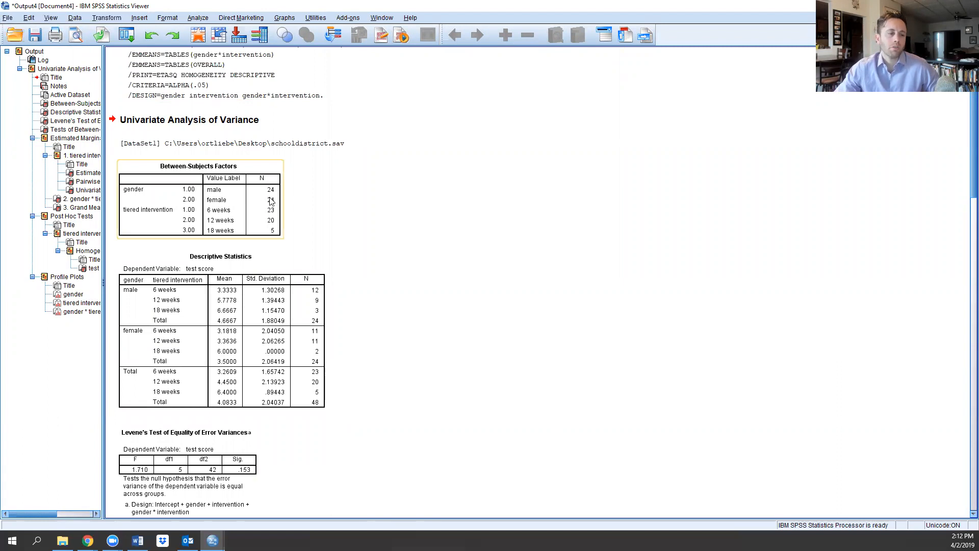
scroll("down", 3)
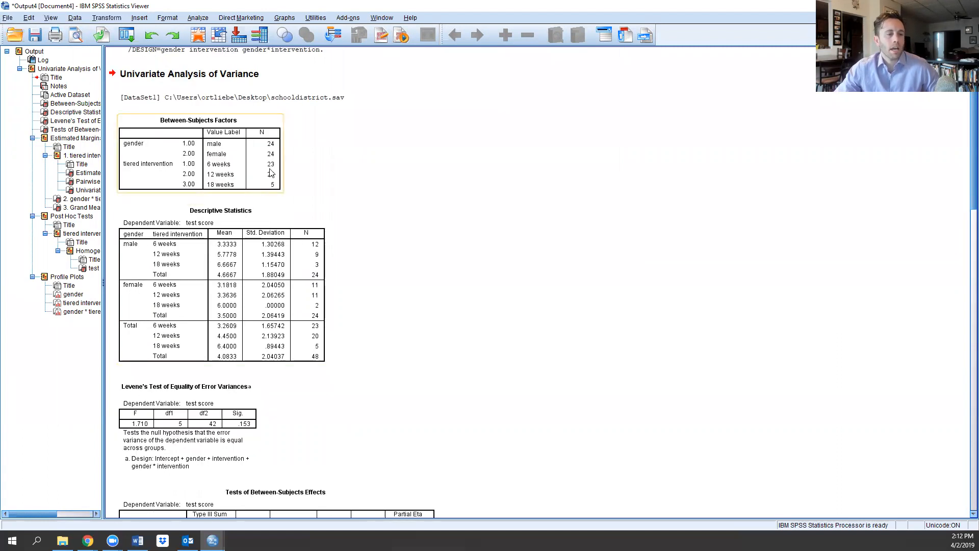
mouse_move(269, 172)
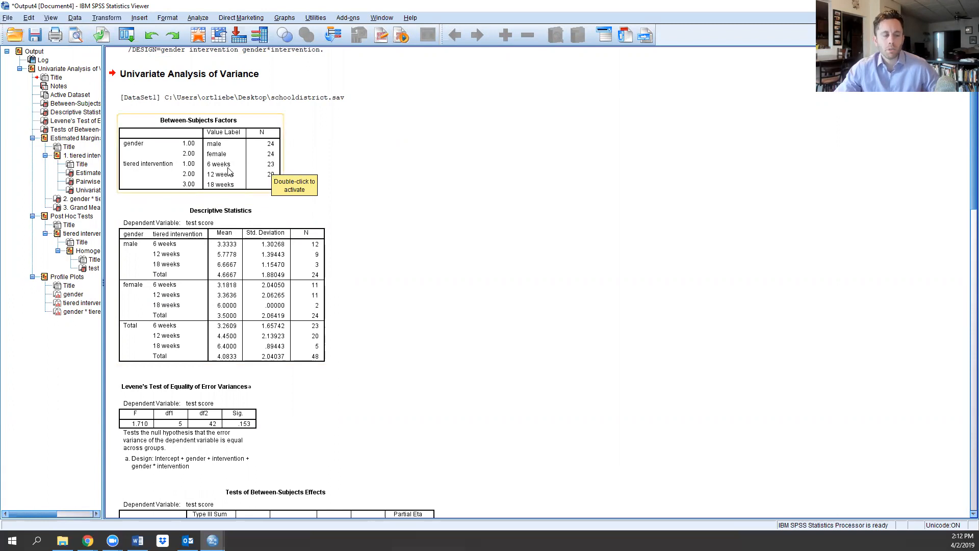
mouse_move(296, 184)
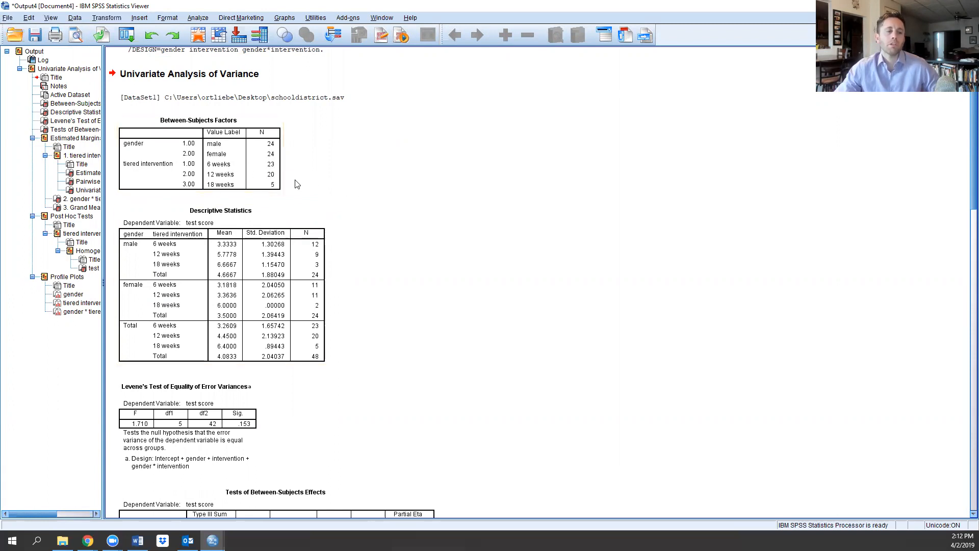
mouse_move(333, 188)
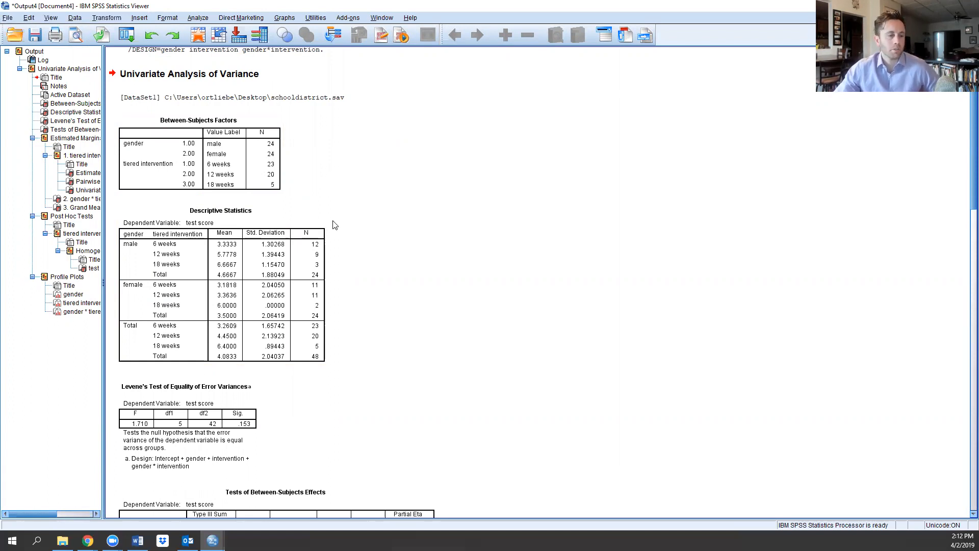
scroll("down", 3)
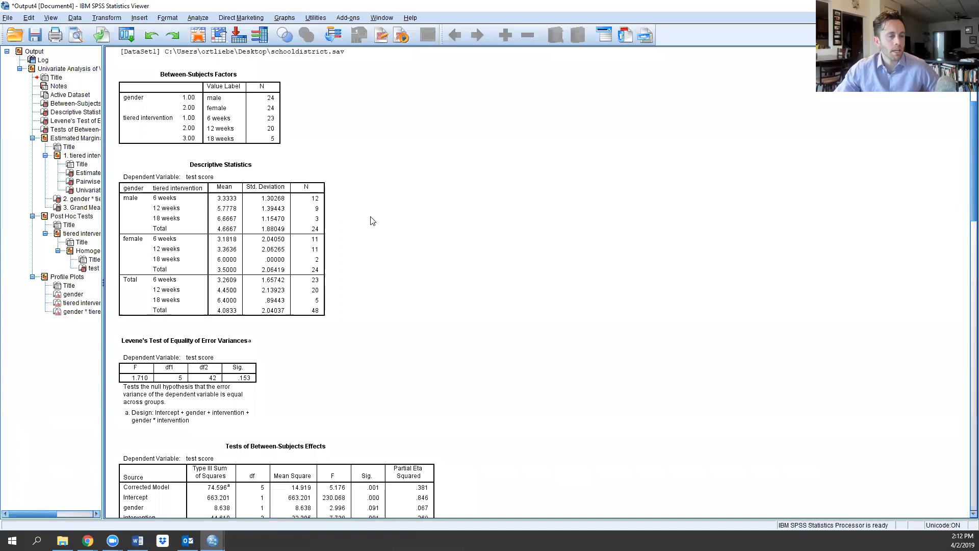
left_click(220, 218)
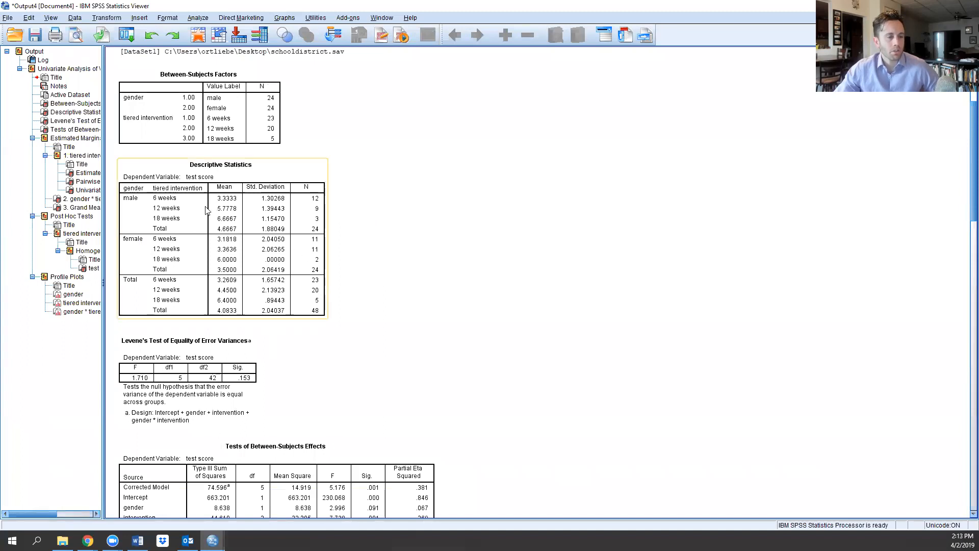
mouse_move(166, 214)
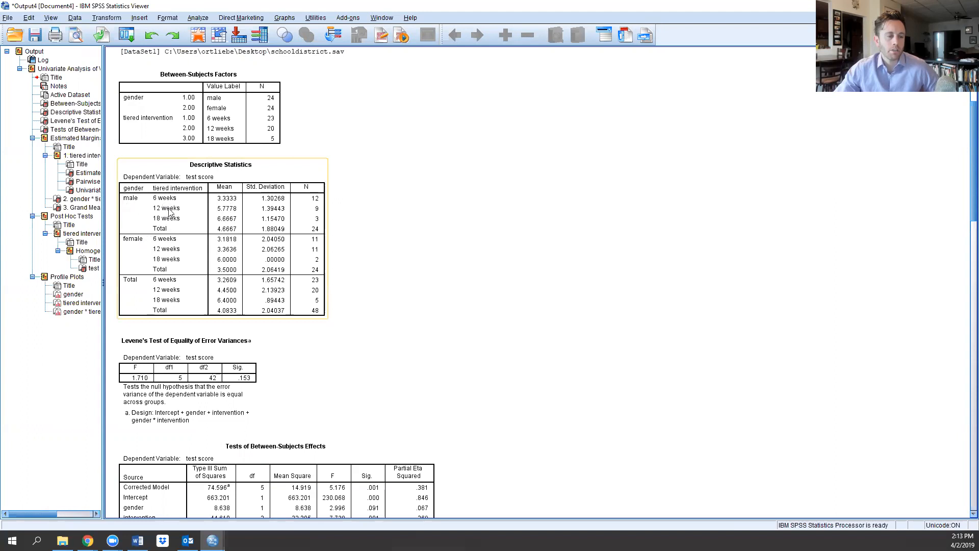
mouse_move(147, 247)
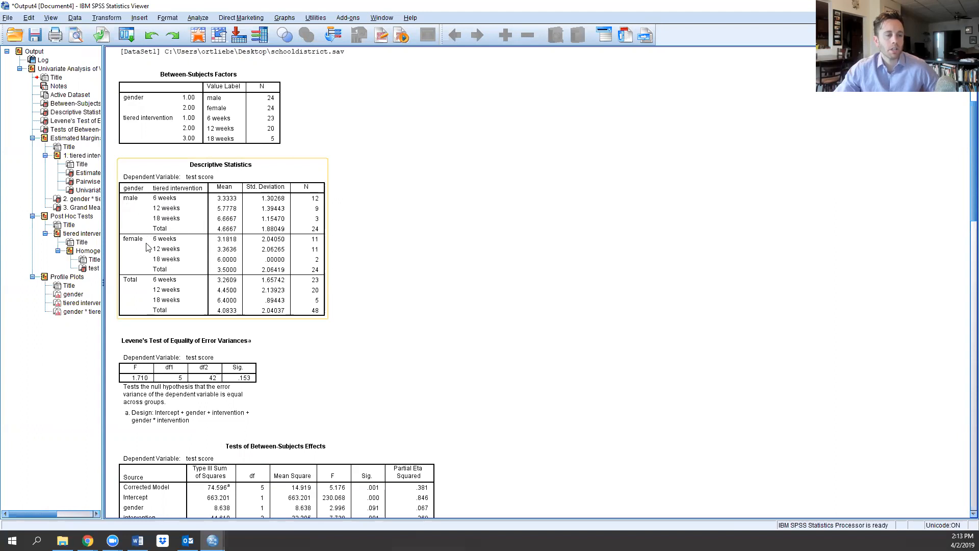
mouse_move(236, 202)
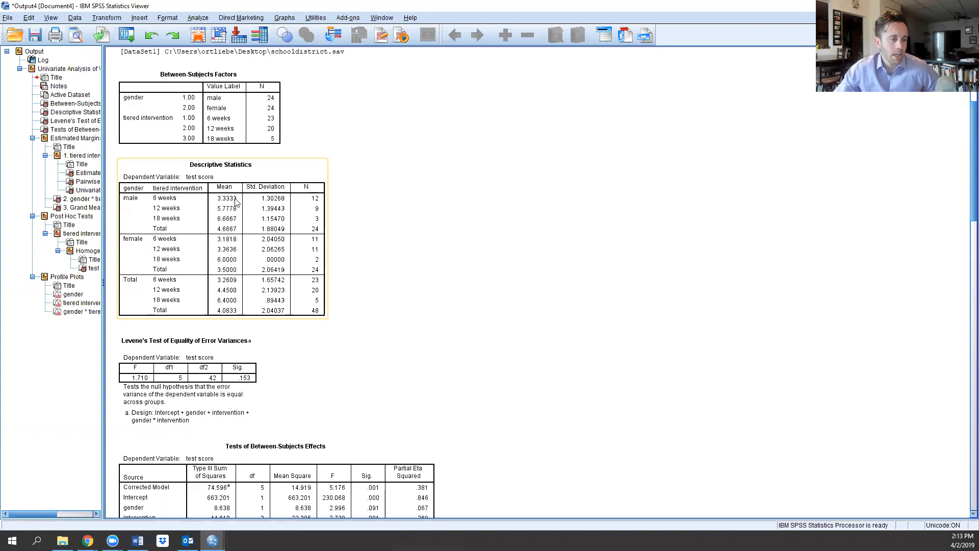
mouse_move(236, 217)
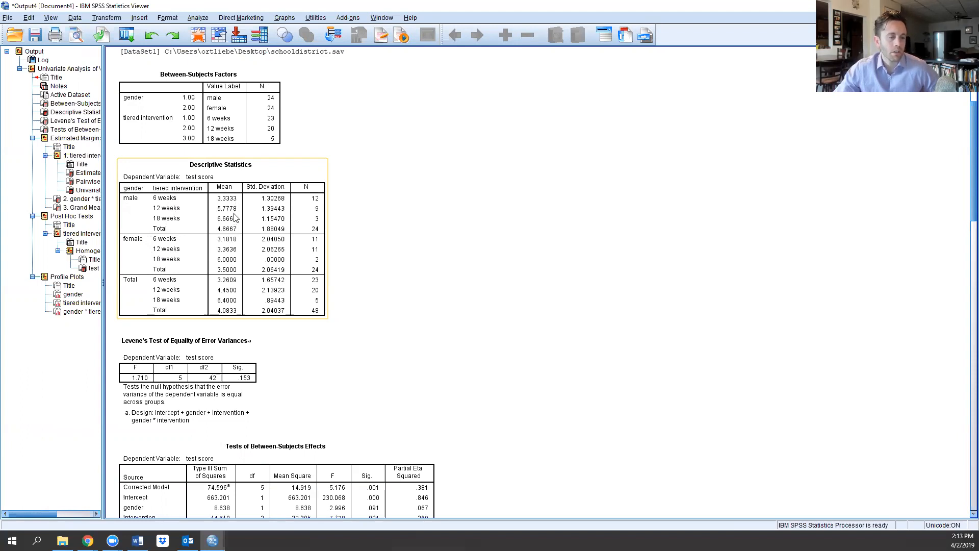
mouse_move(233, 215)
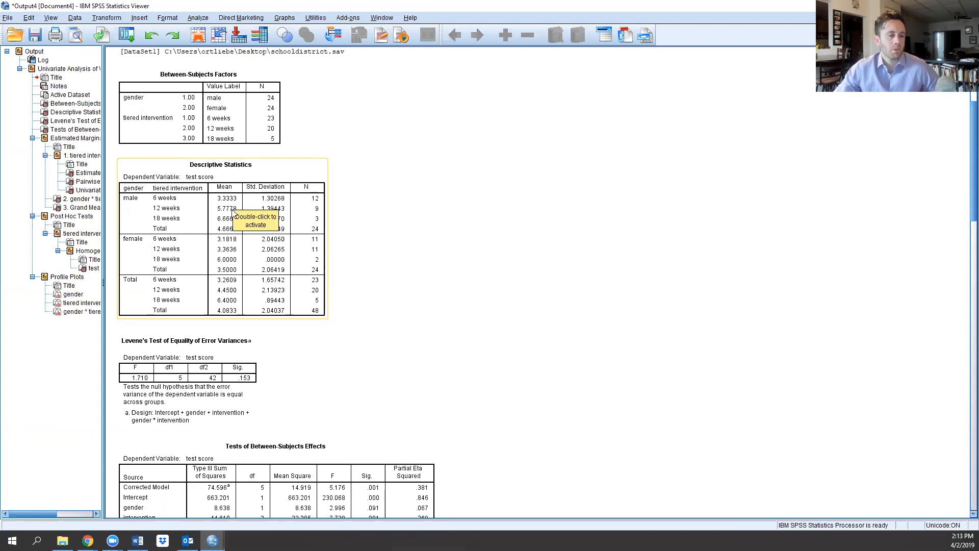
mouse_move(226, 219)
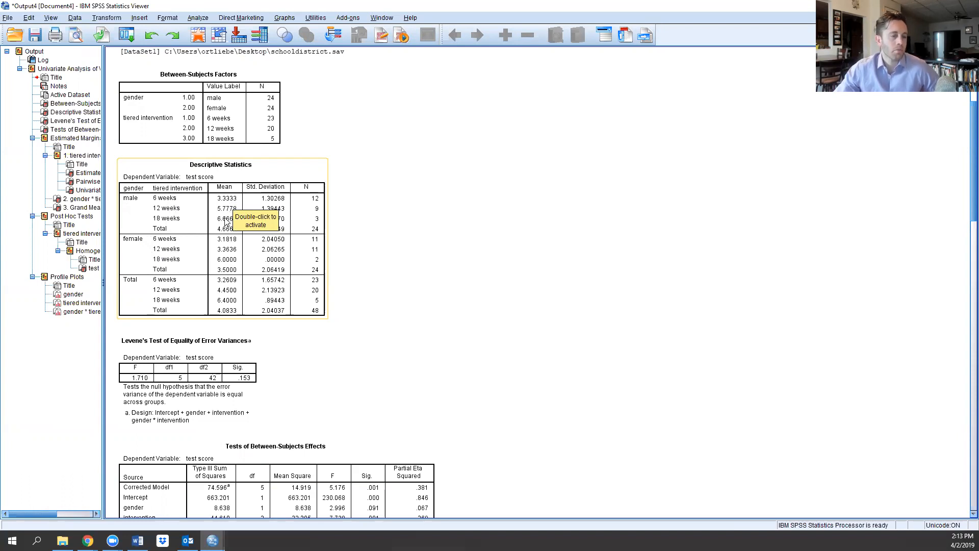
mouse_move(235, 242)
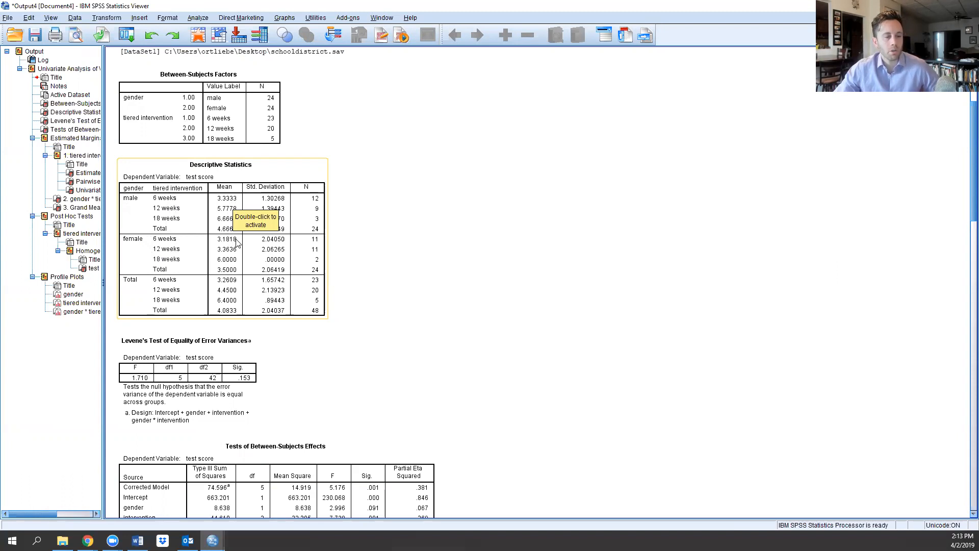
mouse_move(234, 253)
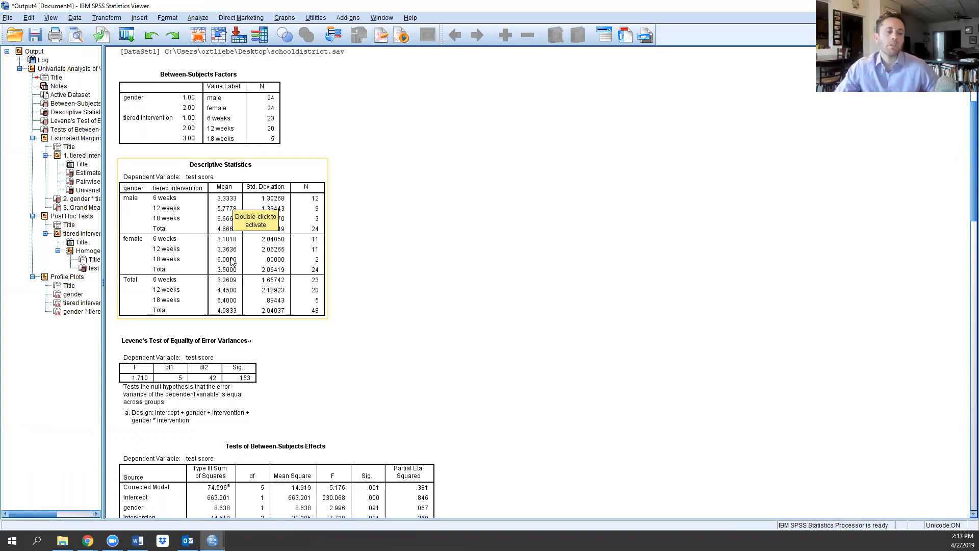
scroll("down", 3)
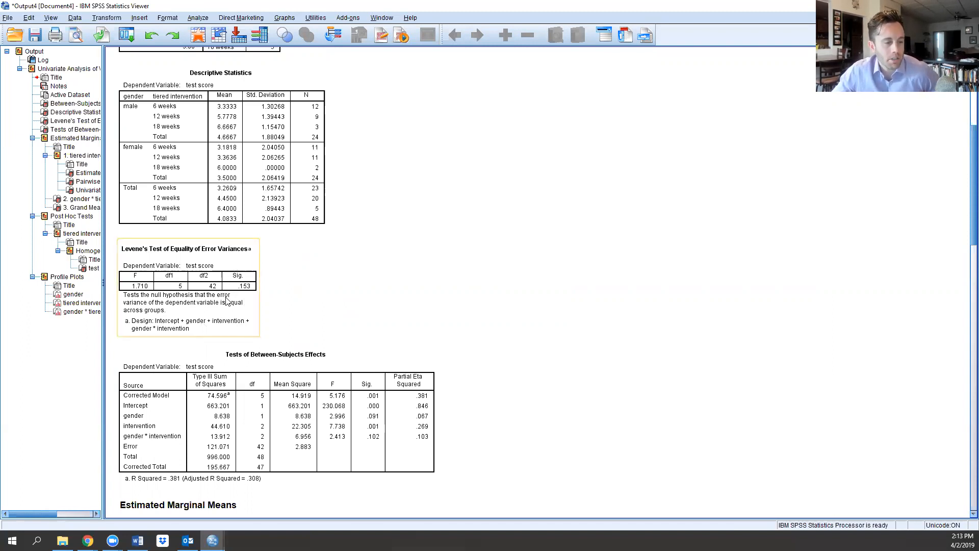
mouse_move(226, 310)
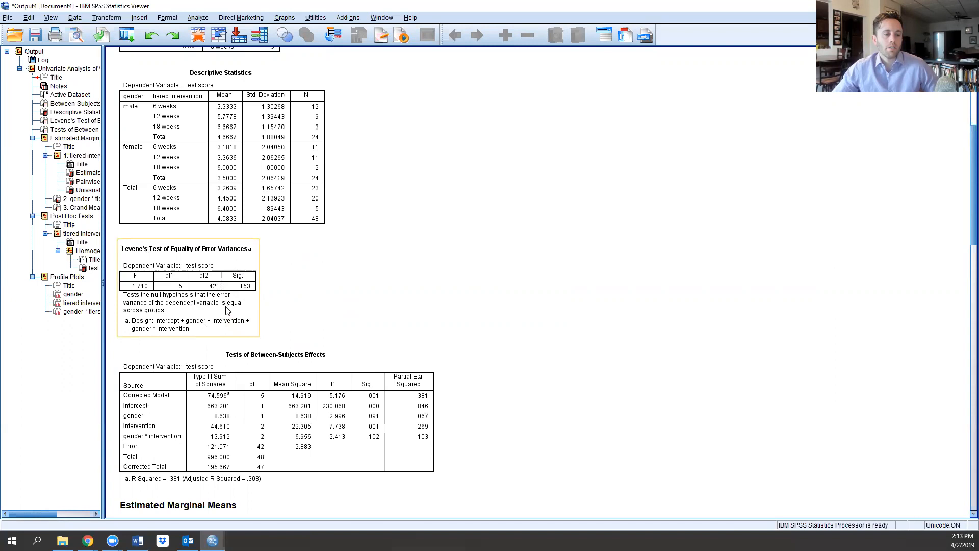
mouse_move(245, 306)
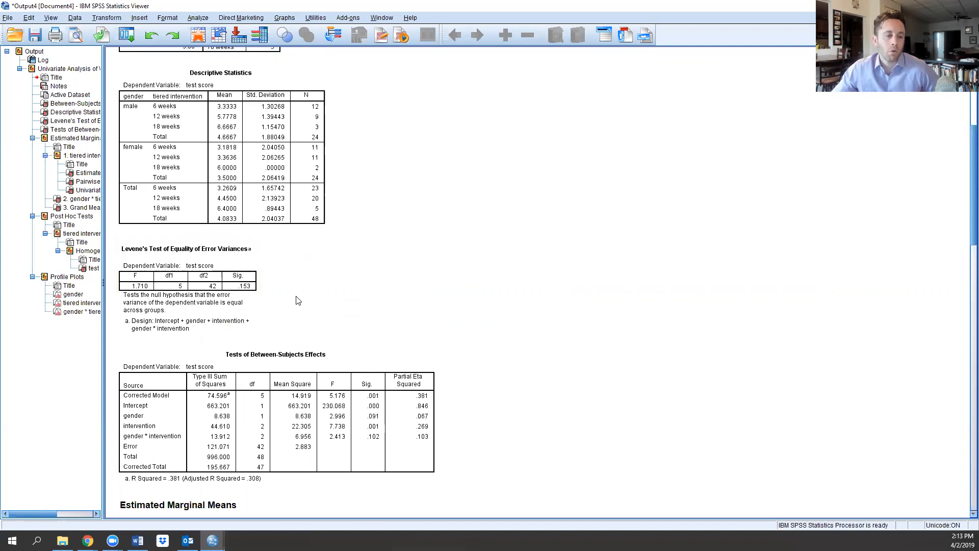
mouse_move(239, 231)
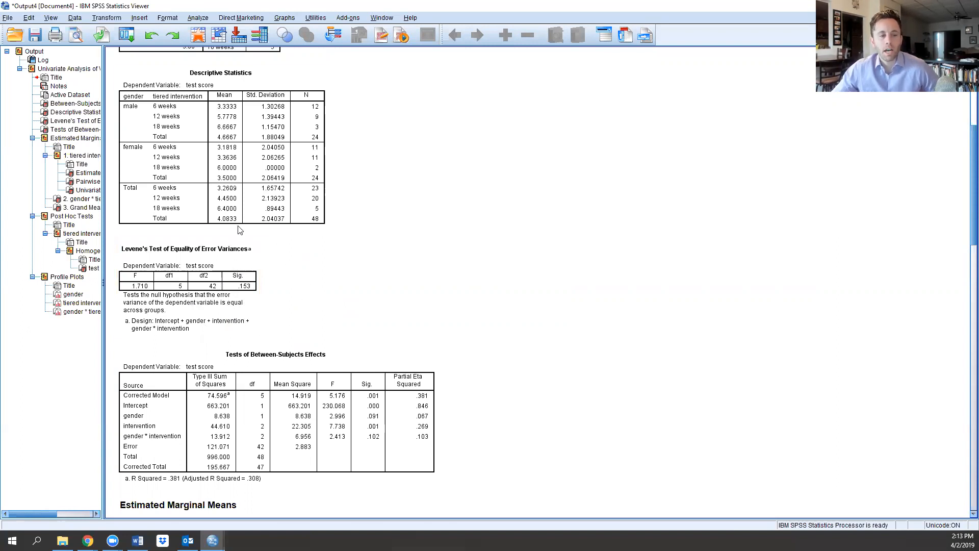
left_click(187, 281)
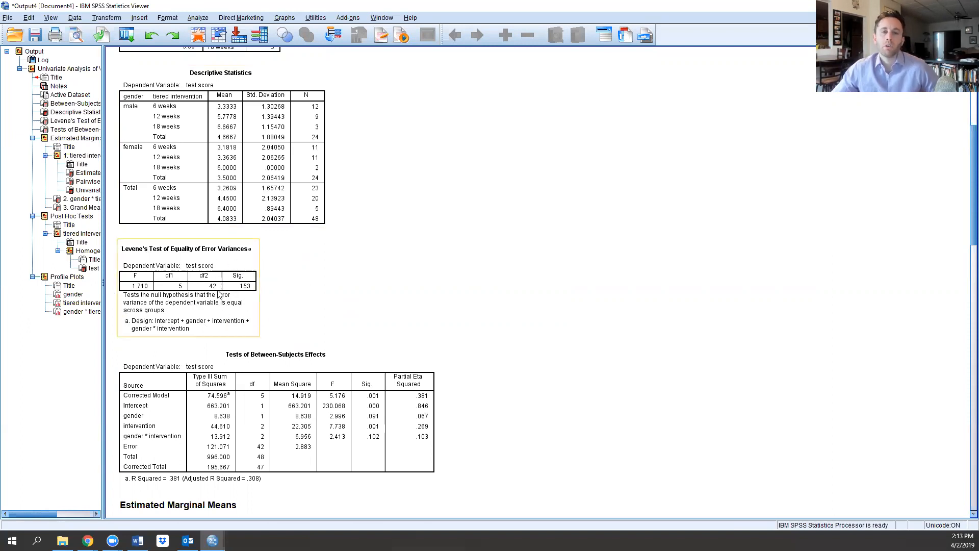
mouse_move(219, 295)
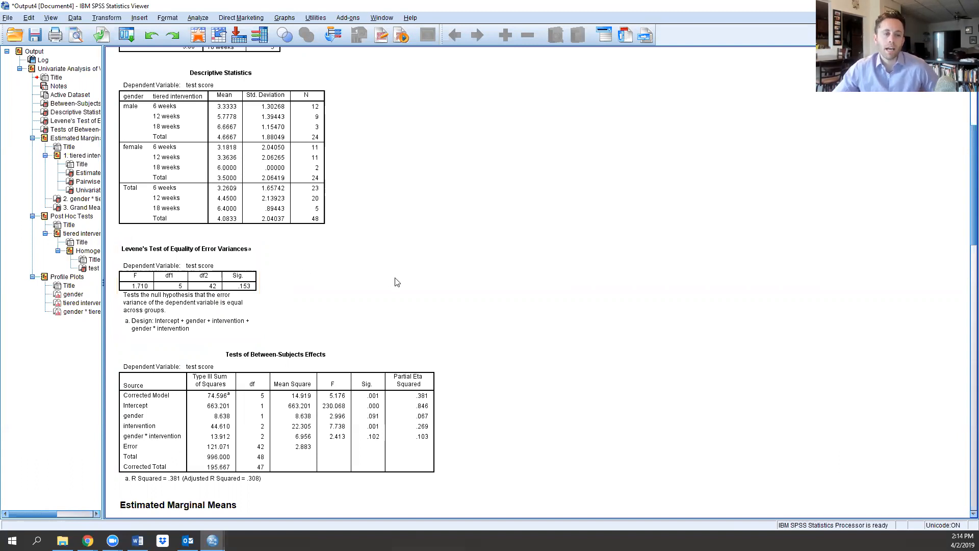
scroll("down", 3)
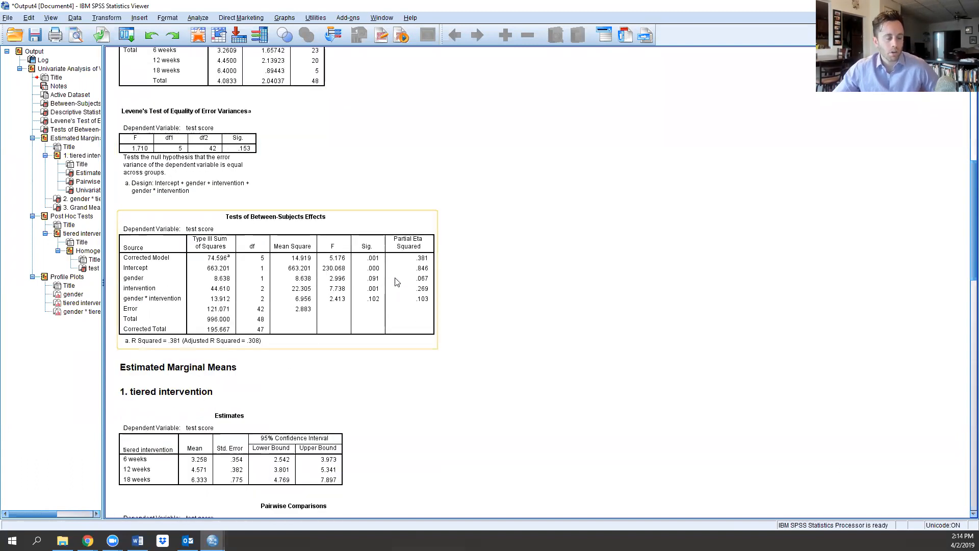
mouse_move(358, 305)
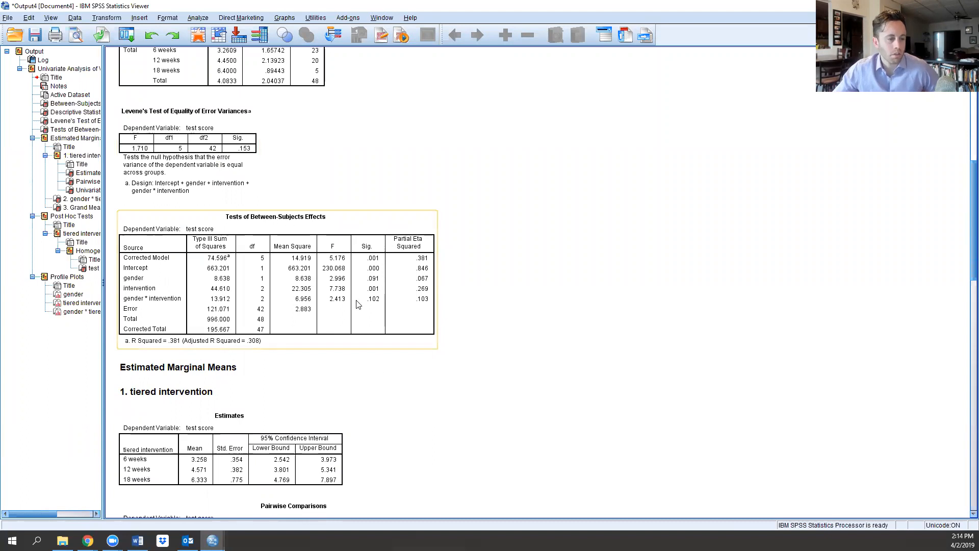
scroll("down", 3)
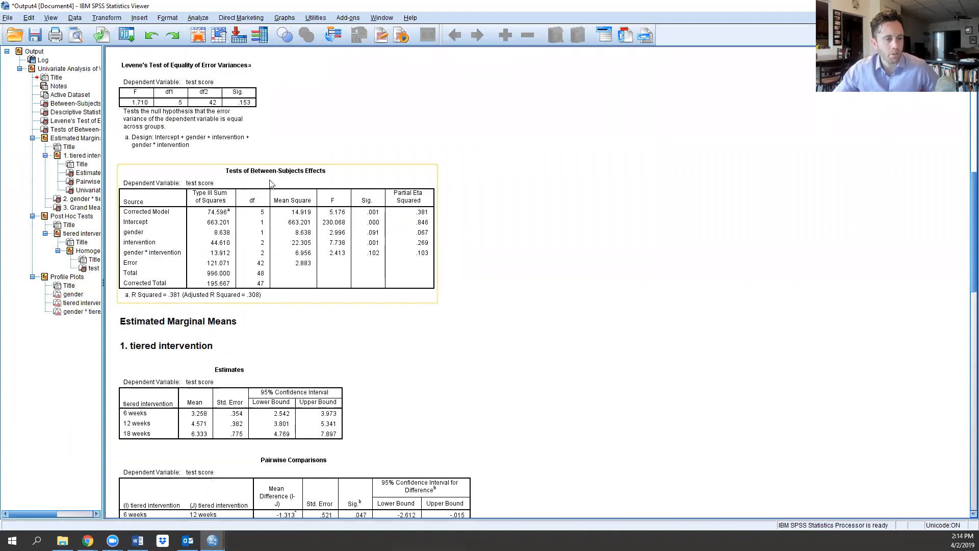
mouse_move(364, 266)
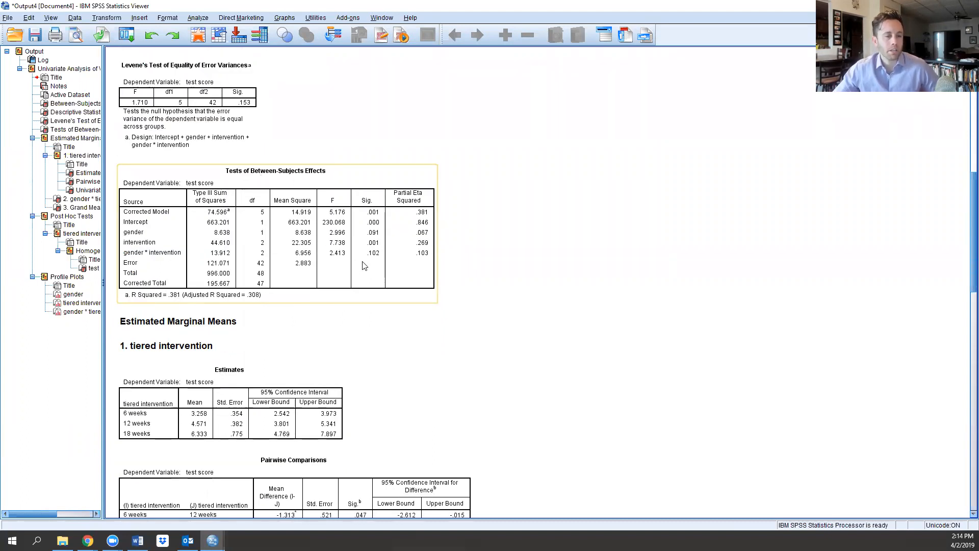
mouse_move(377, 241)
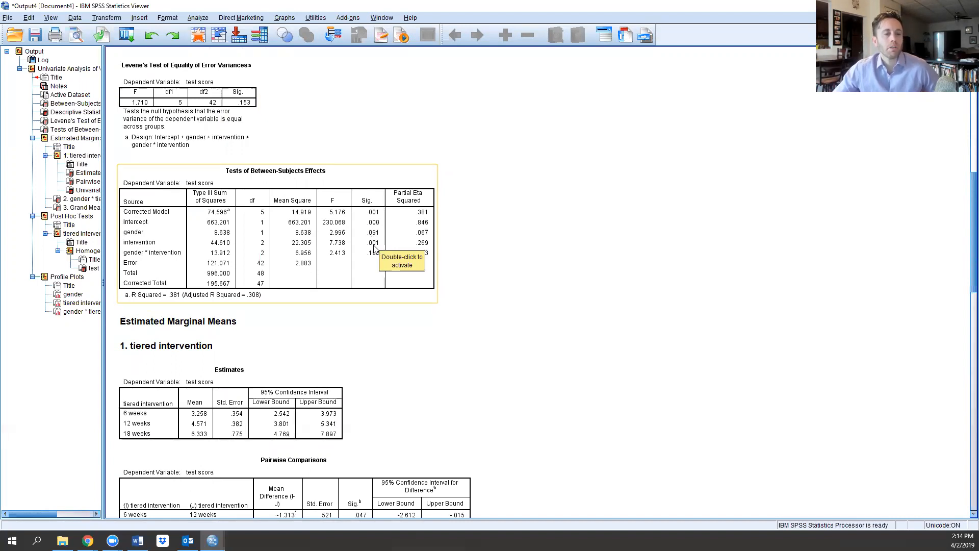
mouse_move(367, 305)
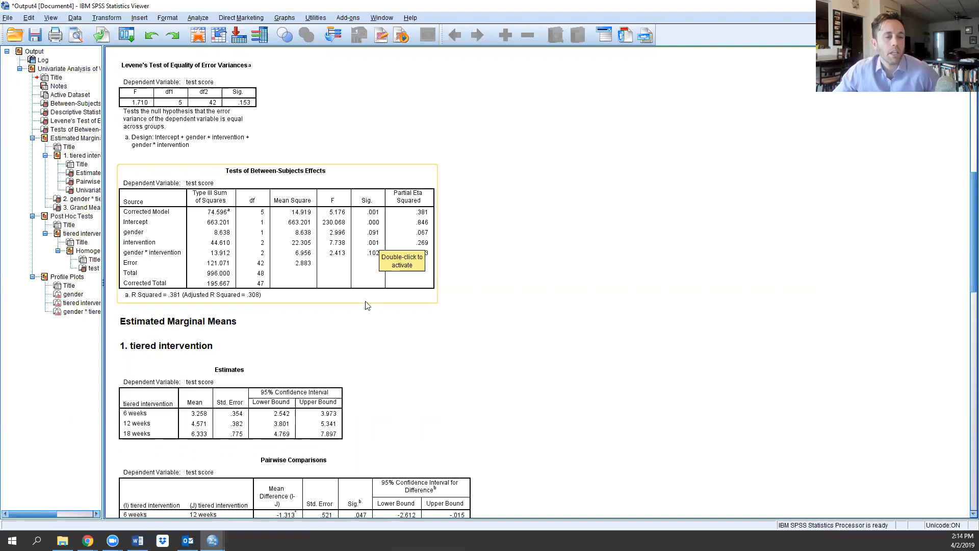
mouse_move(154, 246)
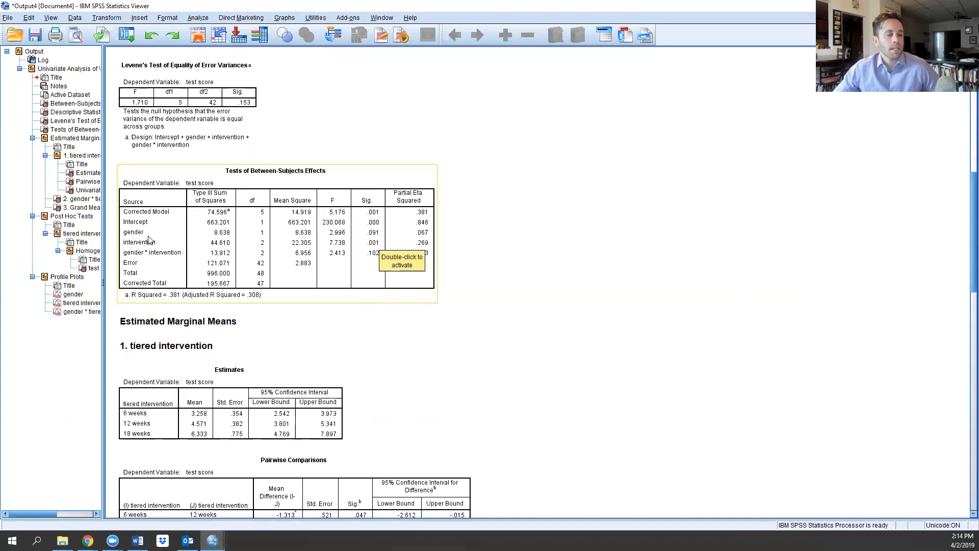
mouse_move(152, 255)
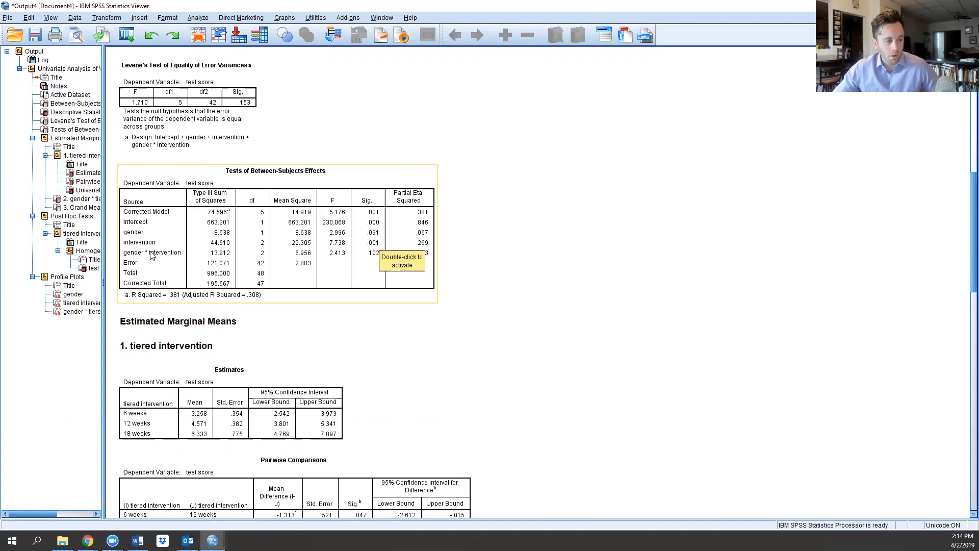
mouse_move(189, 190)
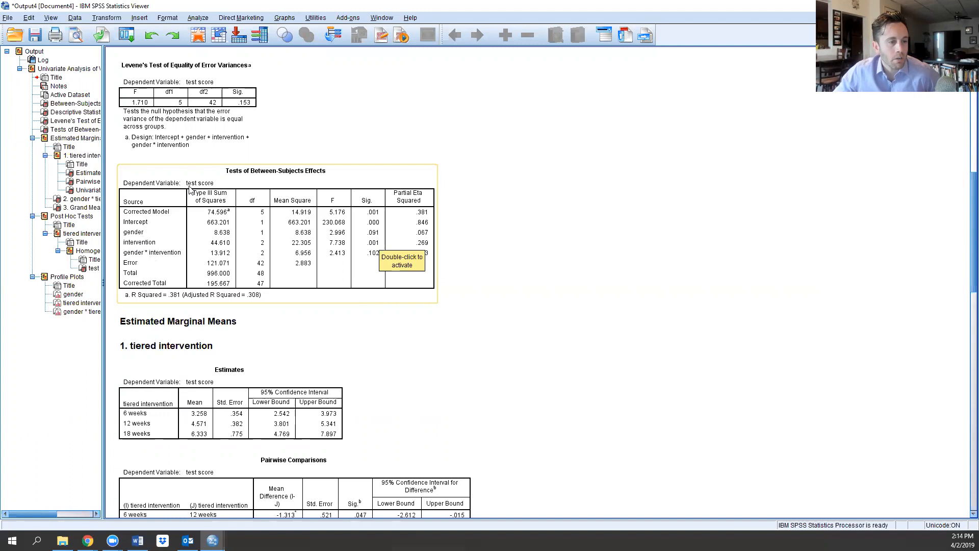
mouse_move(370, 248)
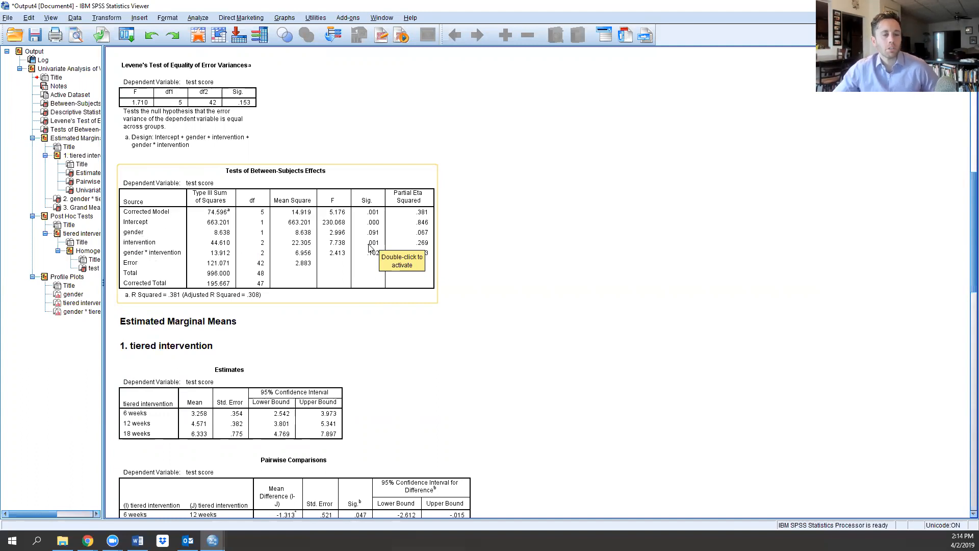
mouse_move(454, 258)
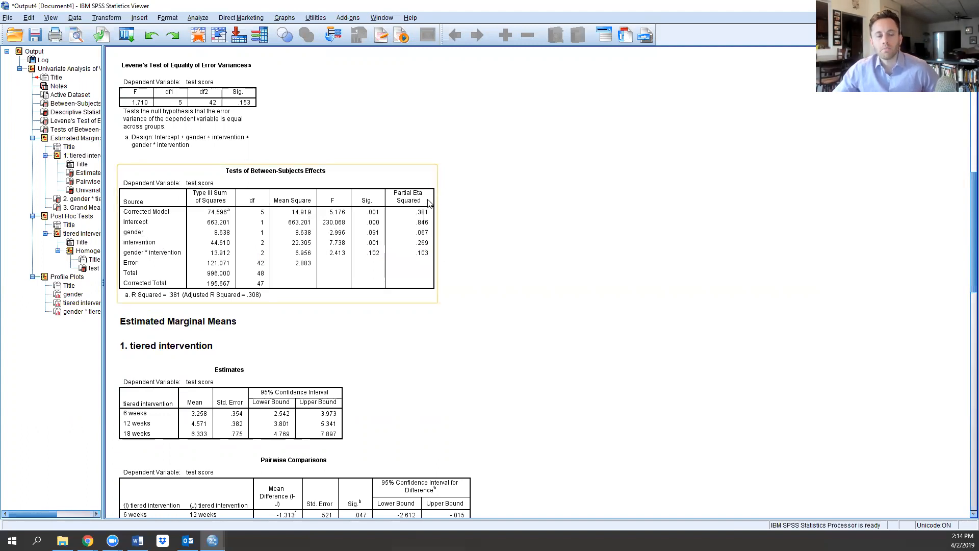
mouse_move(427, 242)
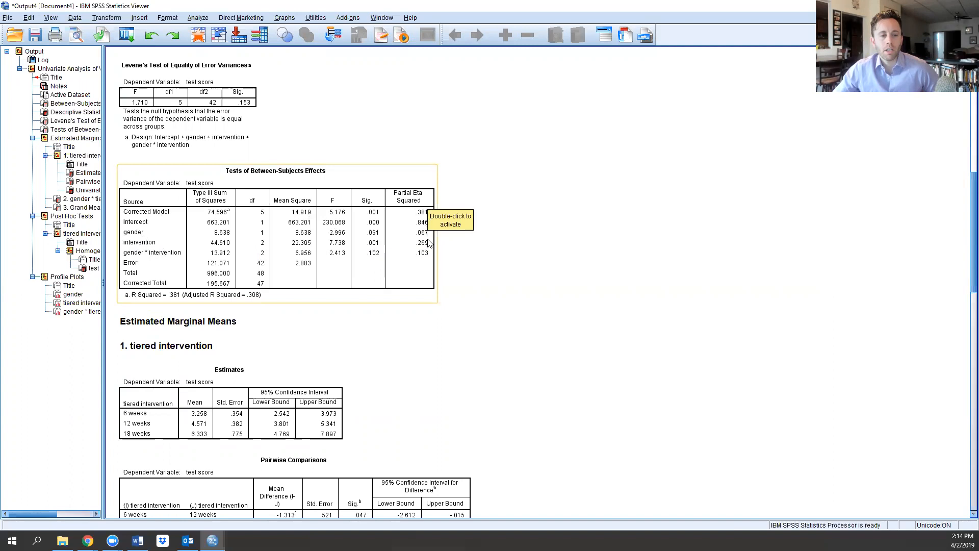
mouse_move(428, 250)
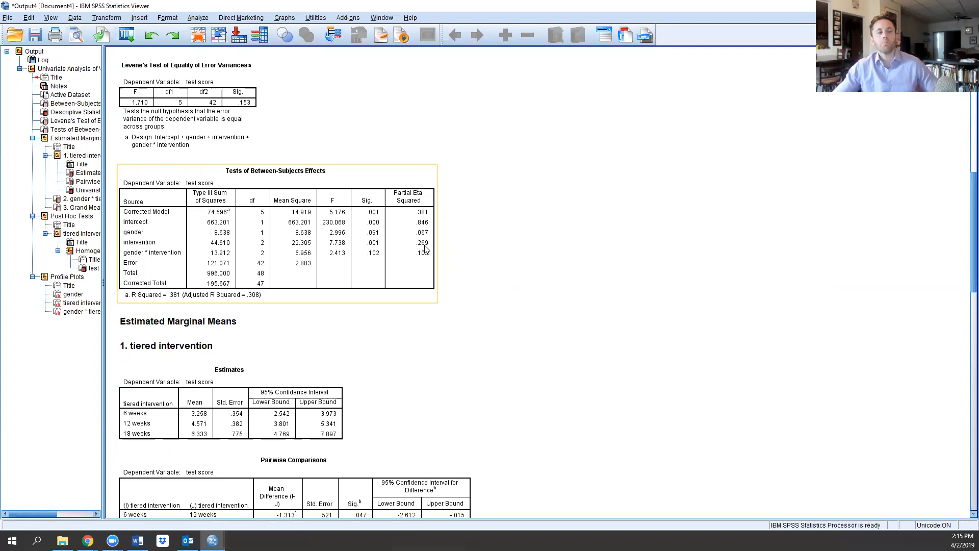
mouse_move(431, 253)
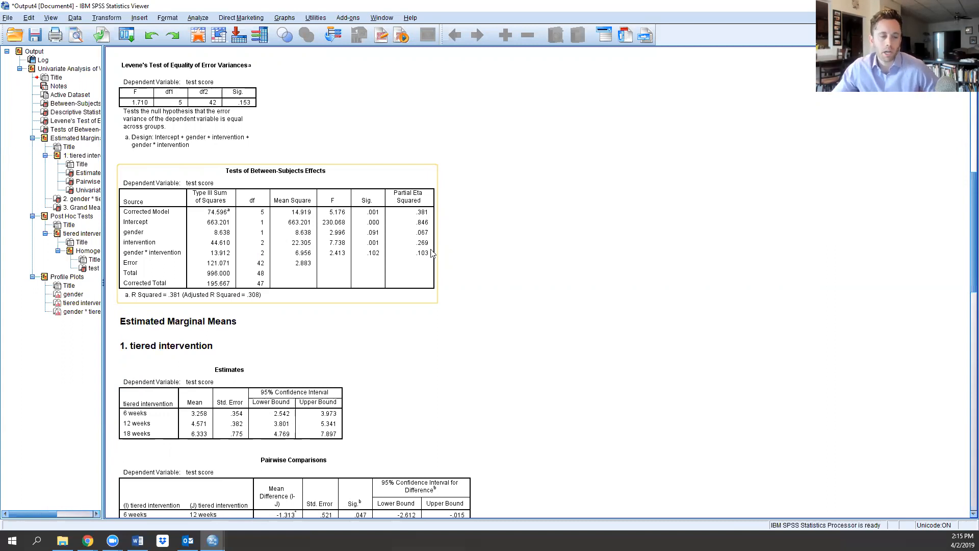
scroll("down", 3)
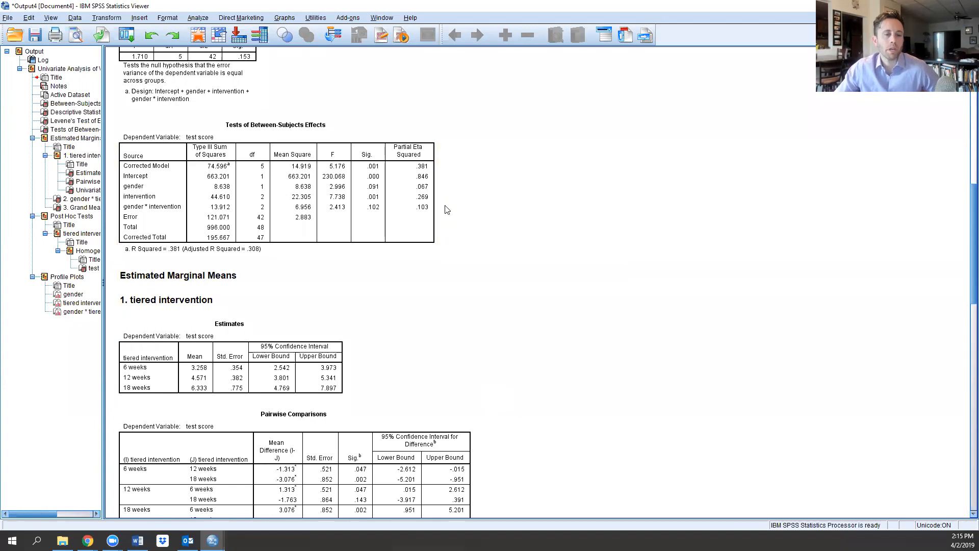
Step: Scroll down to the tiered intervention Pairwise Comparisons table and select it
scroll("down", 3)
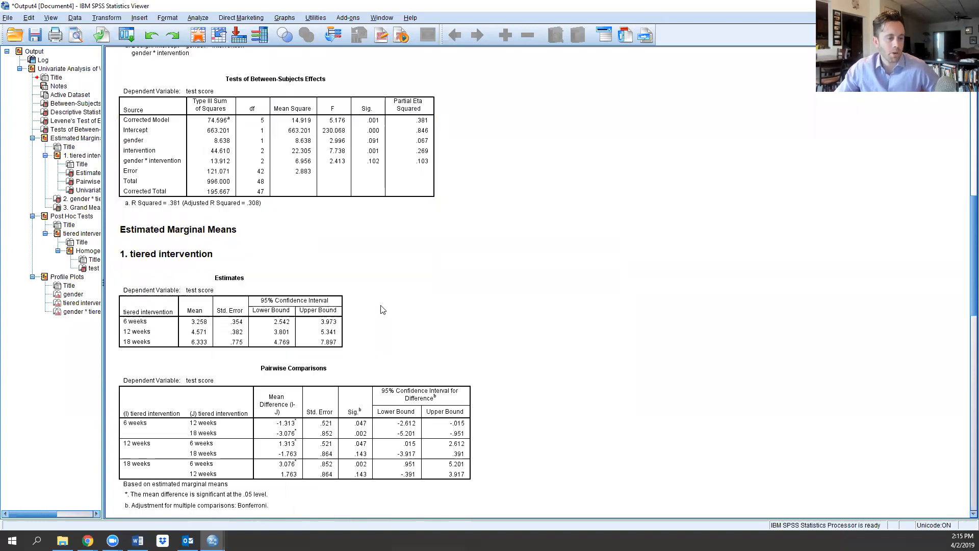
scroll("down", 3)
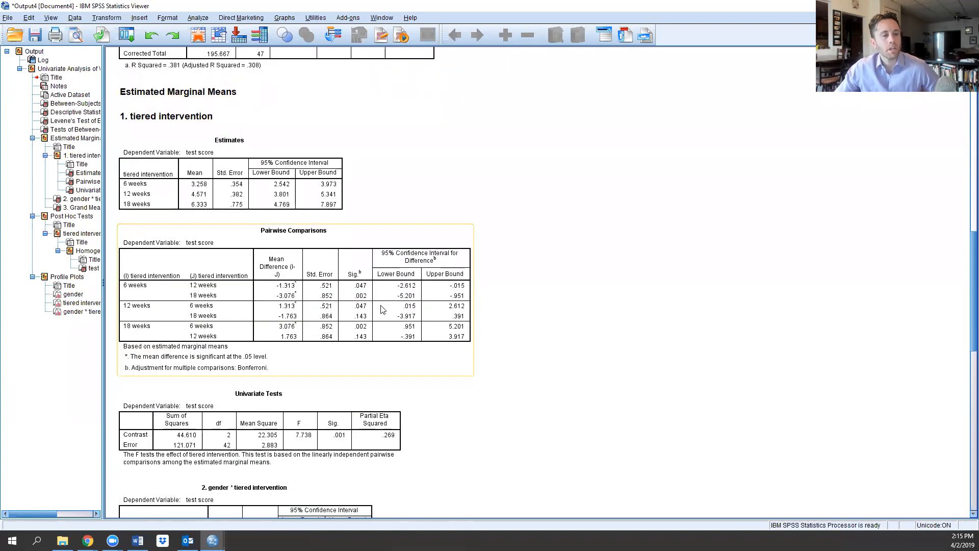
scroll("down", 3)
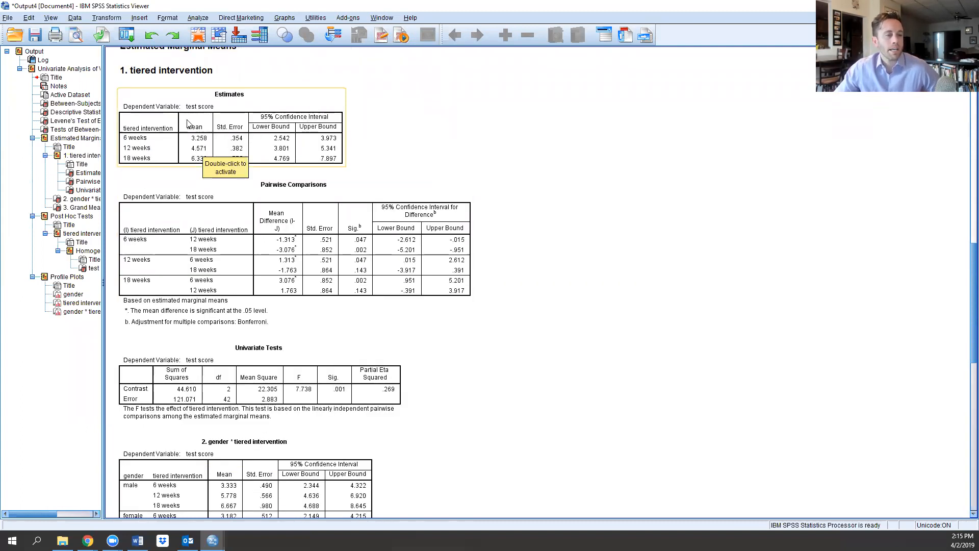
scroll("down", 3)
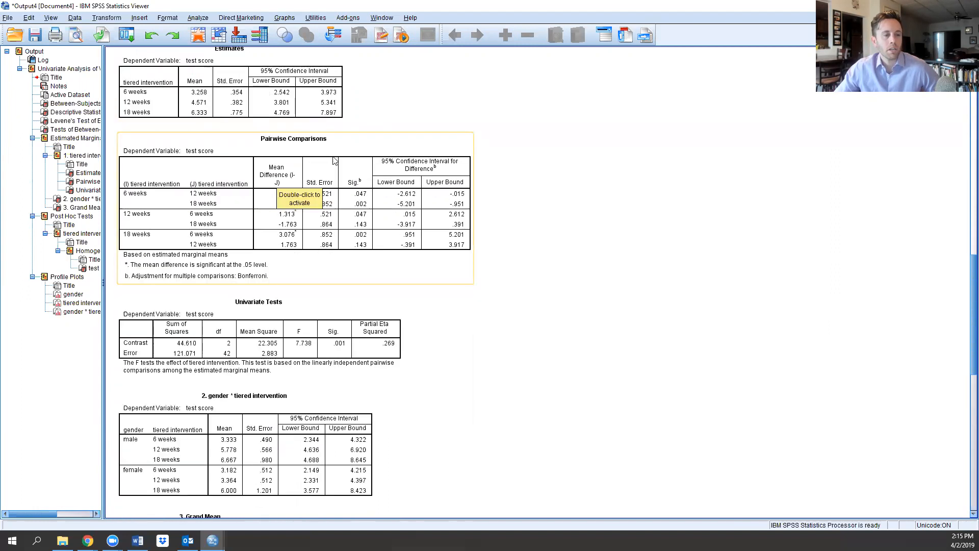
mouse_move(343, 148)
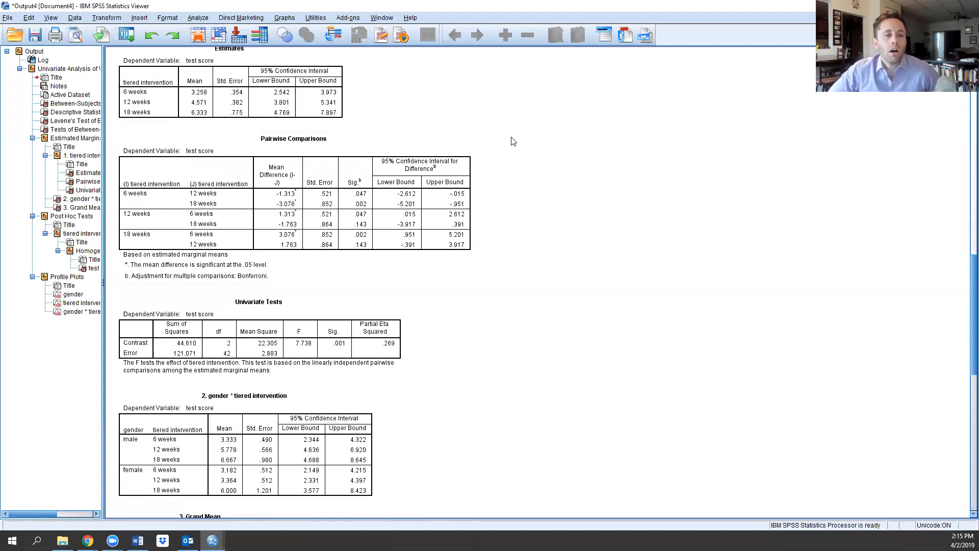
mouse_move(456, 167)
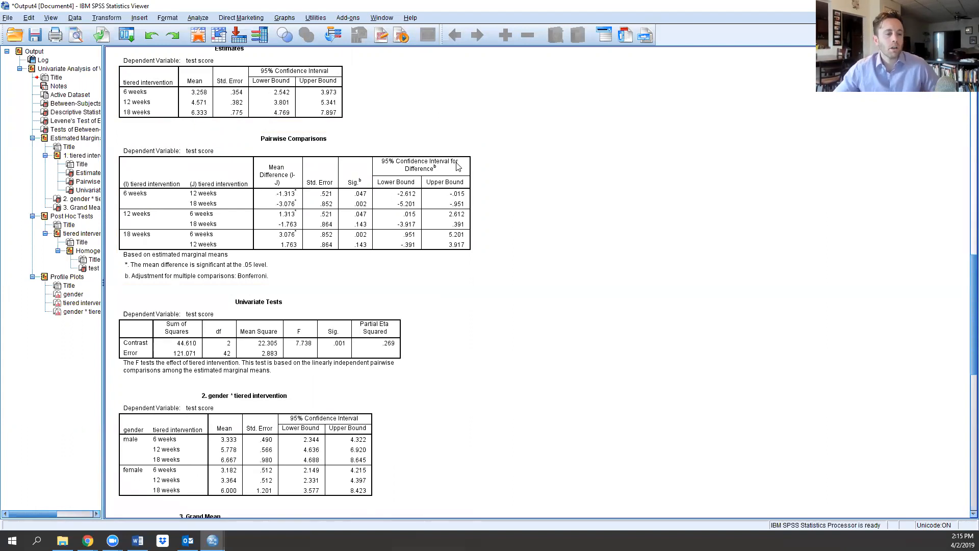
left_click(269, 282)
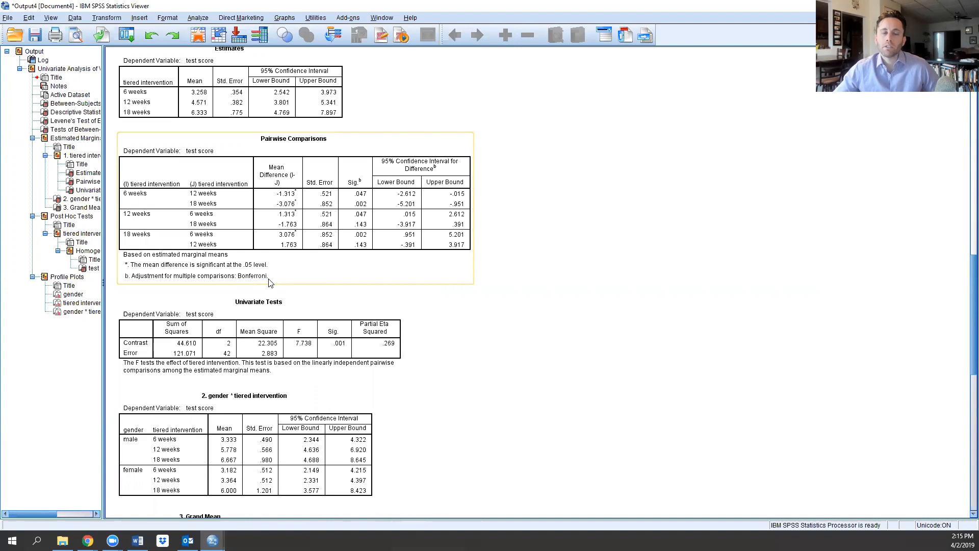
mouse_move(170, 315)
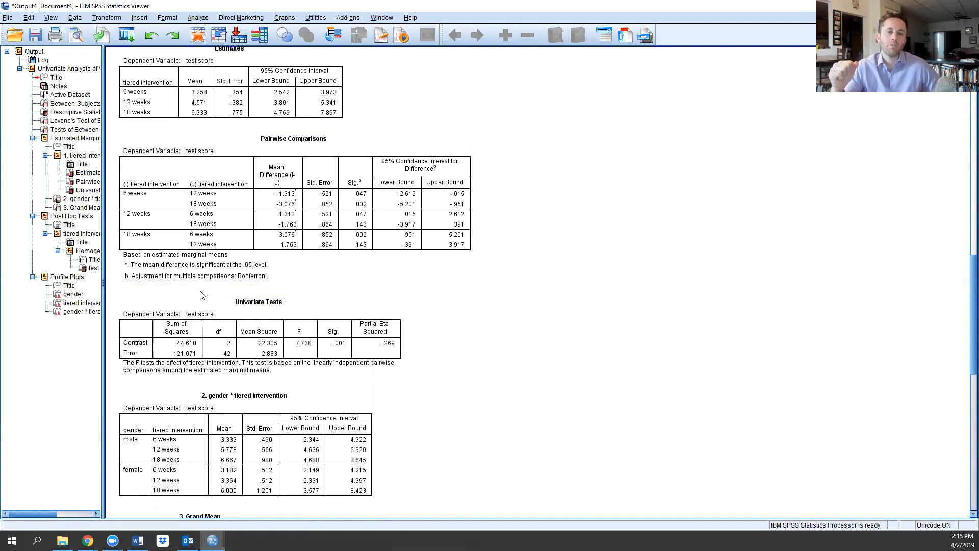
left_click(275, 138)
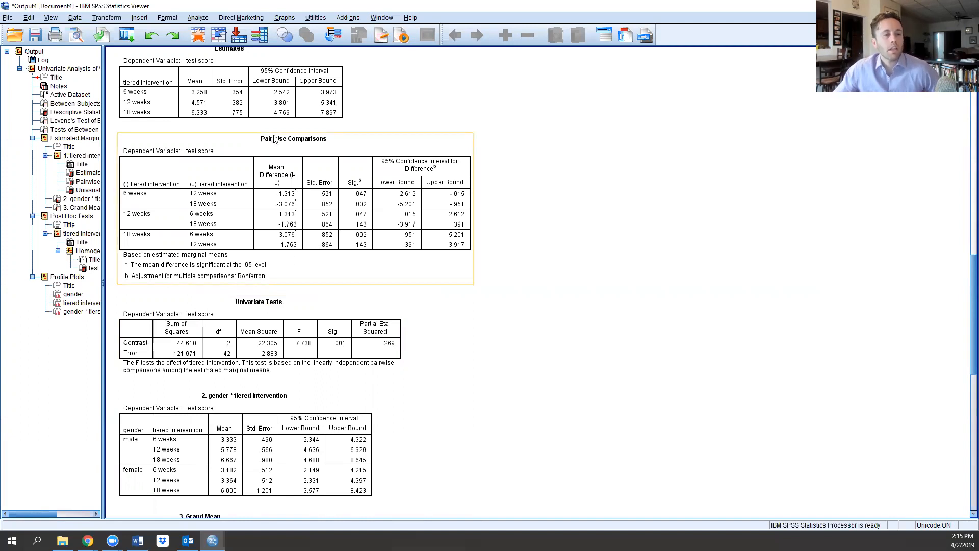
Step: Scroll up to the Tests of Between-Subjects Effects table
scroll("up", 3)
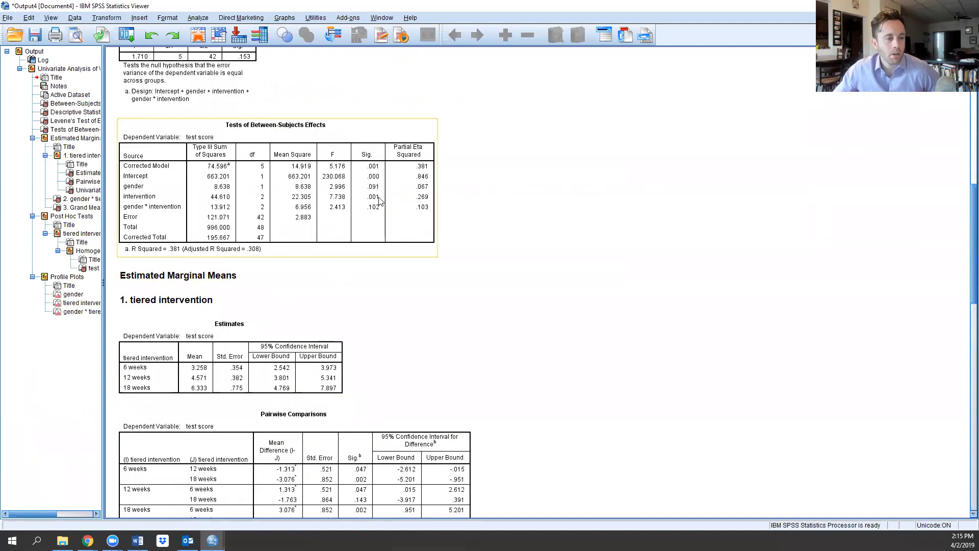
mouse_move(379, 198)
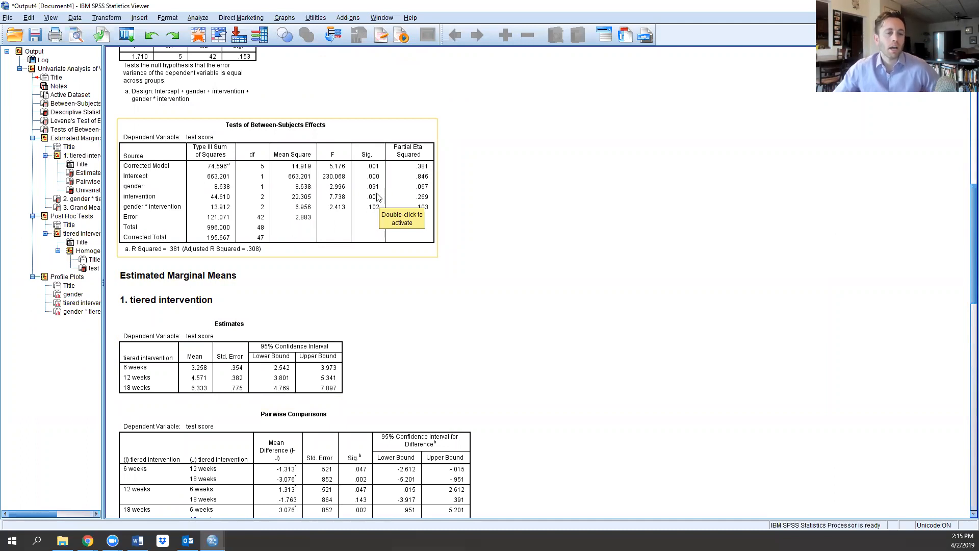
mouse_move(272, 171)
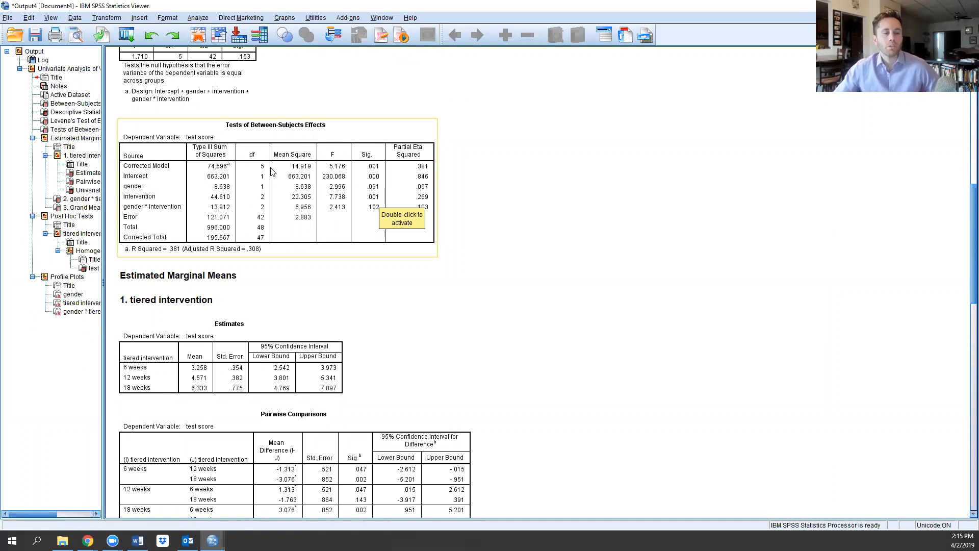
mouse_move(368, 249)
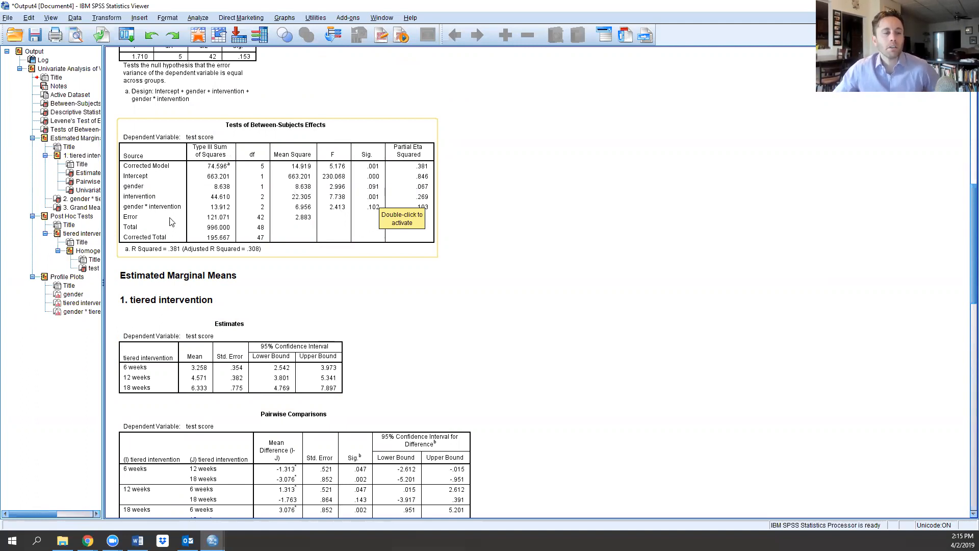
mouse_move(295, 233)
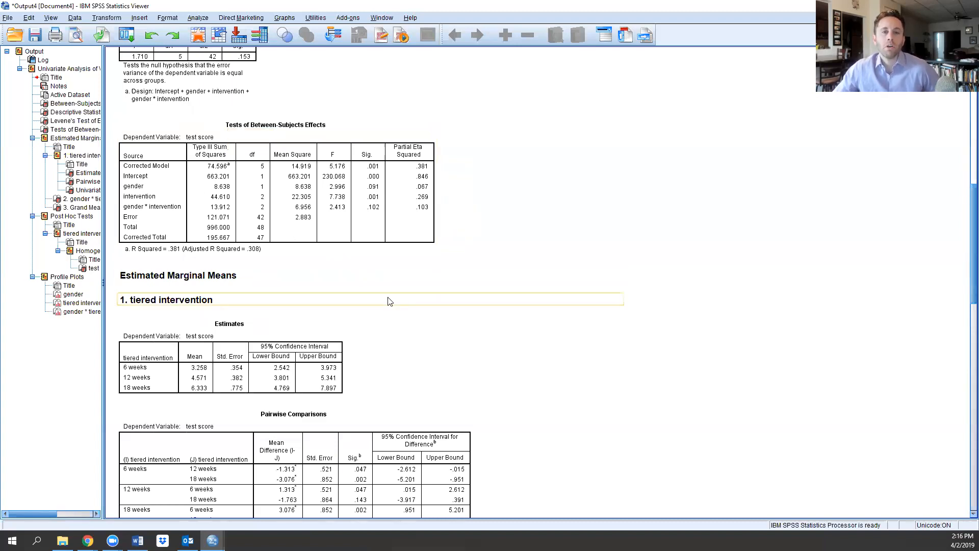
Step: Scroll past pairwise comparisons and univariate tests to select the REGWQ homogeneous subsets table
scroll("down", 3)
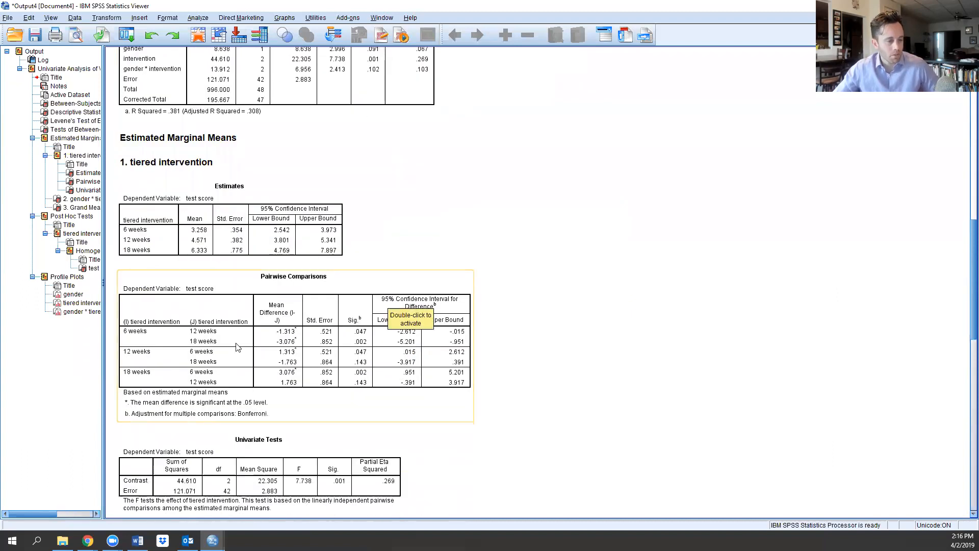
scroll("down", 3)
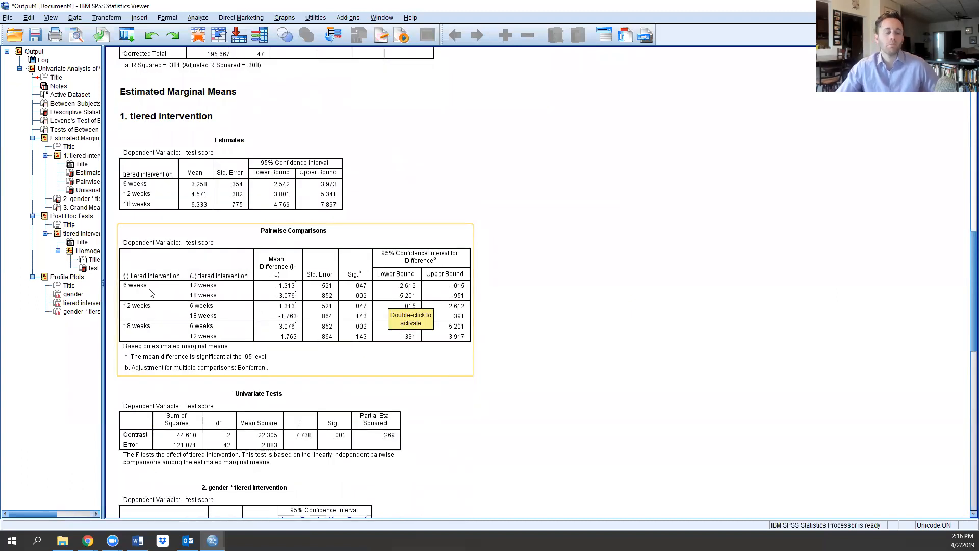
mouse_move(304, 298)
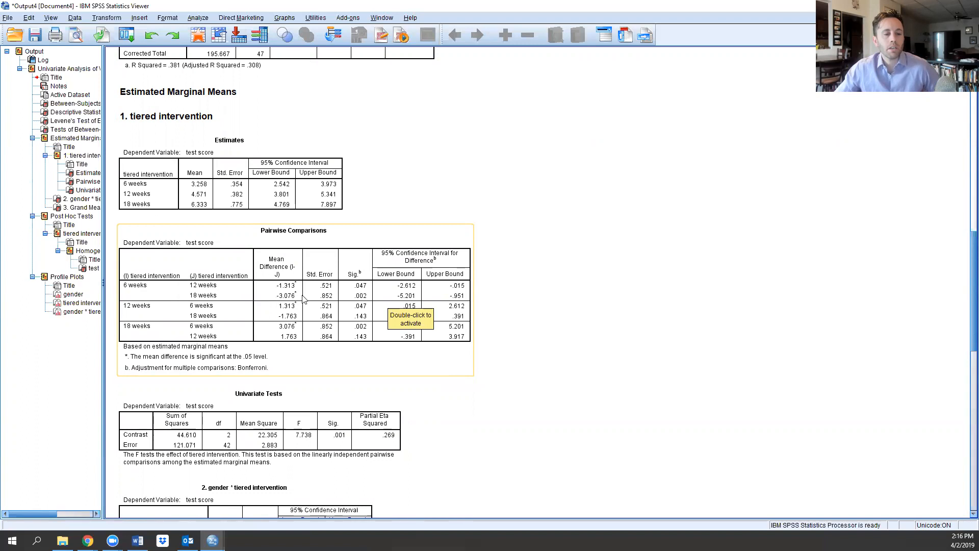
mouse_move(365, 293)
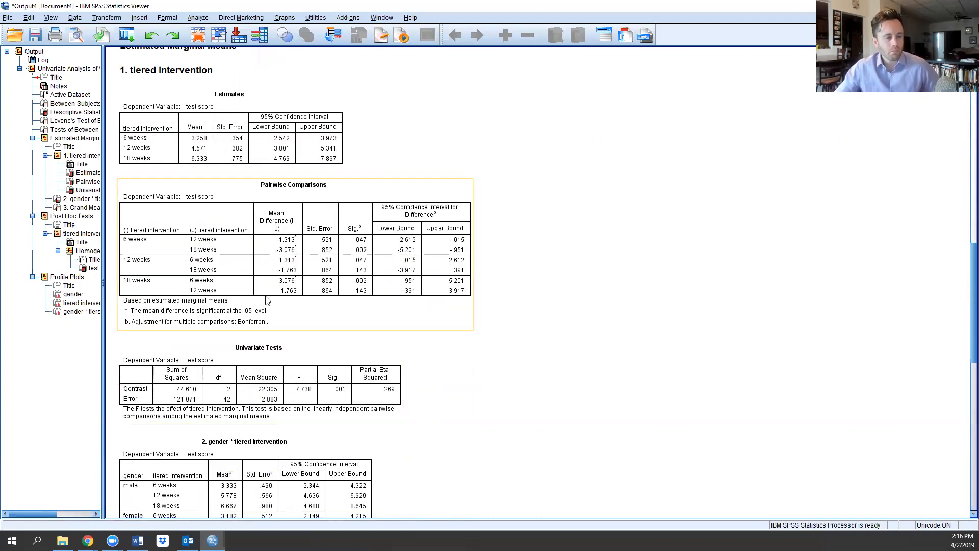
mouse_move(384, 261)
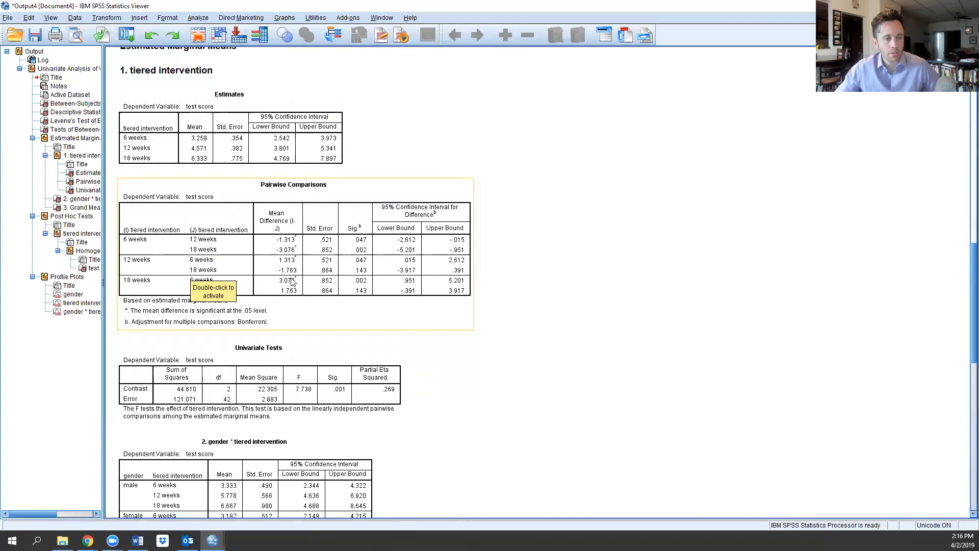
mouse_move(369, 274)
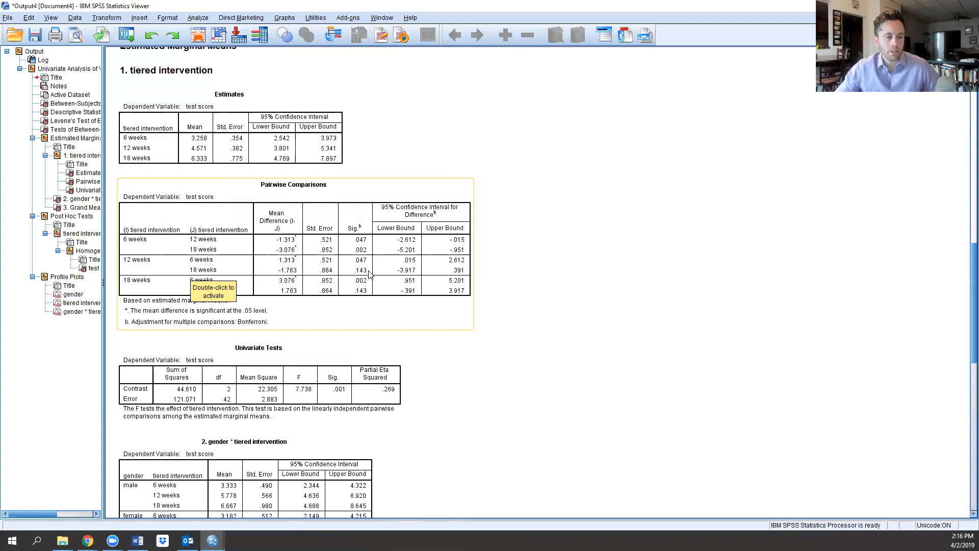
mouse_move(369, 327)
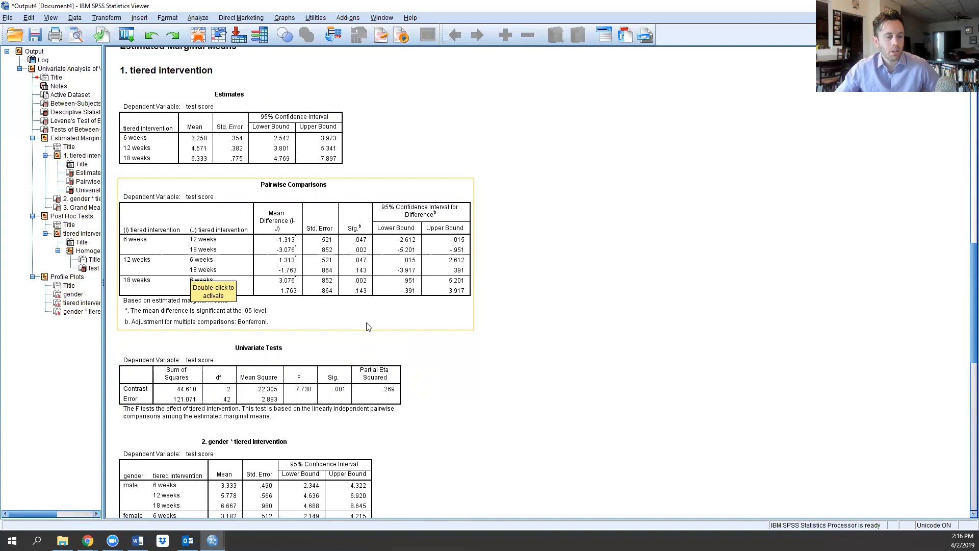
mouse_move(144, 243)
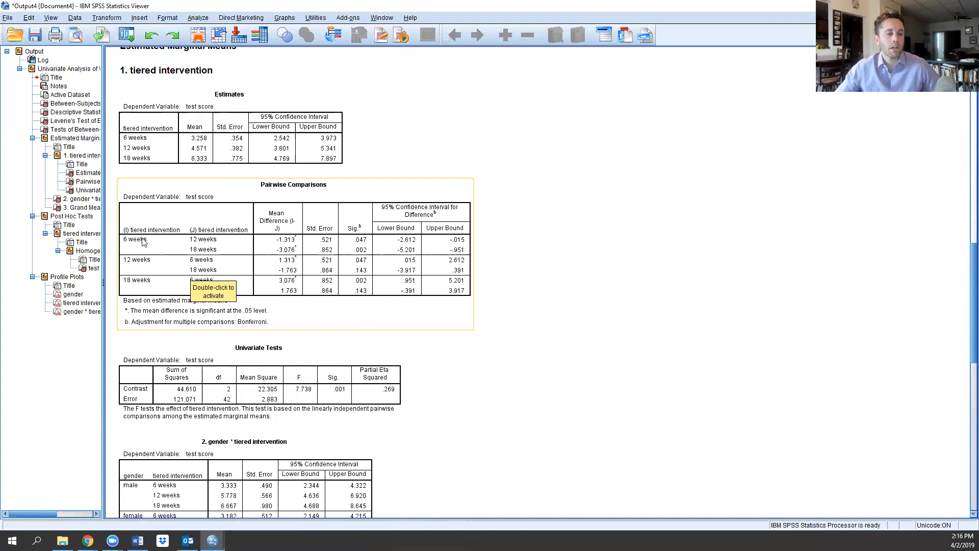
mouse_move(210, 246)
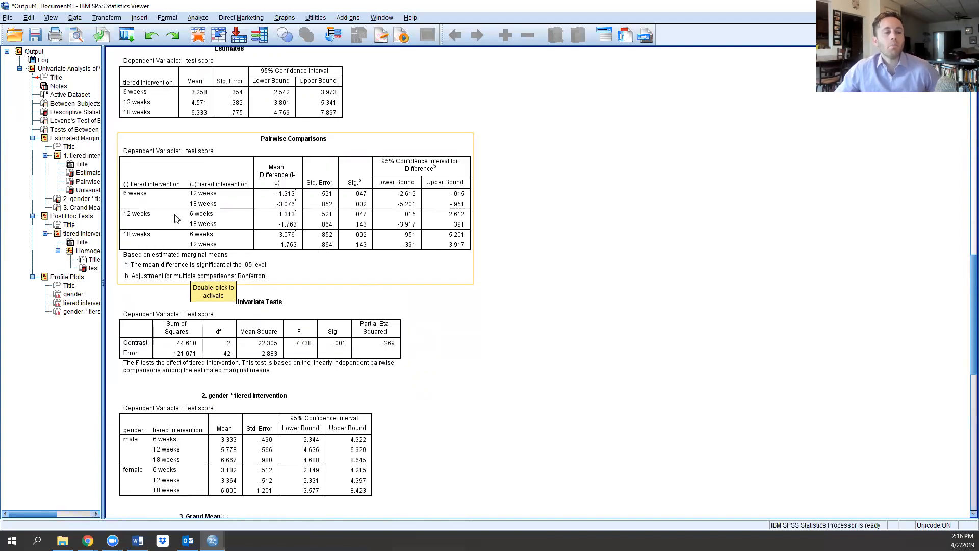
mouse_move(359, 216)
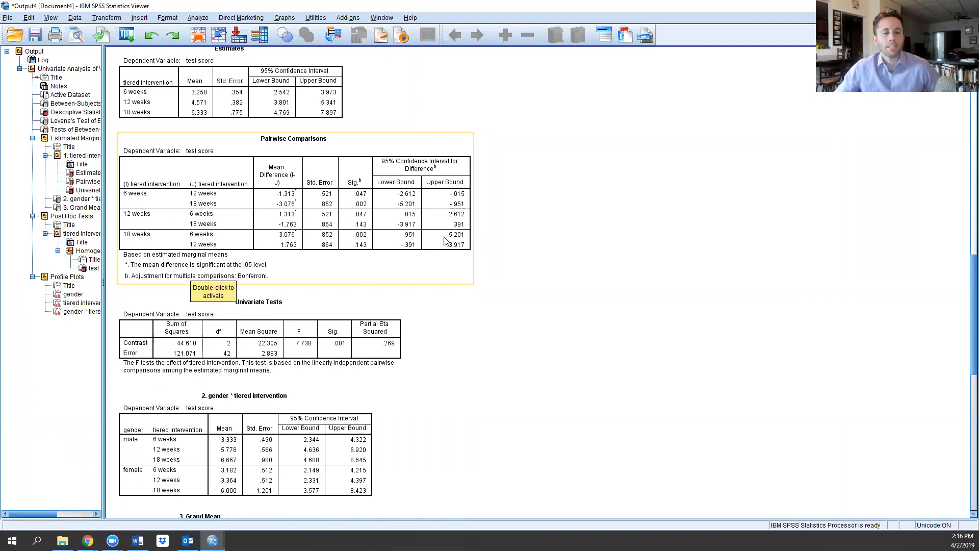
mouse_move(374, 229)
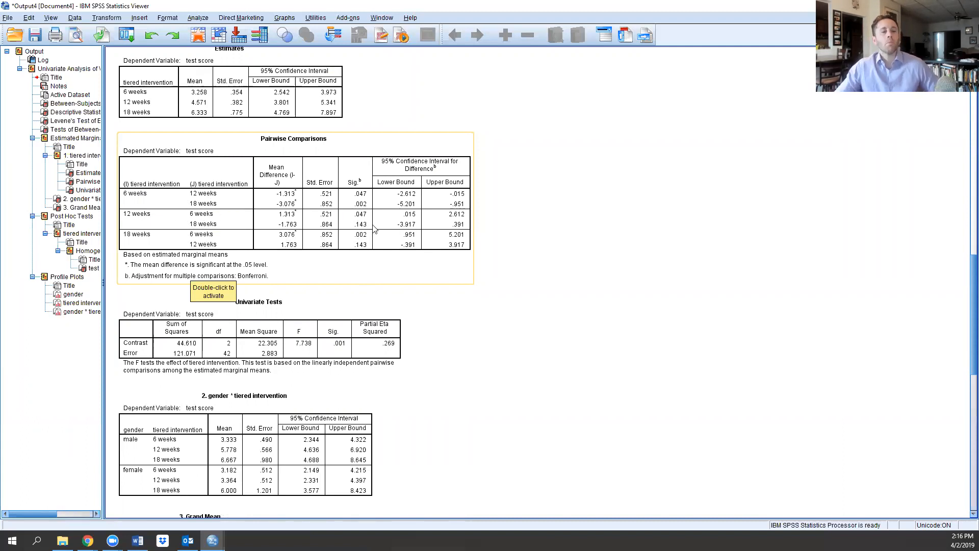
mouse_move(200, 250)
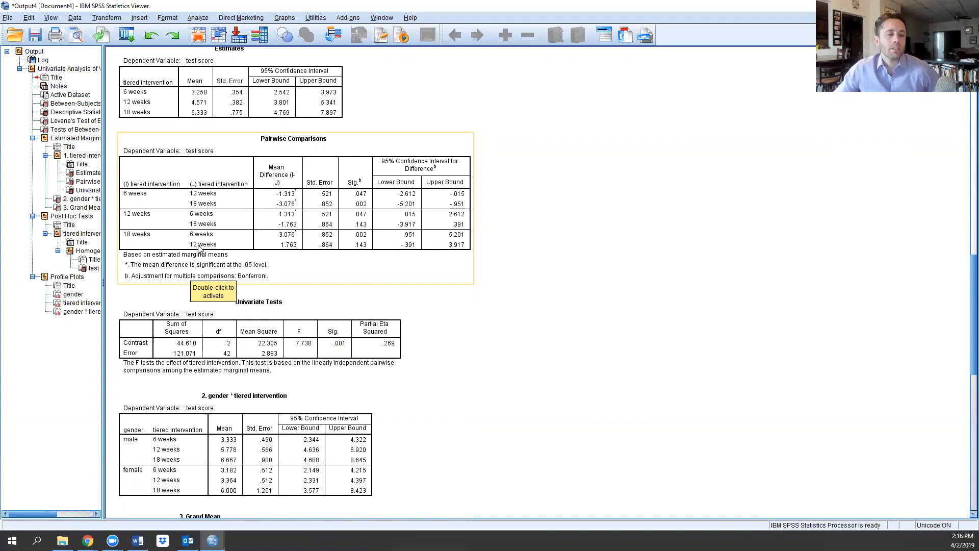
mouse_move(353, 228)
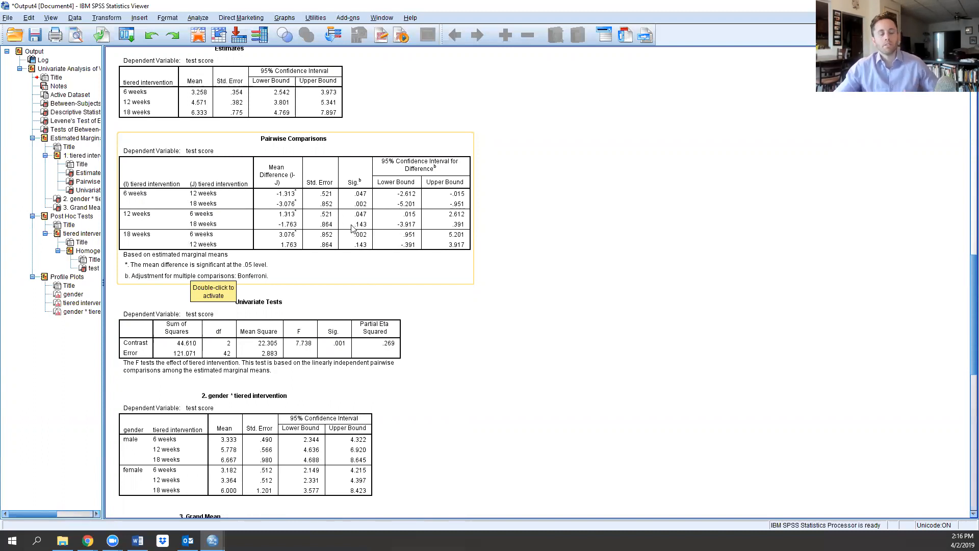
mouse_move(297, 227)
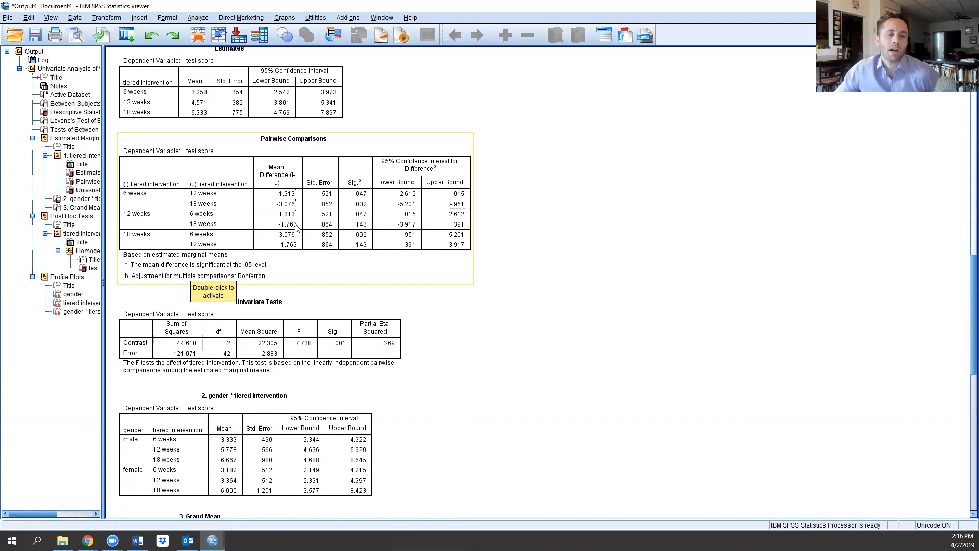
mouse_move(347, 255)
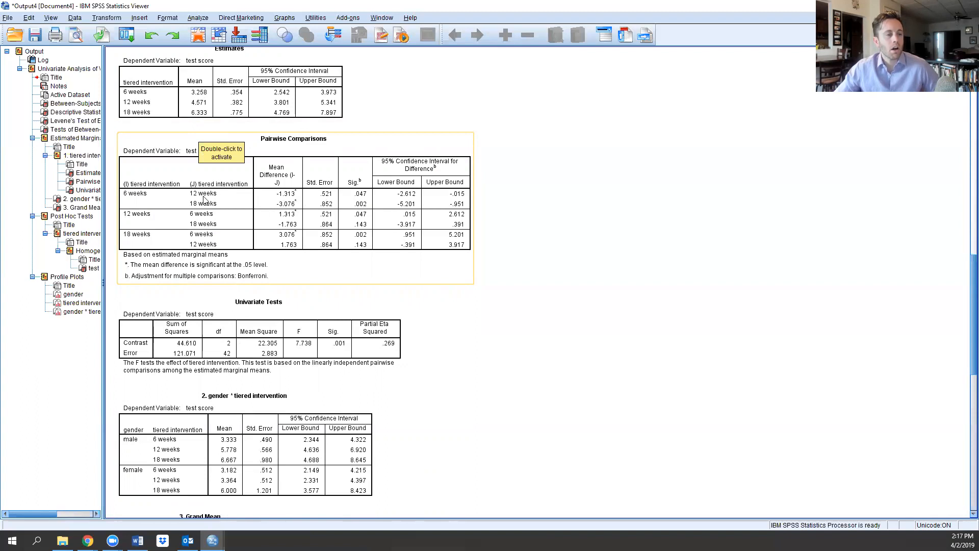
mouse_move(192, 217)
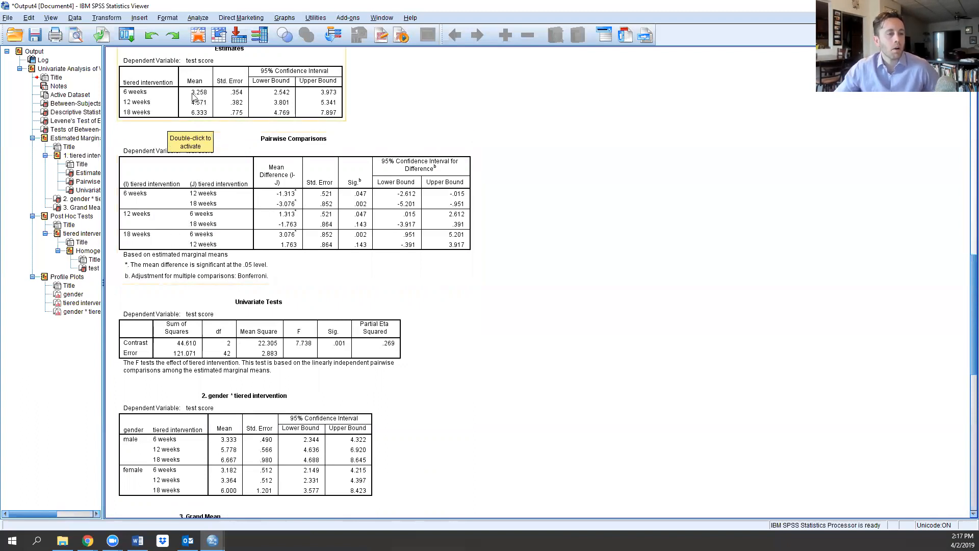
mouse_move(166, 98)
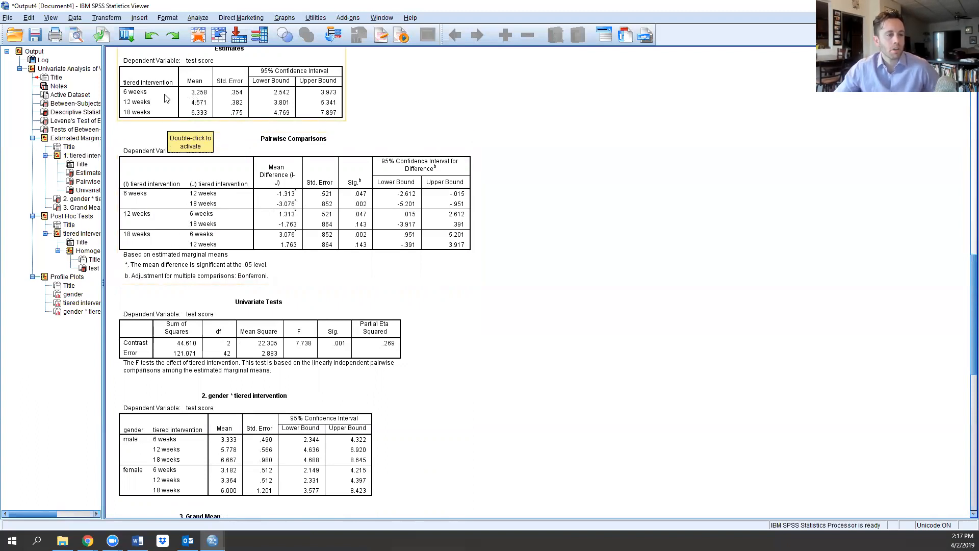
mouse_move(170, 117)
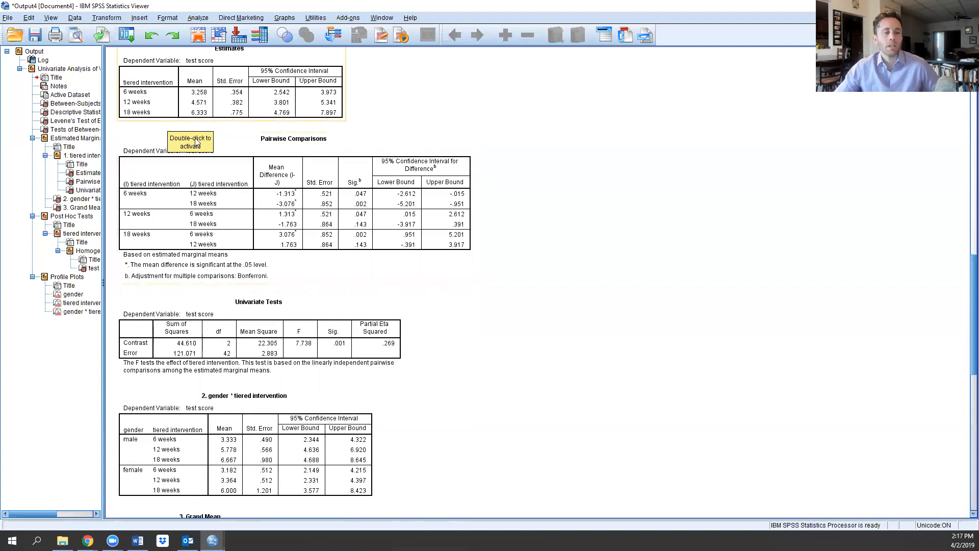
scroll("down", 3)
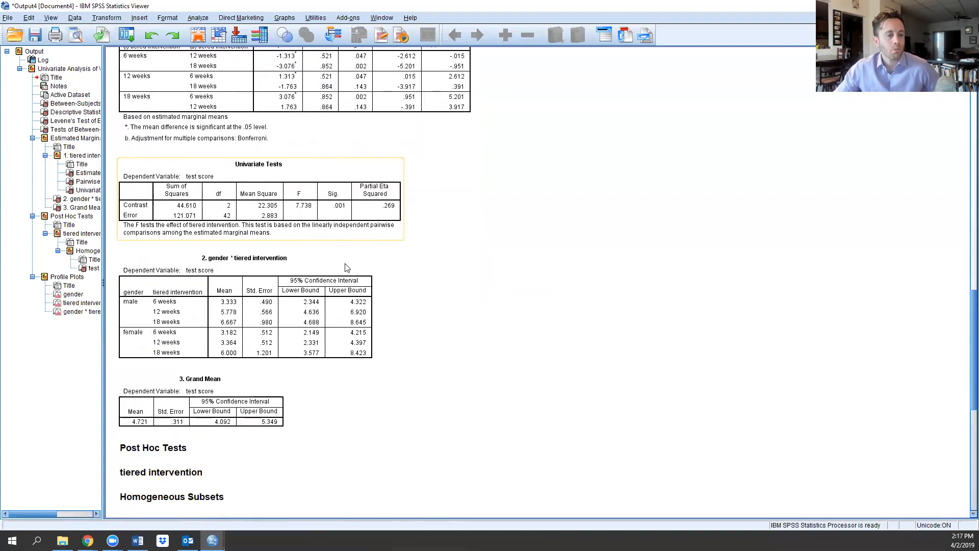
scroll("down", 3)
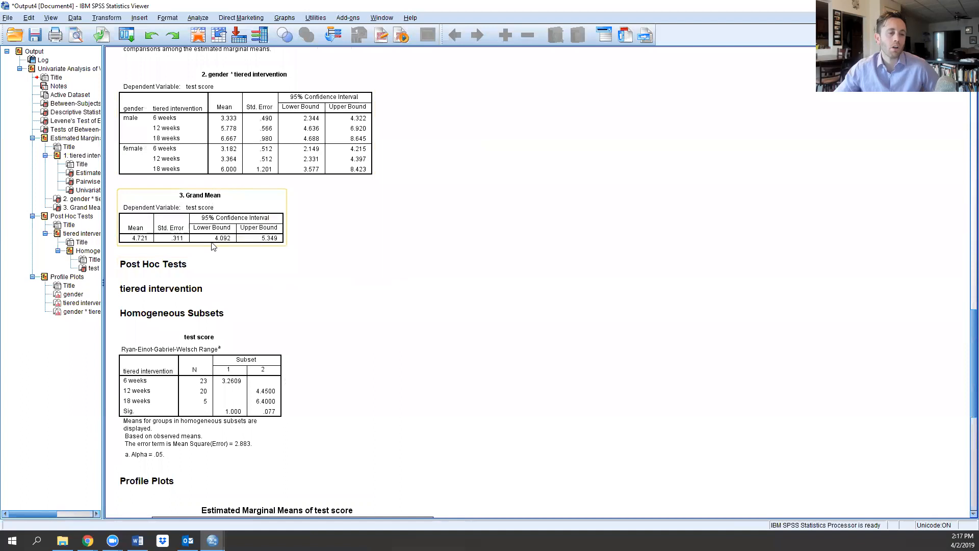
scroll("down", 3)
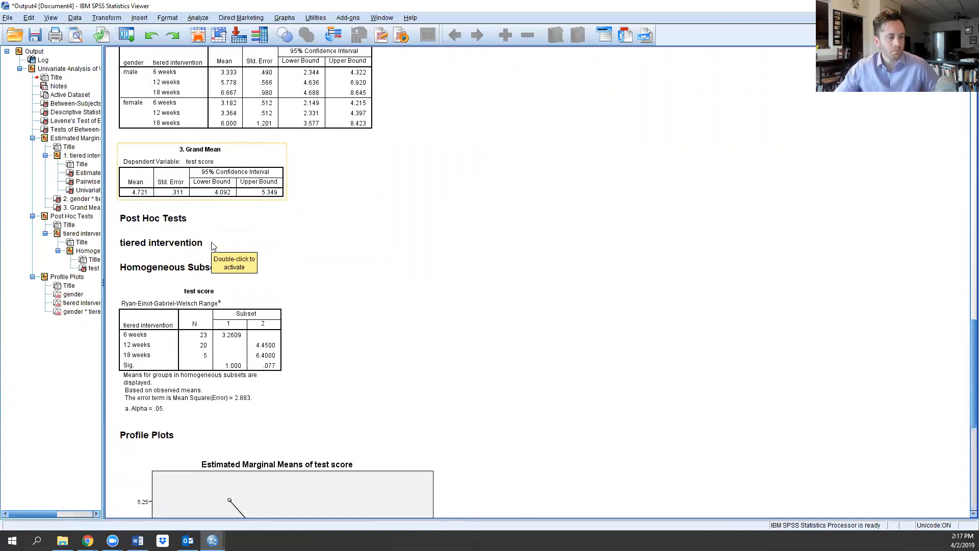
scroll("down", 3)
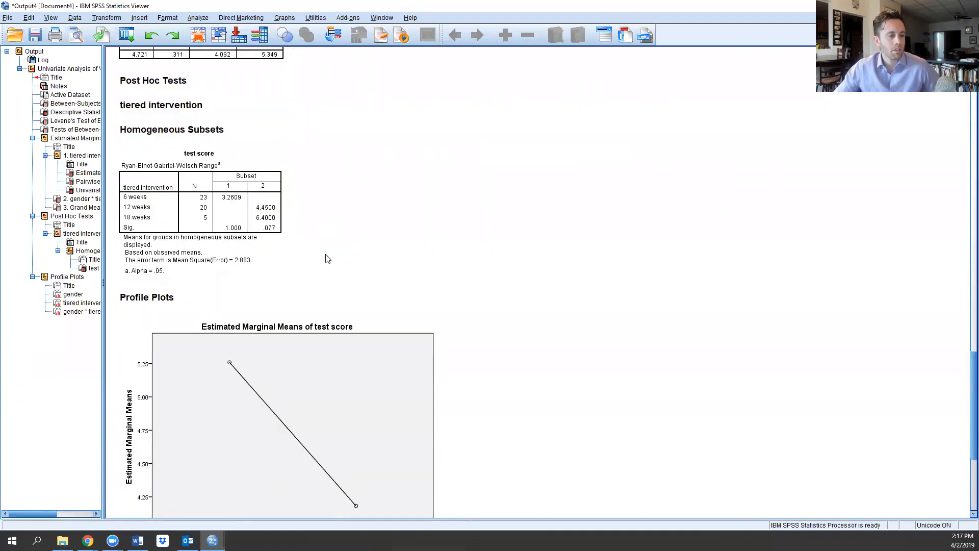
left_click(206, 206)
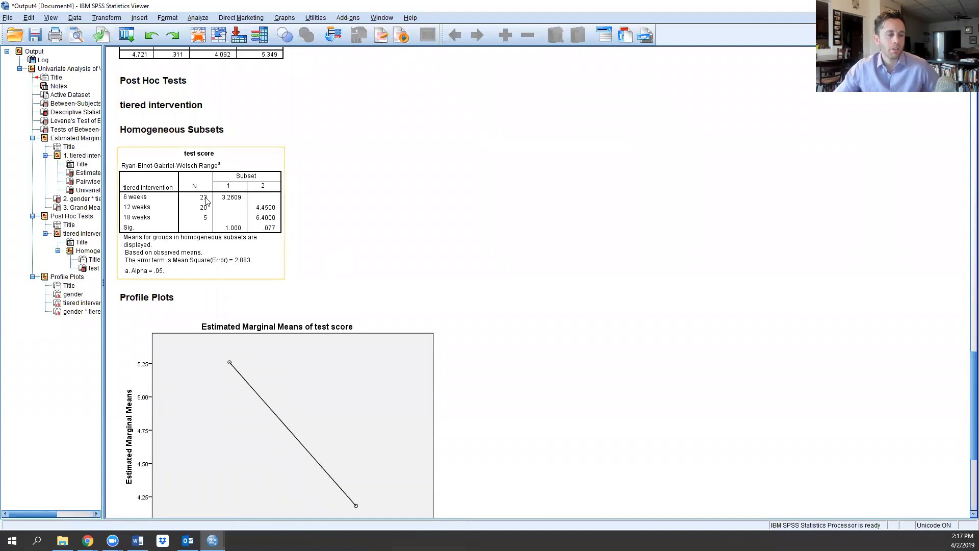
Step: Scroll to and select the gender profile plot of estimated test score means
scroll("down", 3)
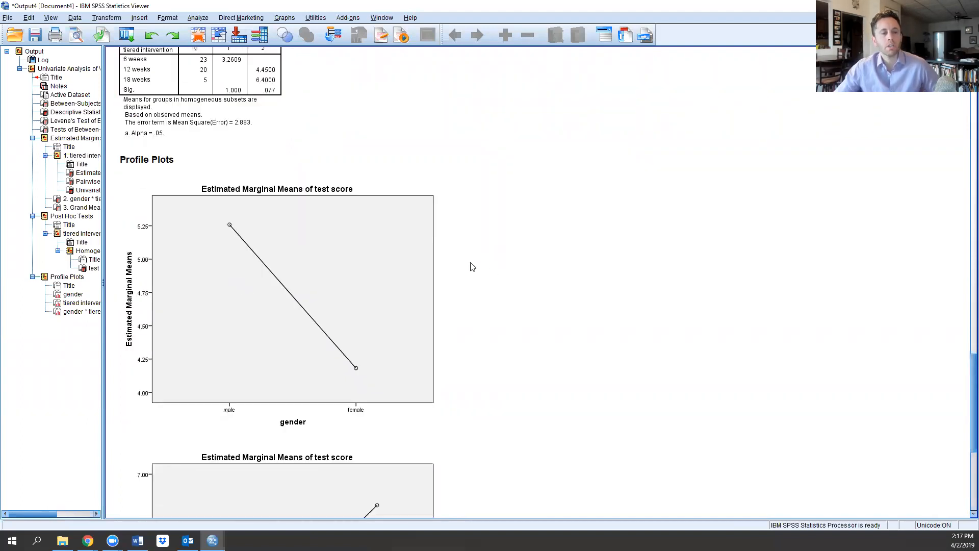
left_click(212, 280)
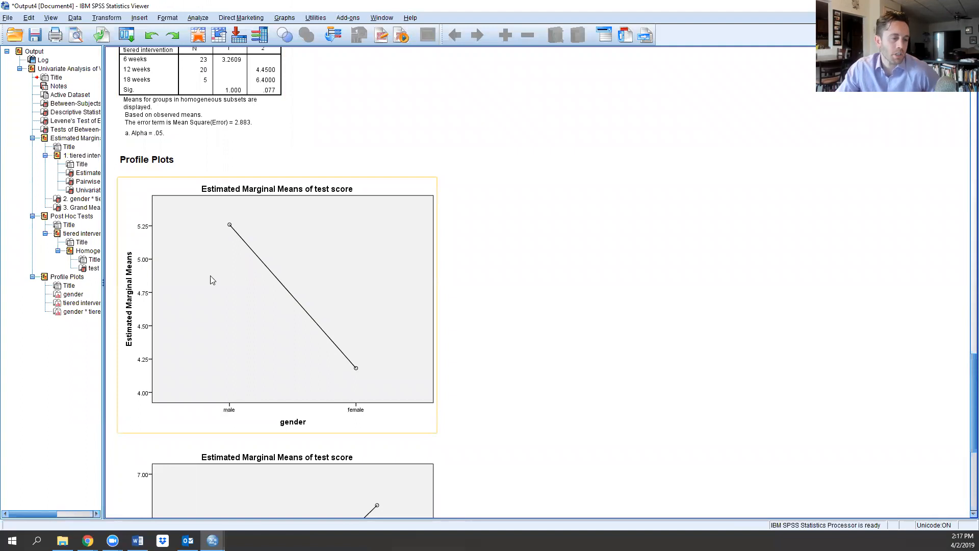
mouse_move(143, 245)
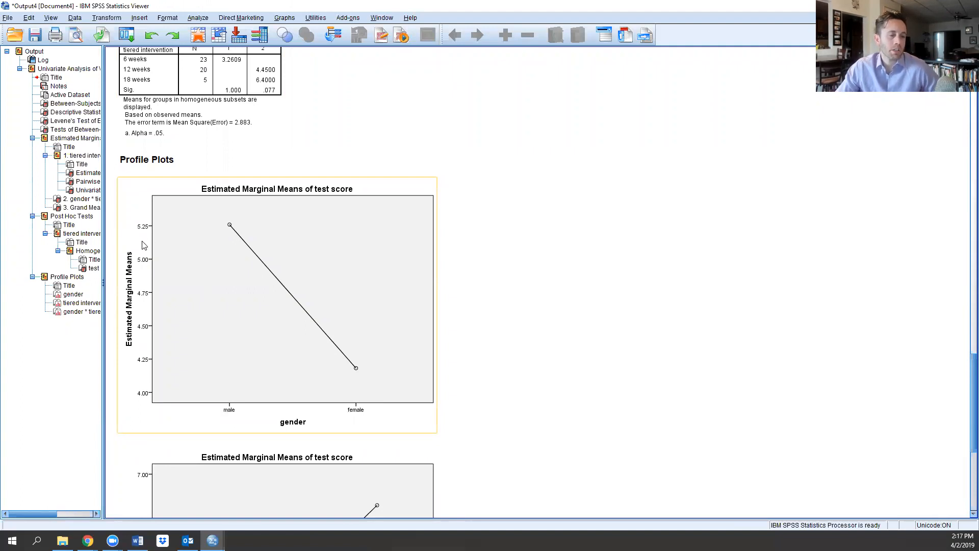
mouse_move(244, 411)
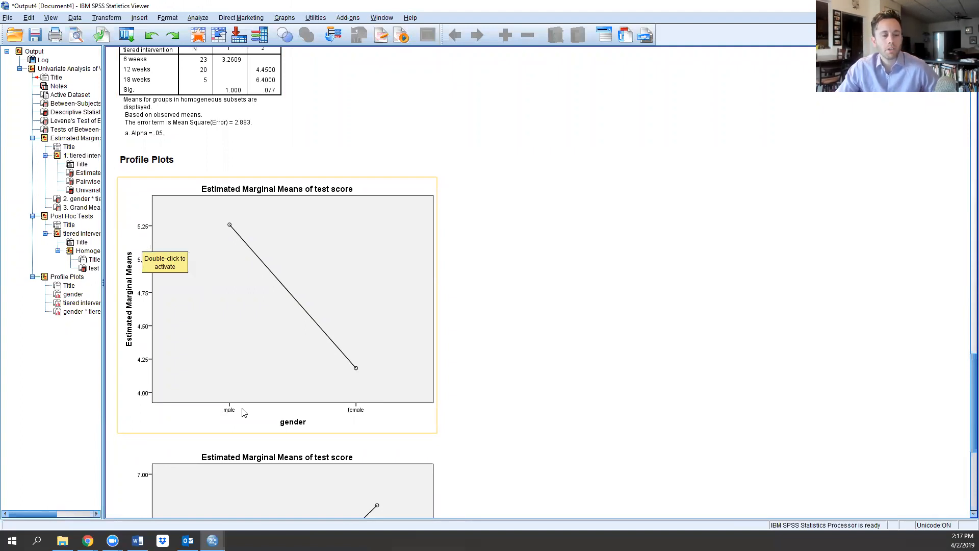
mouse_move(290, 406)
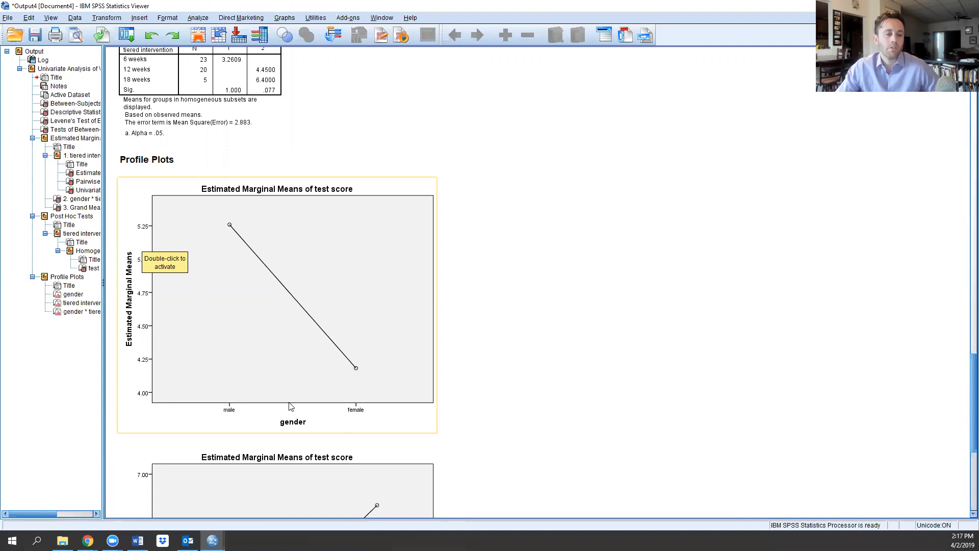
mouse_move(356, 379)
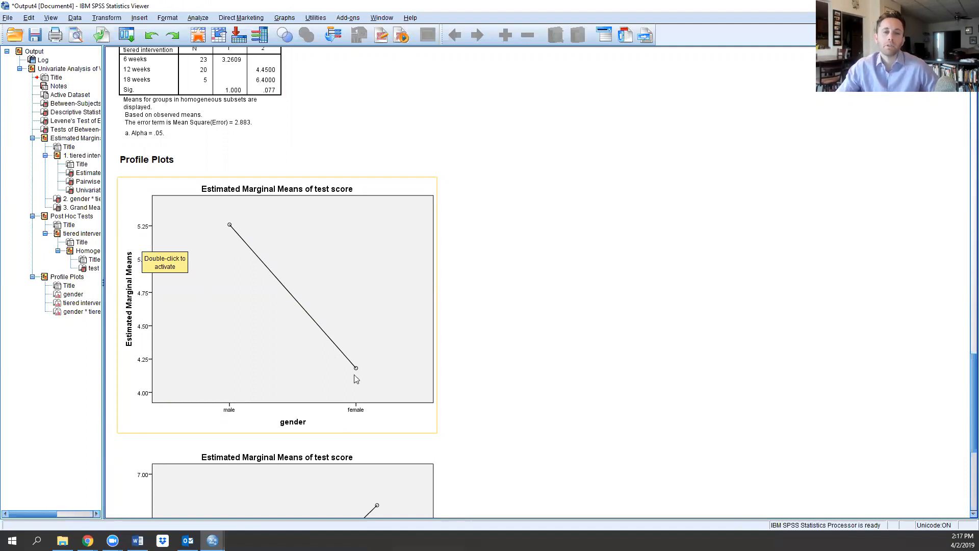
Step: Select the tiered intervention profile plot, then scroll toward the gender-by-intervention plot
scroll("down", 3)
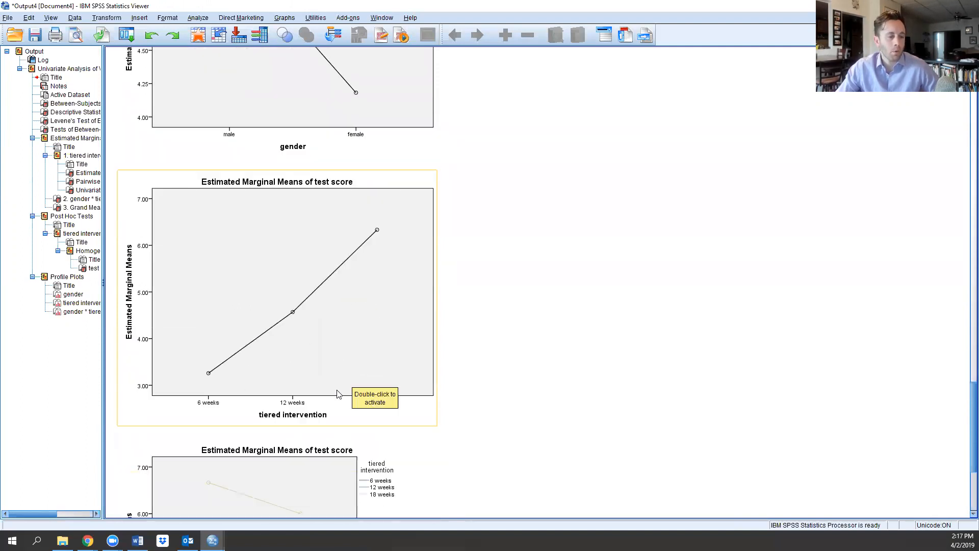
mouse_move(546, 428)
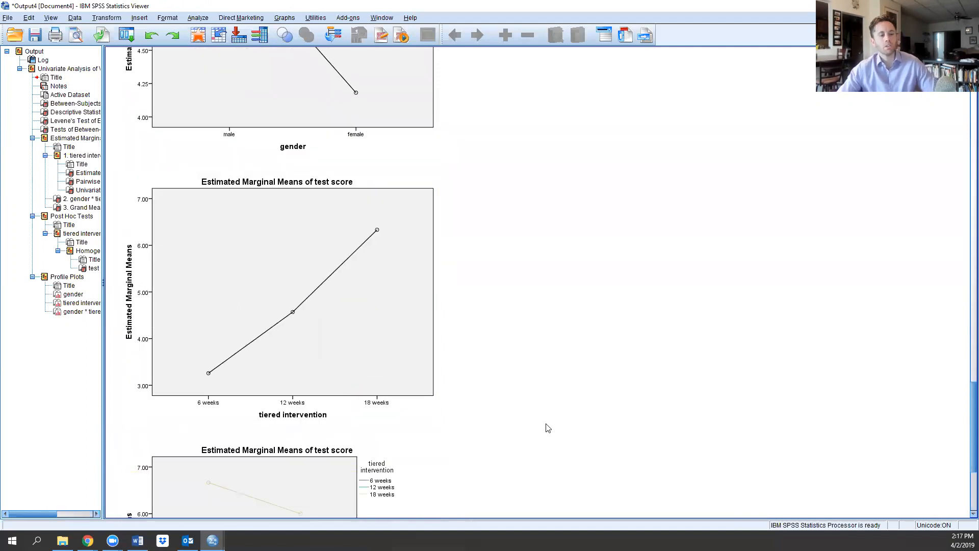
left_click(245, 355)
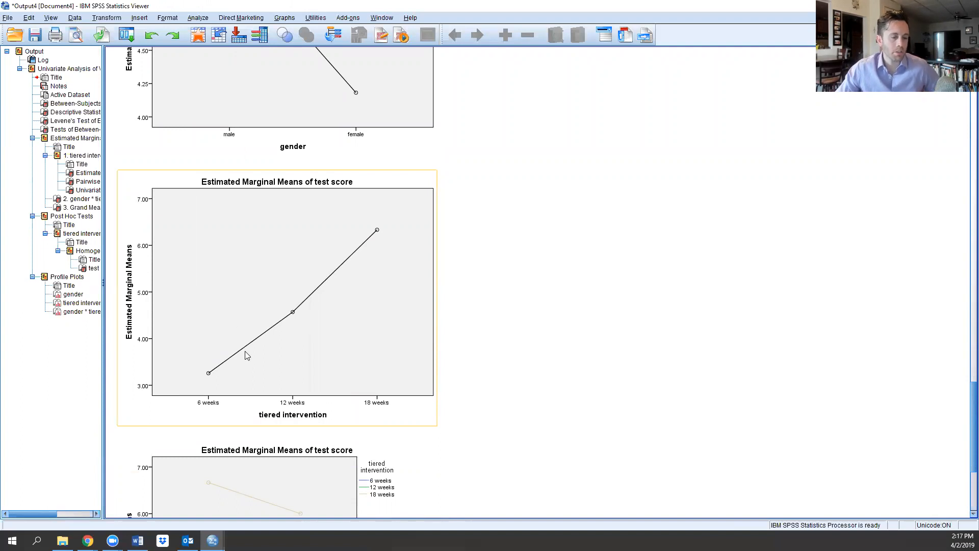
mouse_move(246, 355)
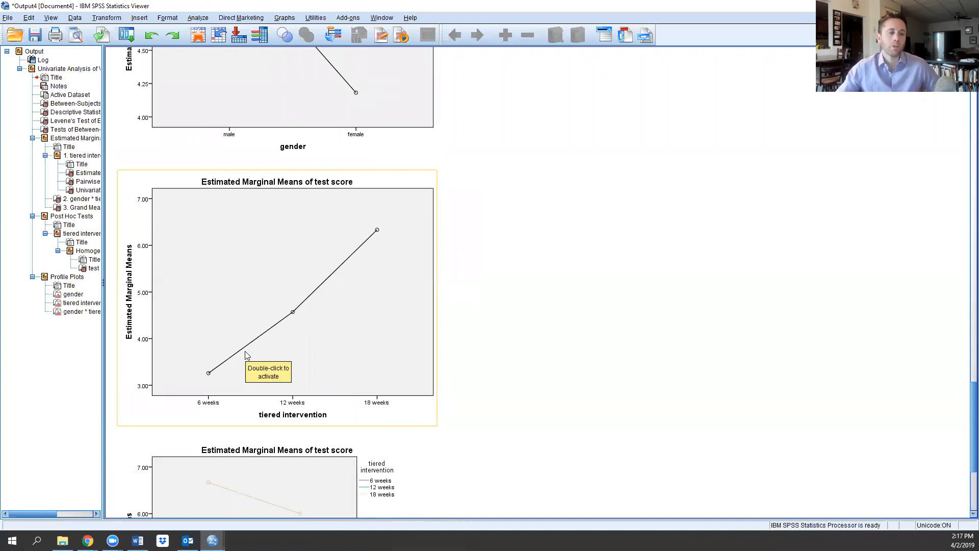
mouse_move(294, 317)
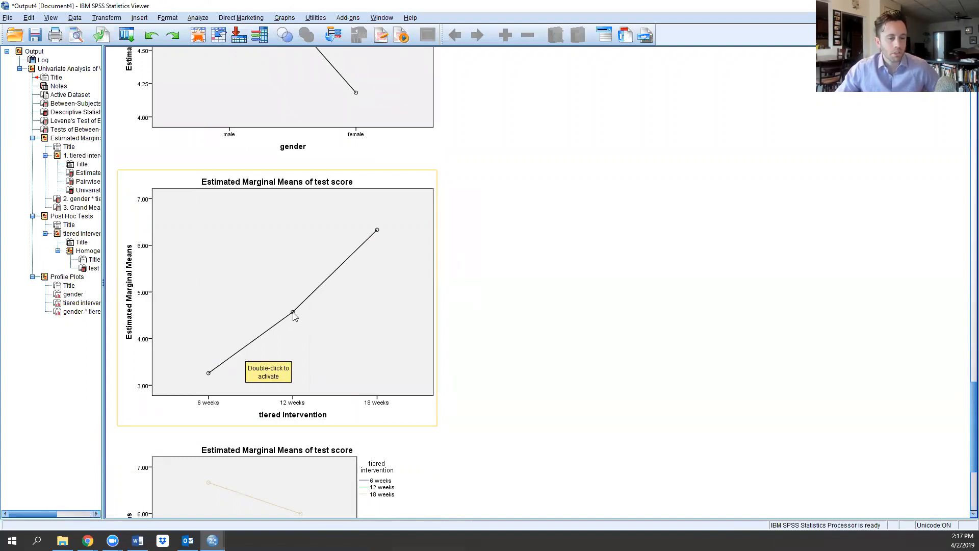
mouse_move(286, 339)
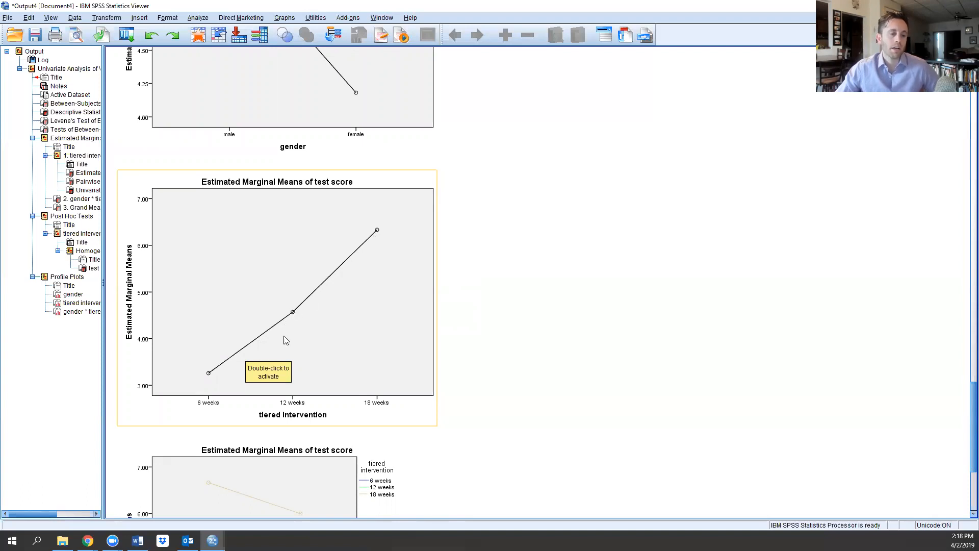
mouse_move(294, 319)
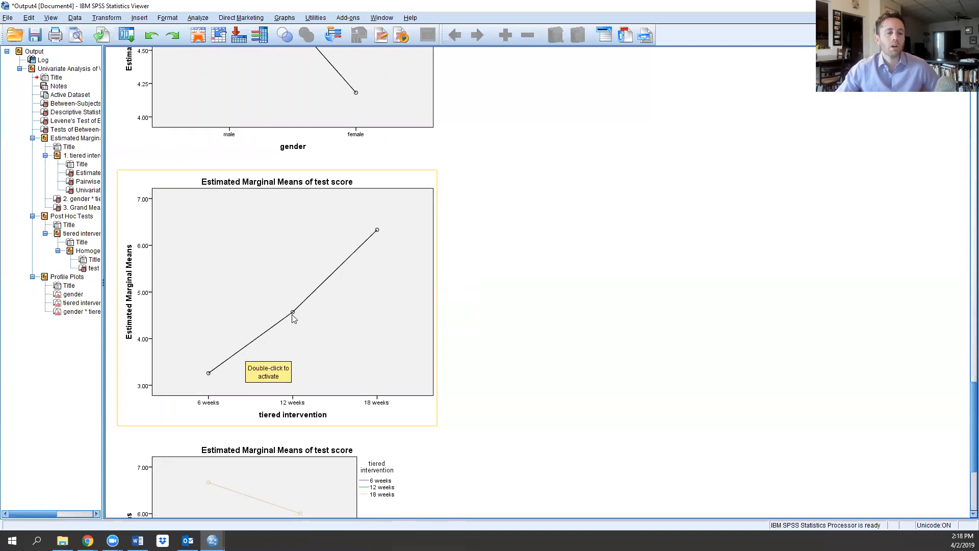
scroll("down", 3)
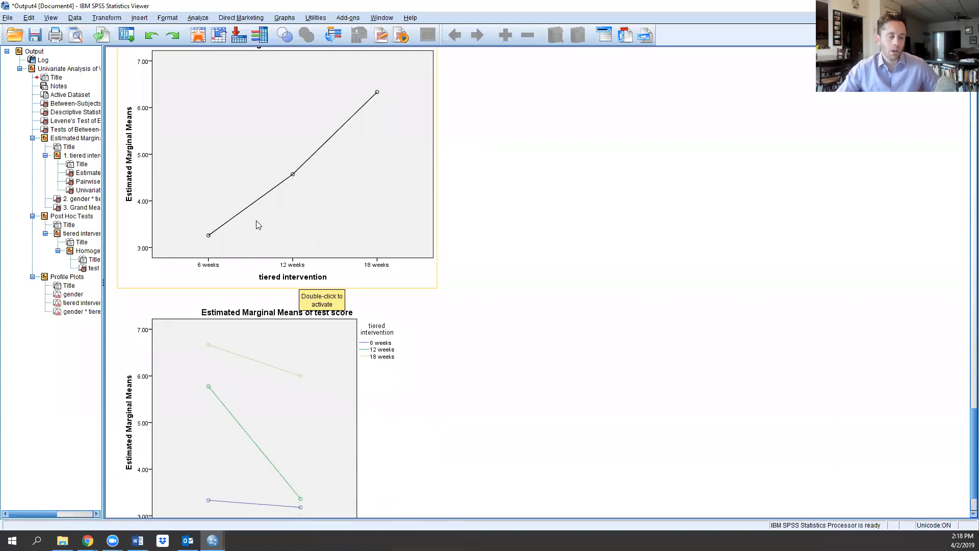
Step: Scroll down to the gender by tiered intervention plot showing the 6, 12 and 18 week lines
scroll("down", 3)
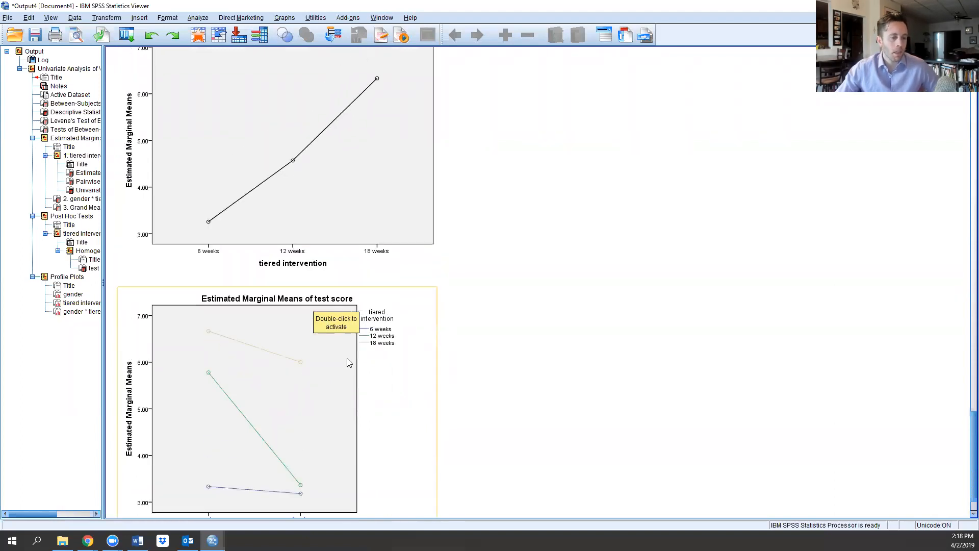
scroll("down", 3)
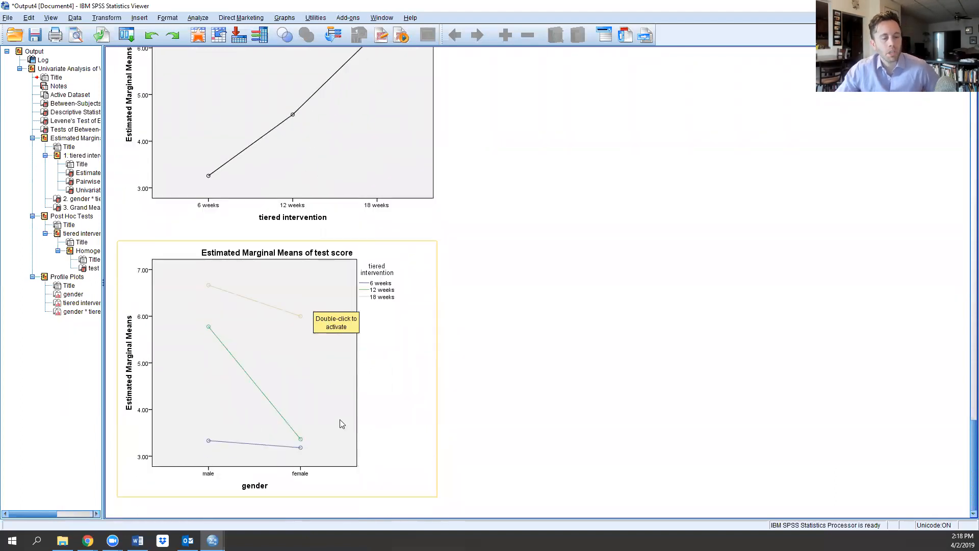
mouse_move(339, 281)
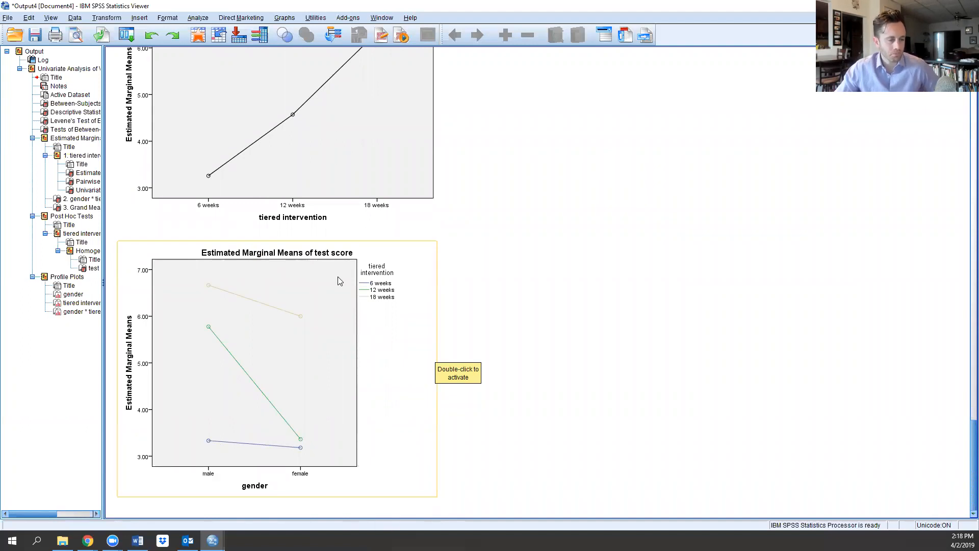
mouse_move(211, 443)
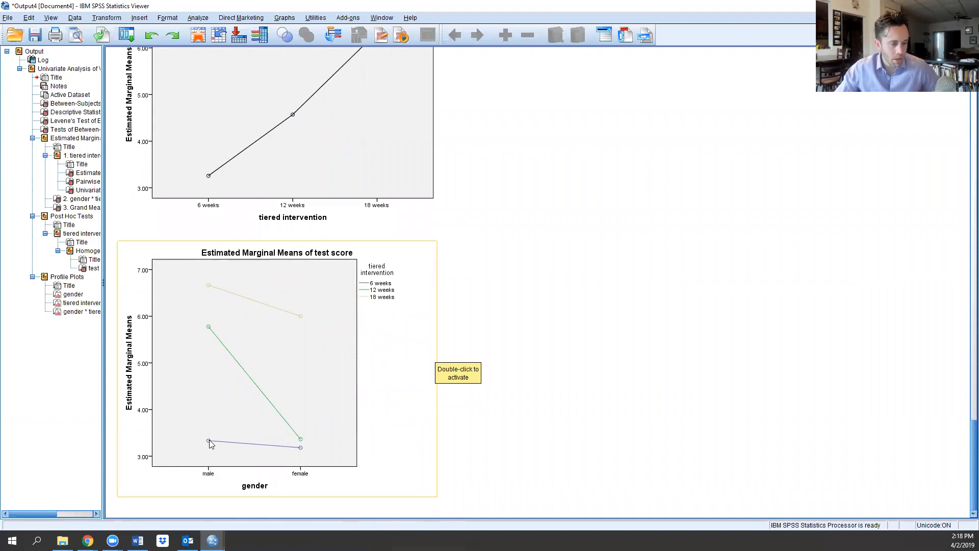
mouse_move(303, 451)
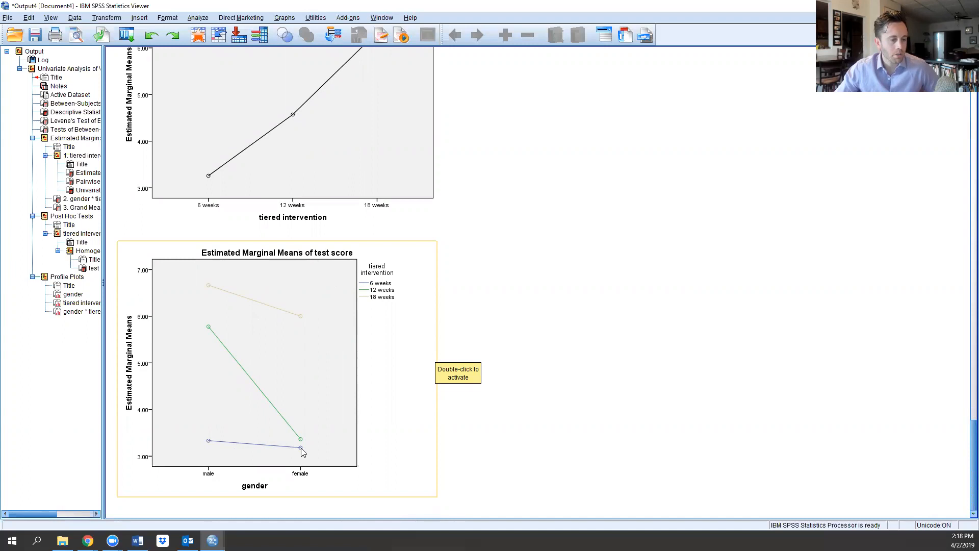
mouse_move(262, 392)
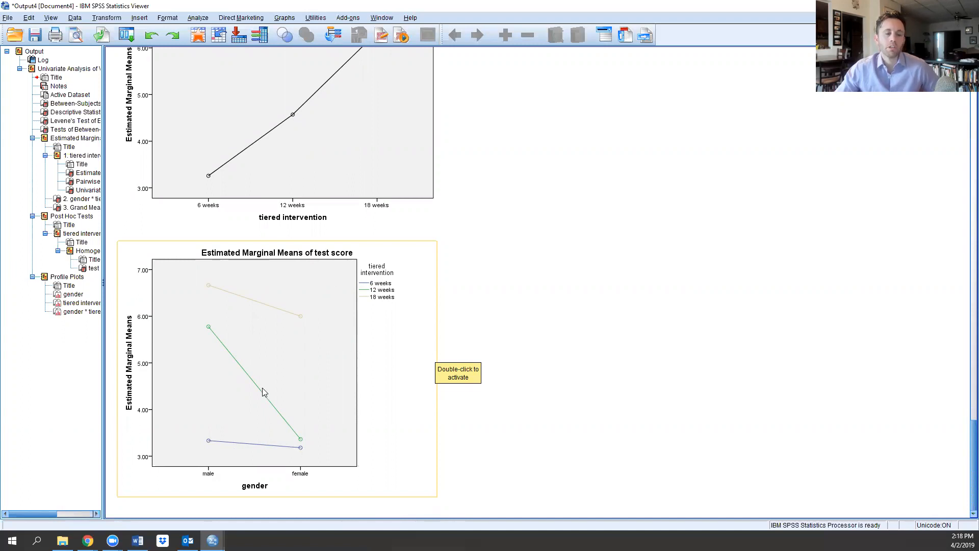
mouse_move(331, 349)
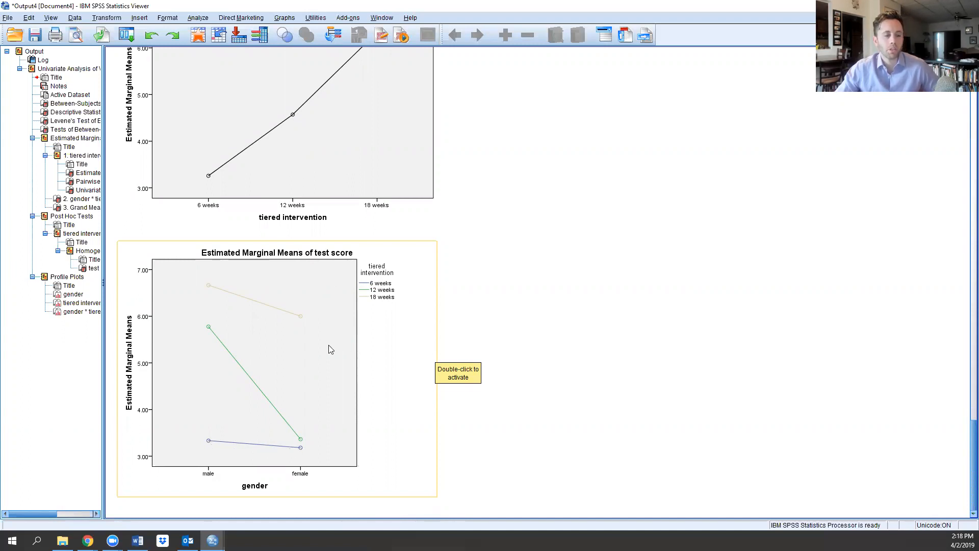
mouse_move(218, 293)
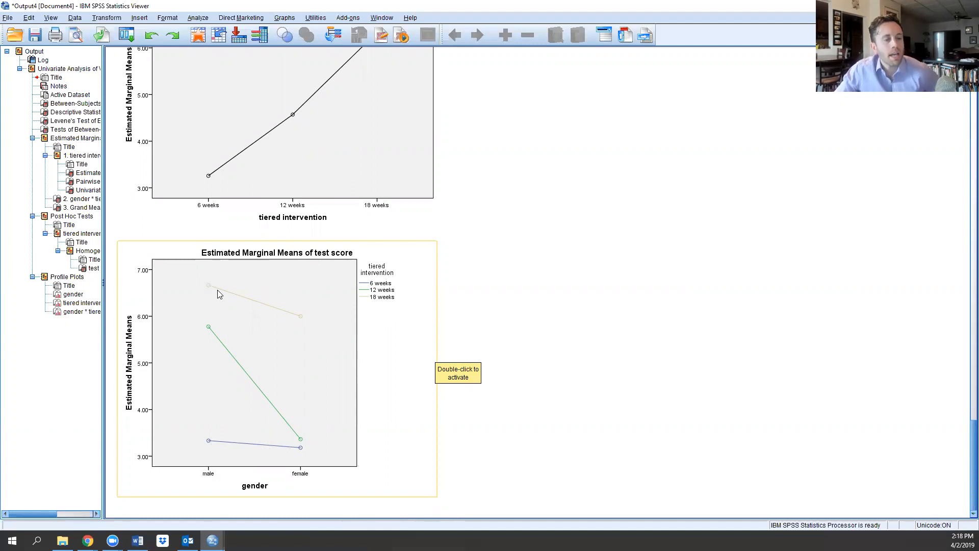
mouse_move(301, 320)
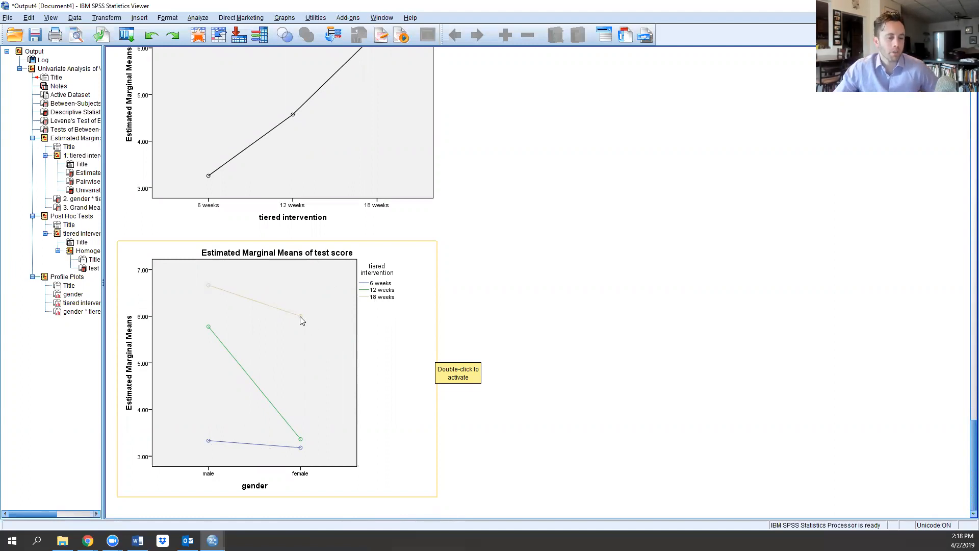
mouse_move(211, 289)
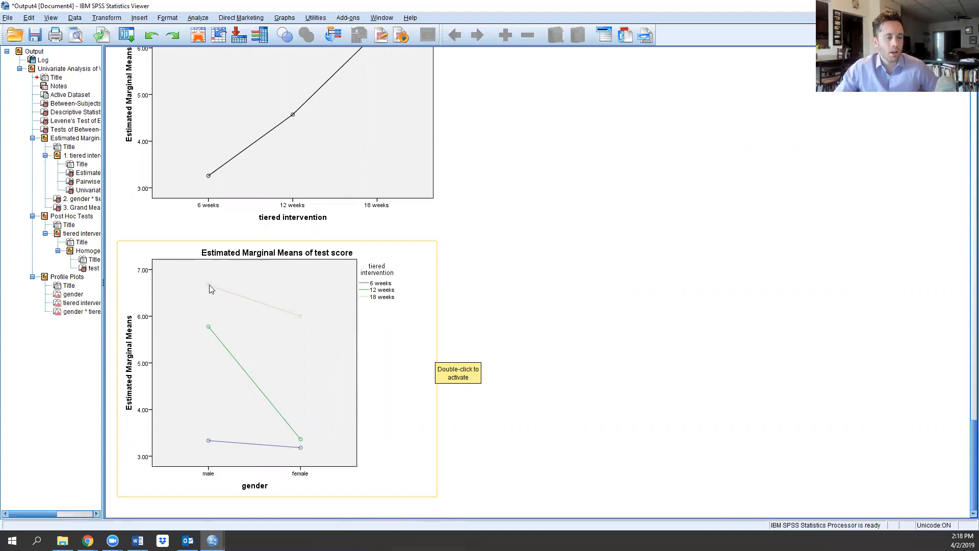
mouse_move(373, 297)
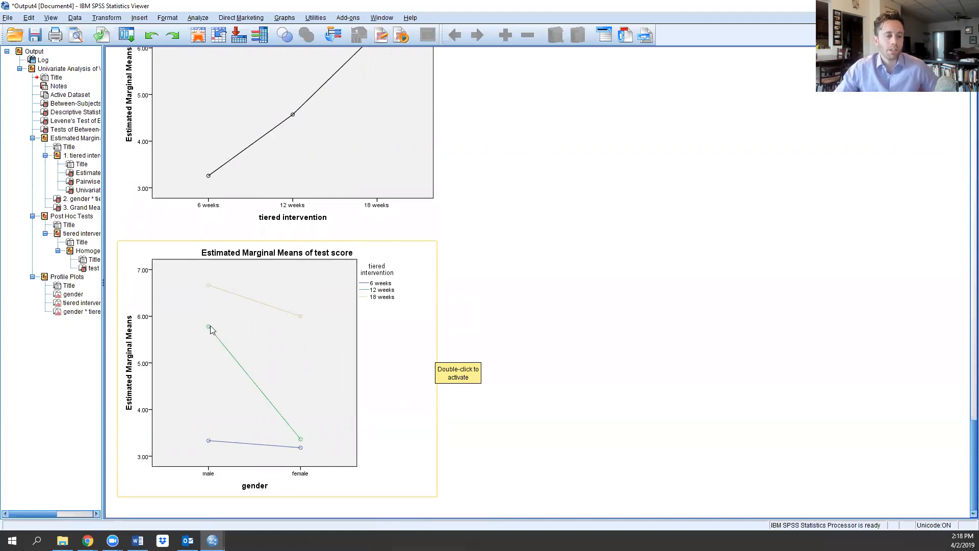
mouse_move(293, 435)
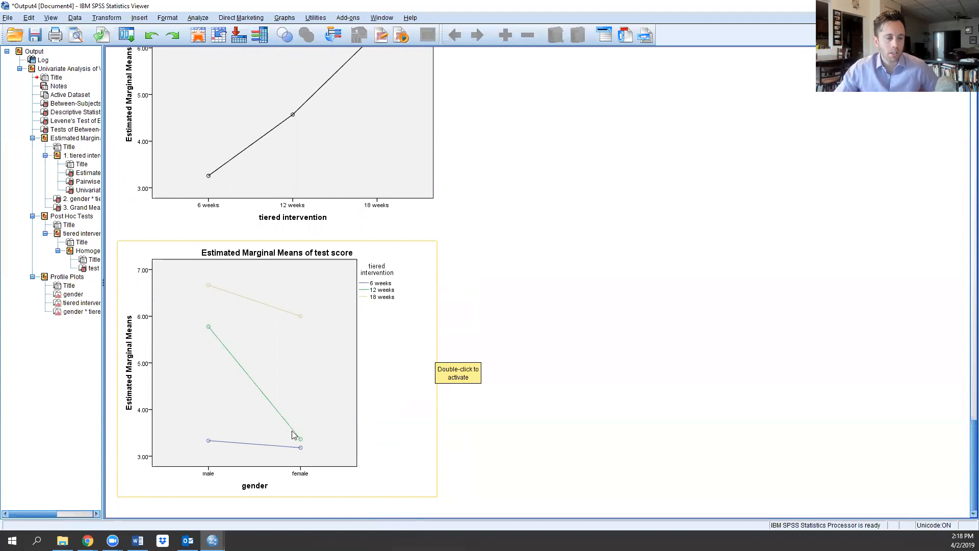
mouse_move(254, 404)
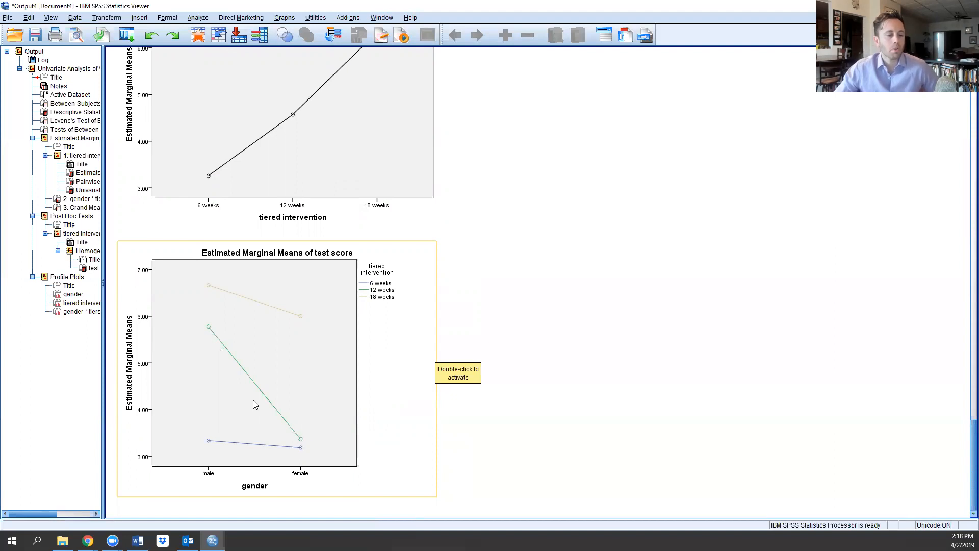
mouse_move(300, 443)
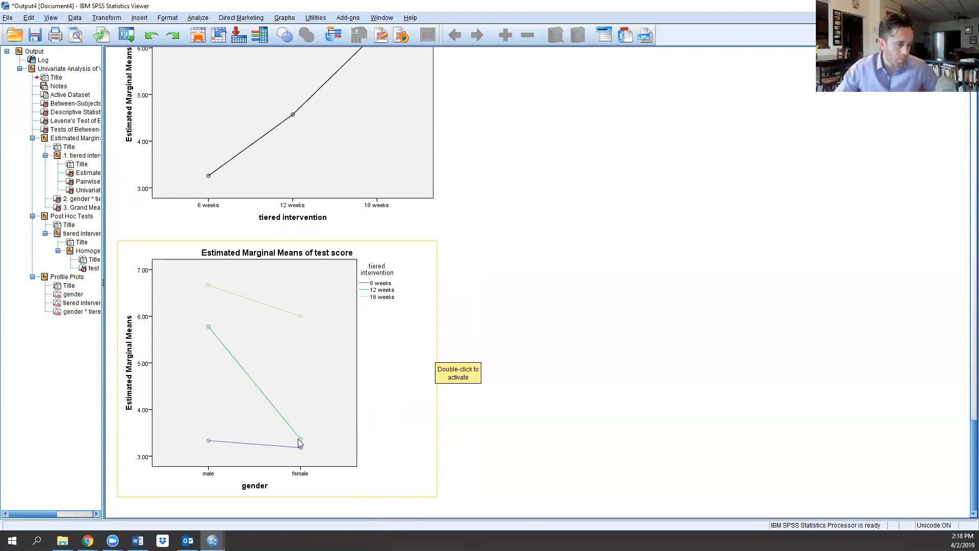
mouse_move(211, 331)
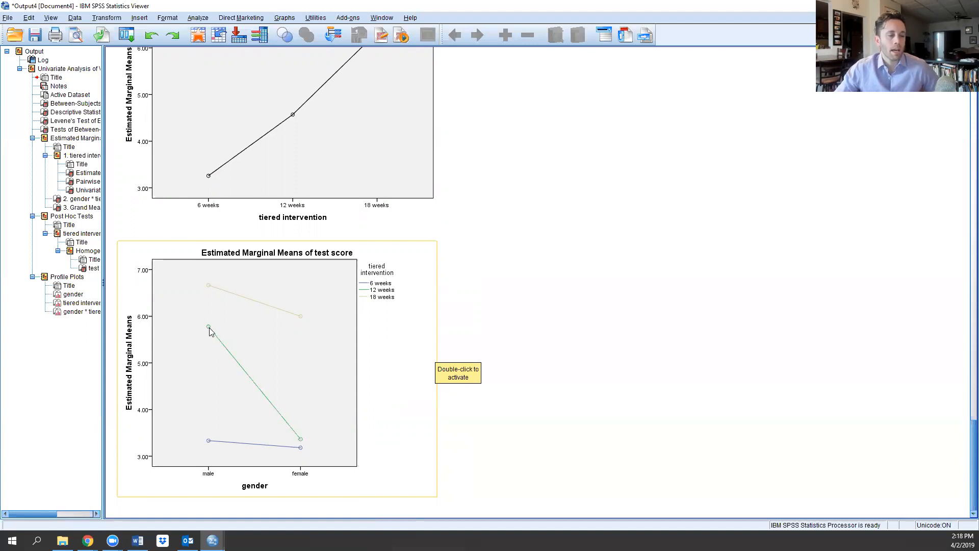
mouse_move(210, 329)
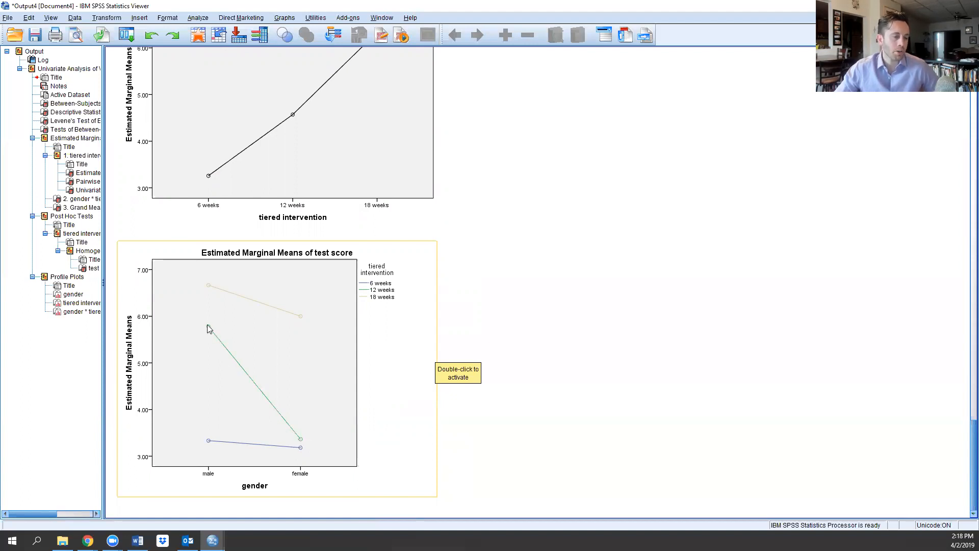
mouse_move(208, 330)
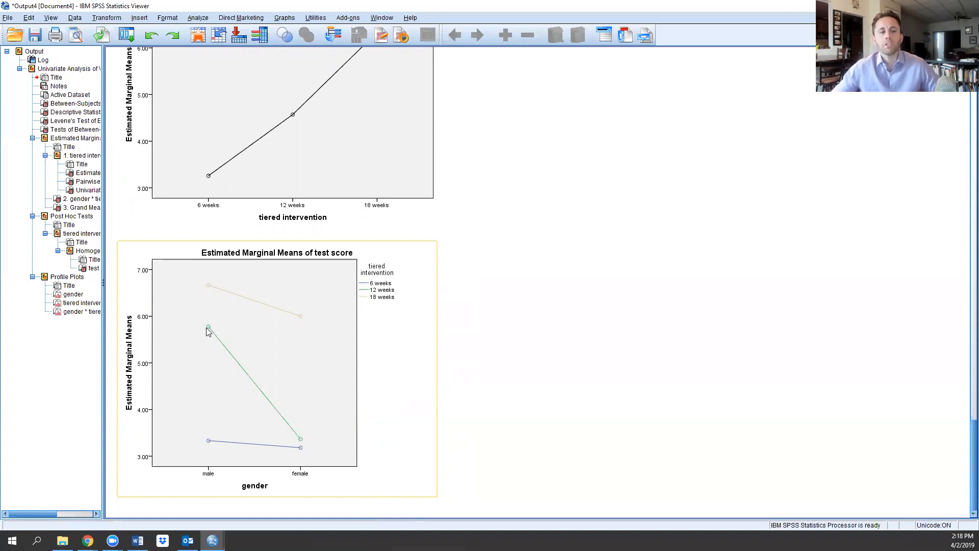
Step: Scroll up to the UNIANOVA syntax, Between-Subjects Factors and Descriptive Statistics tables
scroll("down", 3)
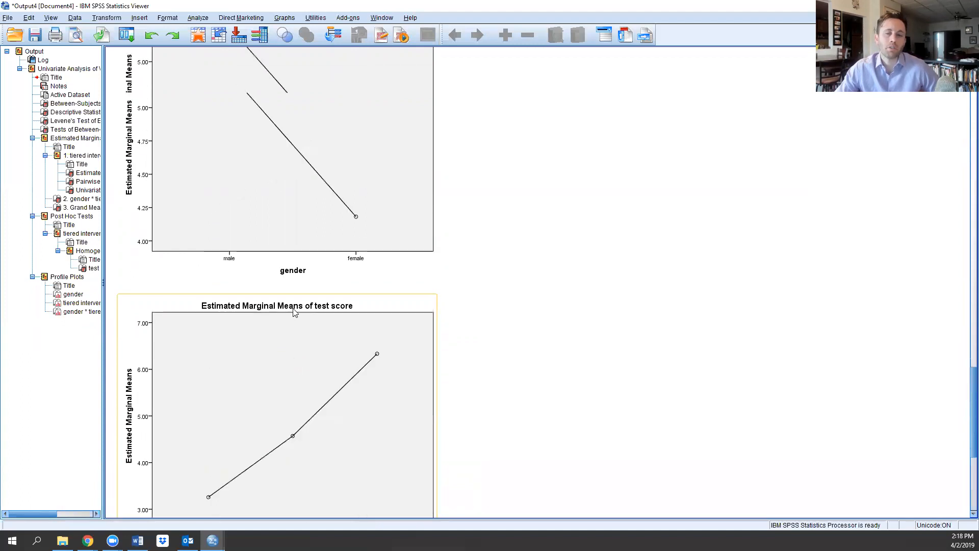
scroll("up", 3)
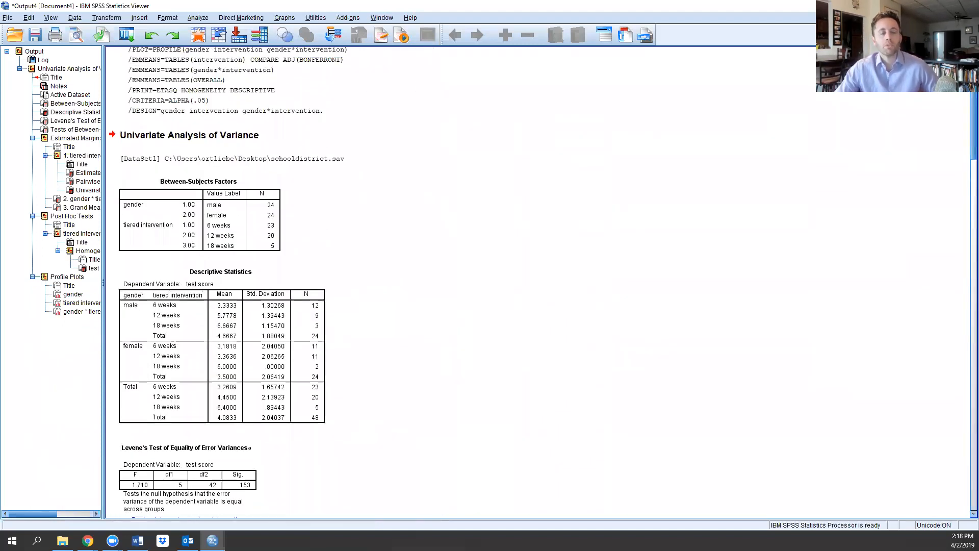
scroll("up", 3)
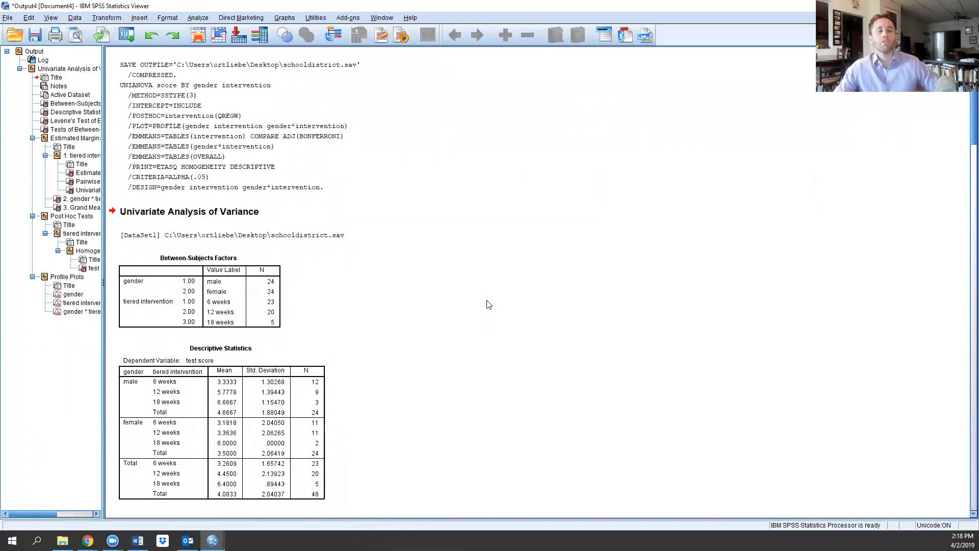
mouse_move(489, 290)
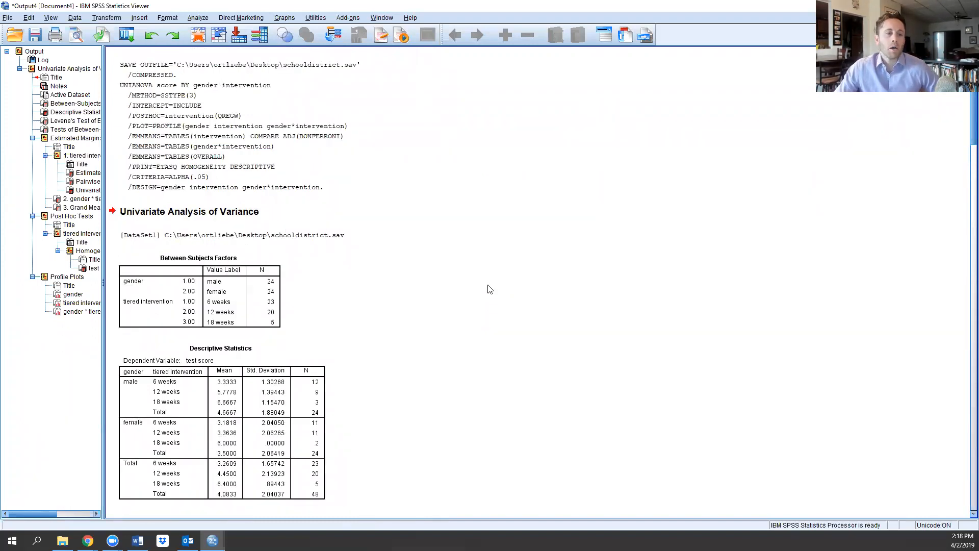